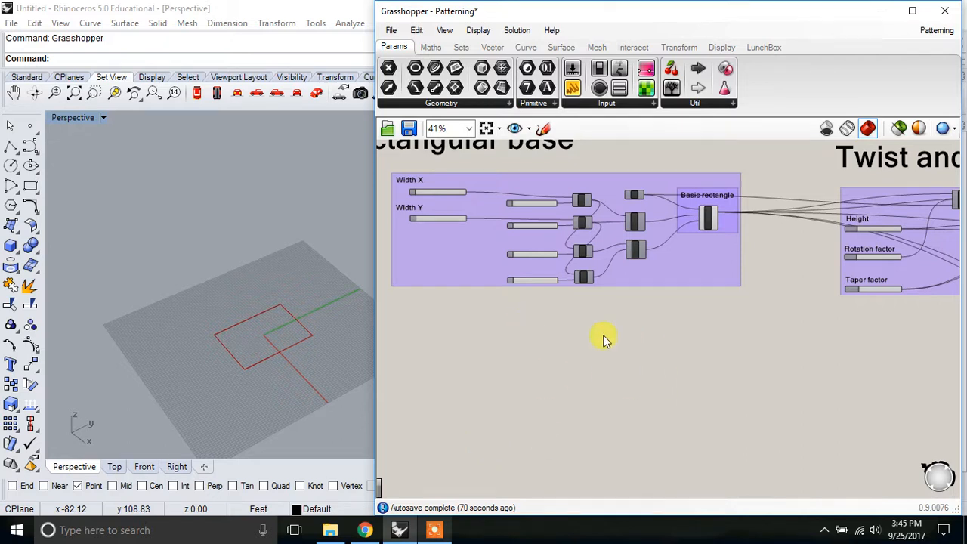
Step: Turn on Preview for the Rotate and Loft components to show outlines and the lofted tower
{"action": "scroll", "scroll_direction": "down", "scroll_amount": 3}
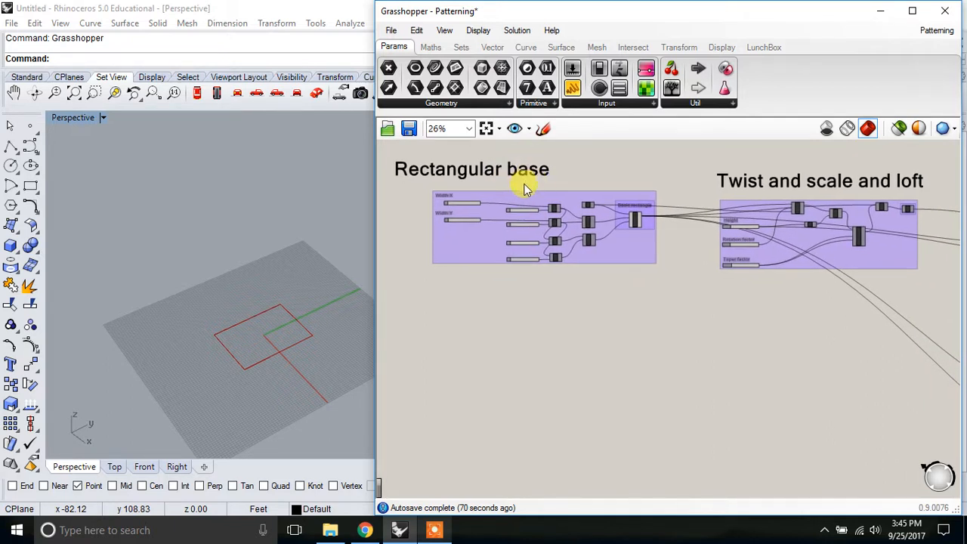
{"action": "scroll", "scroll_direction": "down", "scroll_amount": 3}
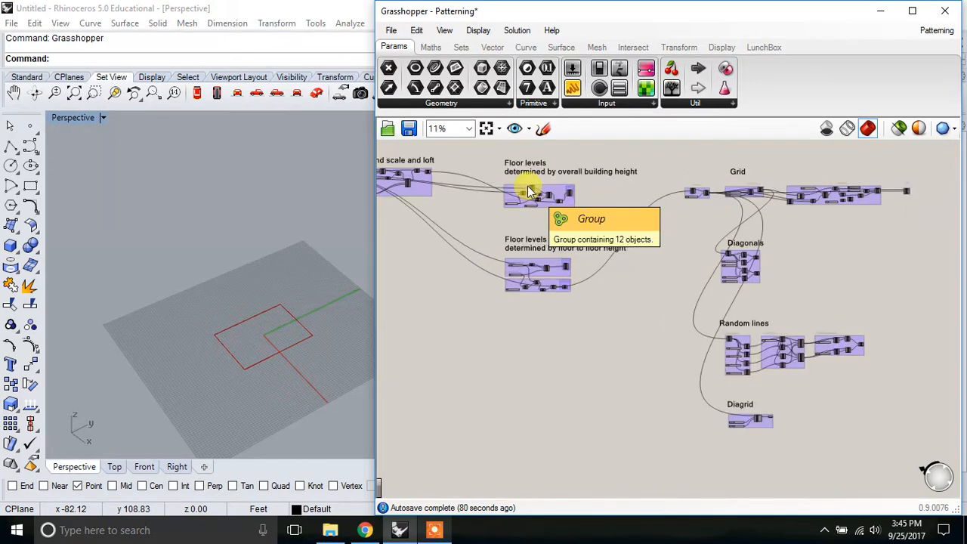
{"action": "mouse_move", "coordinate": [559, 200]}
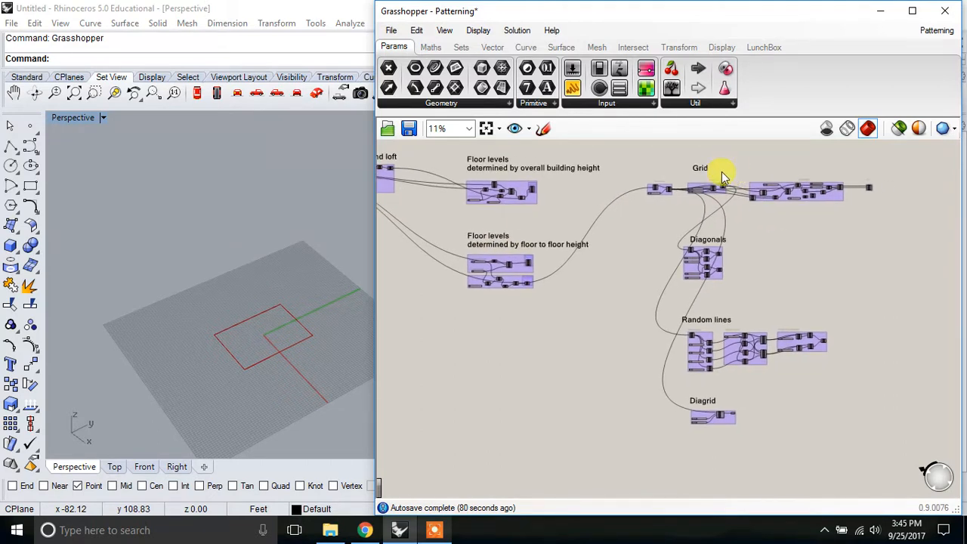
{"action": "scroll", "scroll_direction": "up", "scroll_amount": 3}
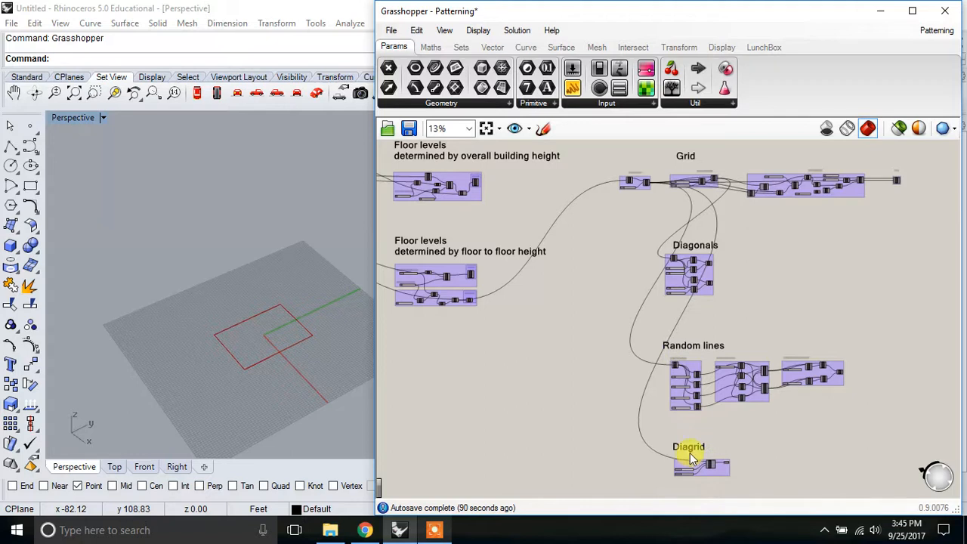
{"action": "left_click_drag", "start_coordinate": [687, 457], "coordinate": [627, 348]}
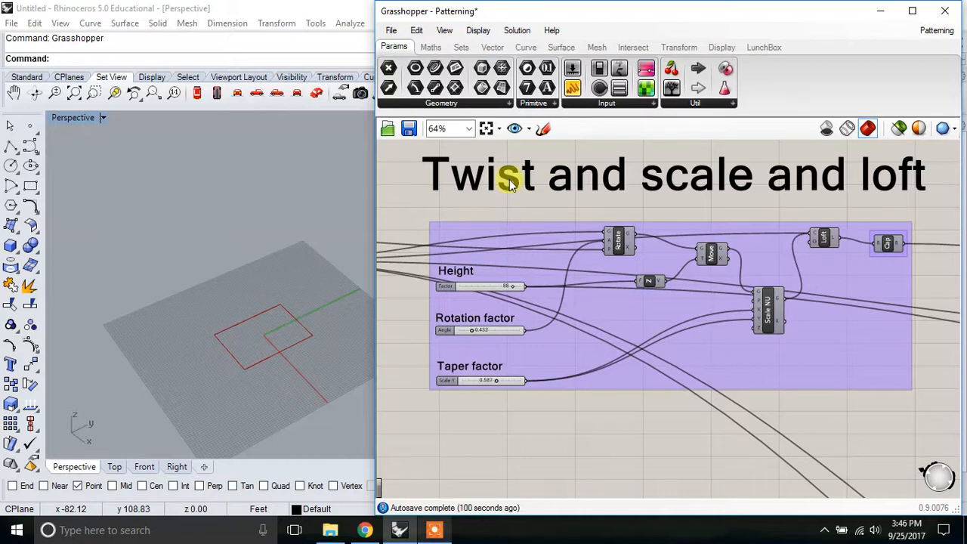
{"action": "mouse_move", "coordinate": [844, 189]}
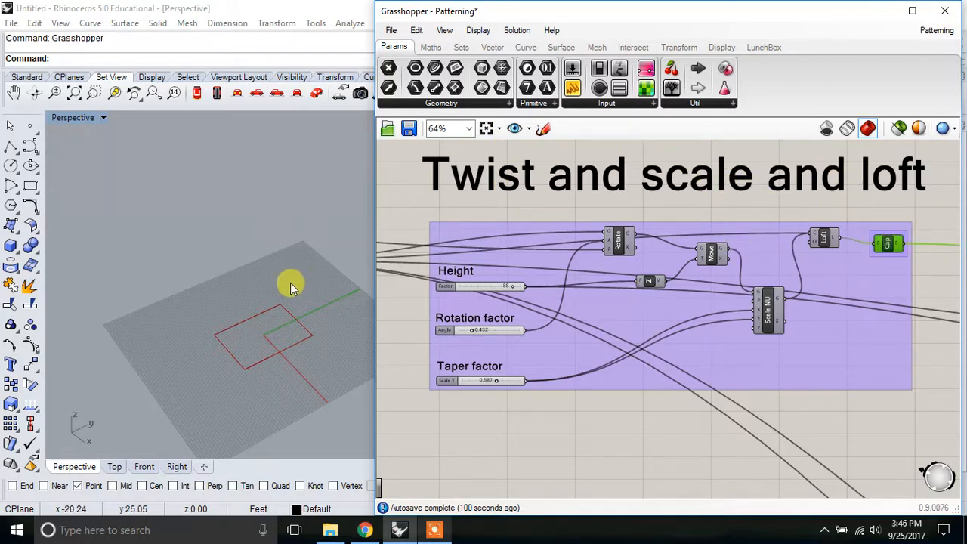
{"action": "mouse_move", "coordinate": [887, 245]}
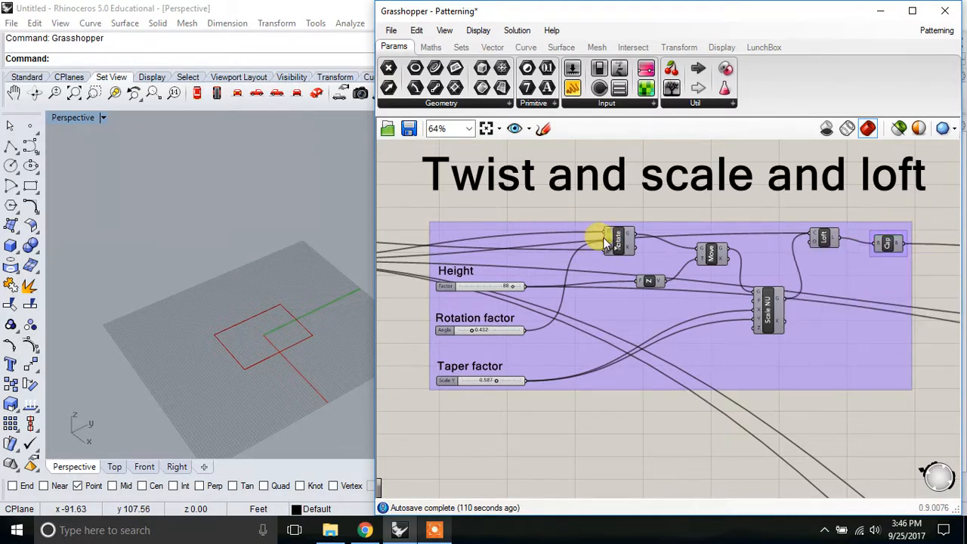
{"action": "left_click", "coordinate": [615, 240]}
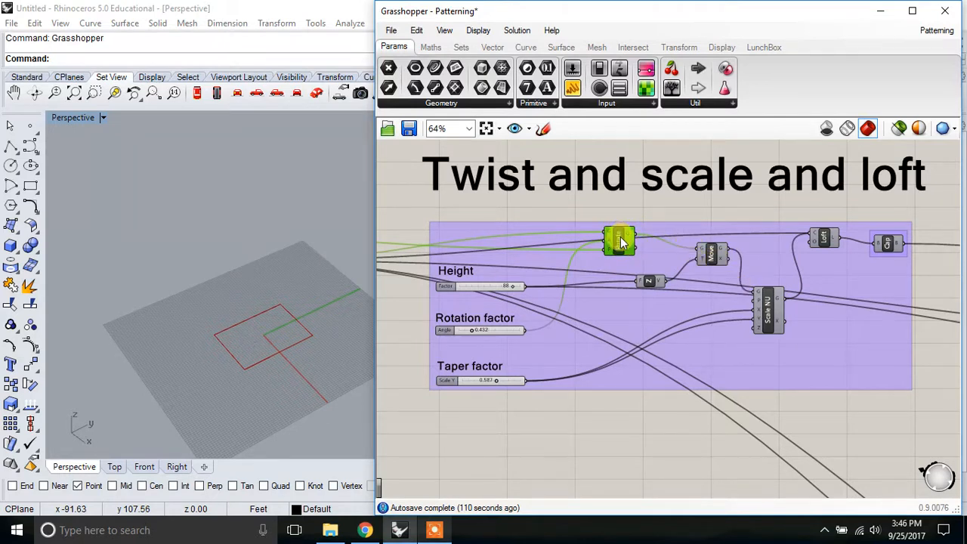
{"action": "right_click", "coordinate": [618, 240]}
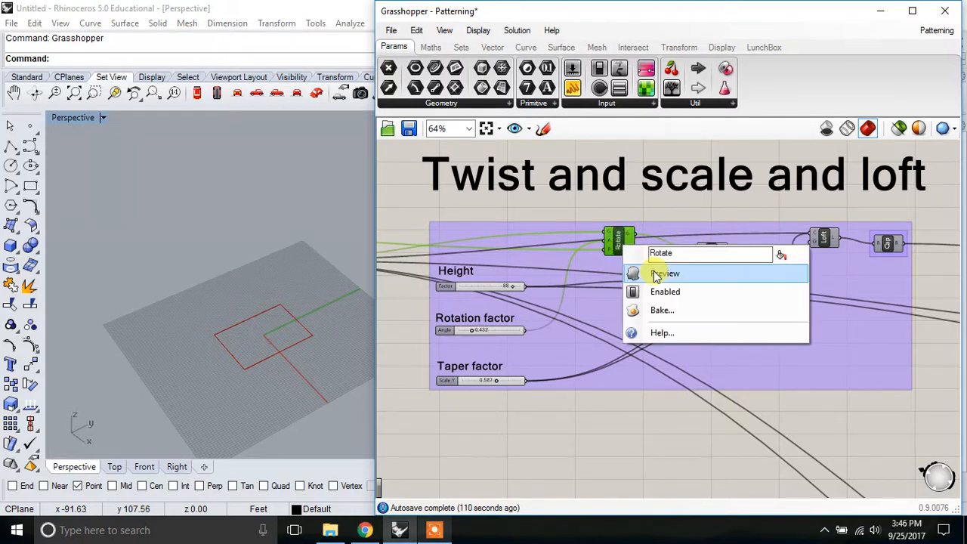
{"action": "left_click", "coordinate": [665, 273]}
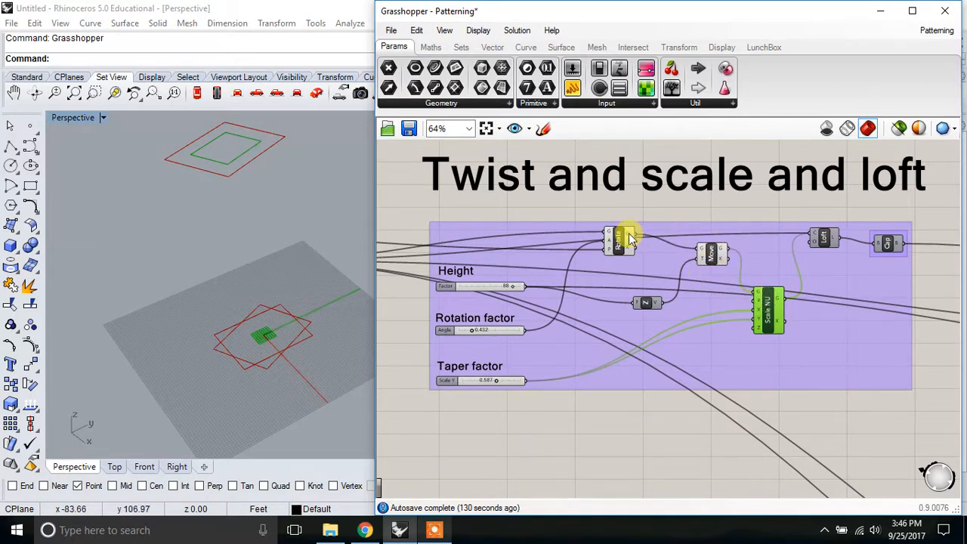
{"action": "mouse_move", "coordinate": [699, 276]}
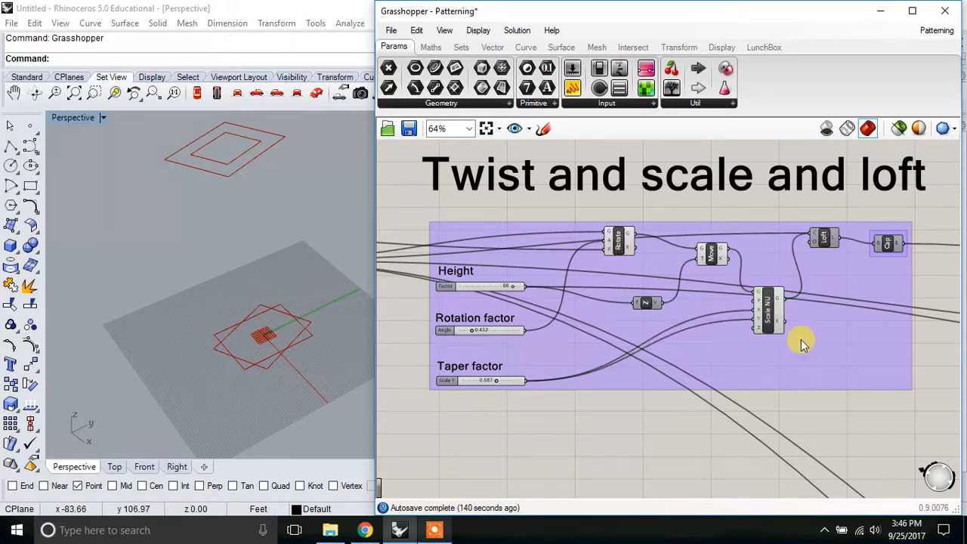
{"action": "right_click", "coordinate": [822, 235]}
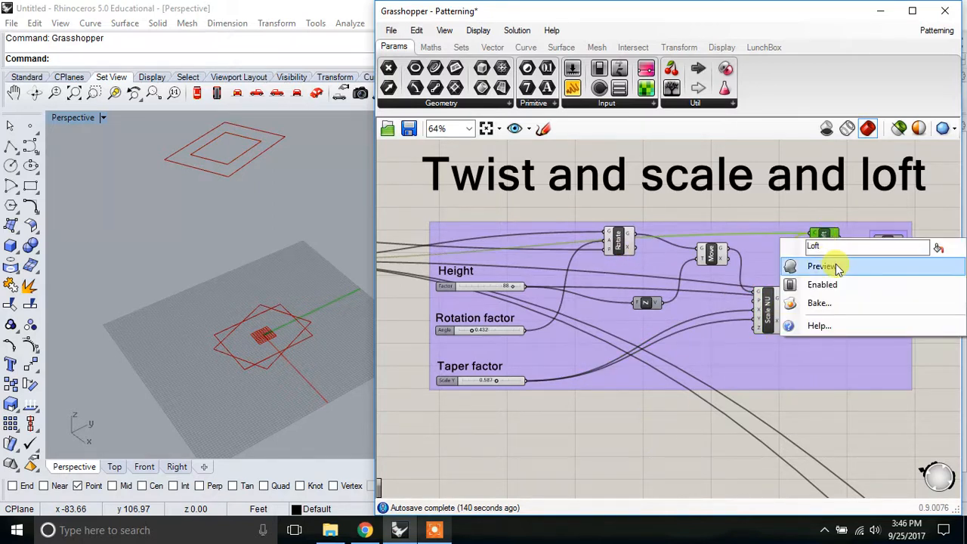
{"action": "left_click", "coordinate": [821, 266]}
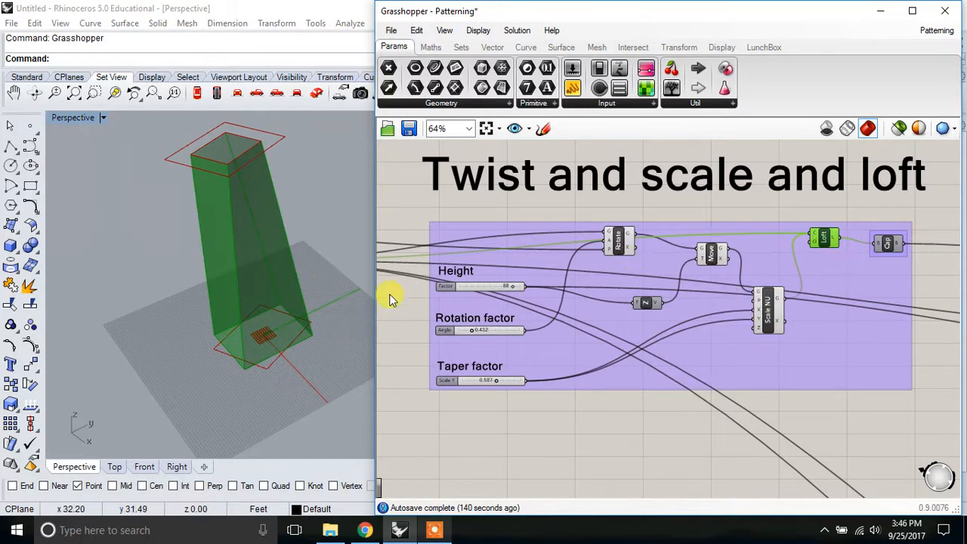
{"action": "mouse_move", "coordinate": [774, 310]}
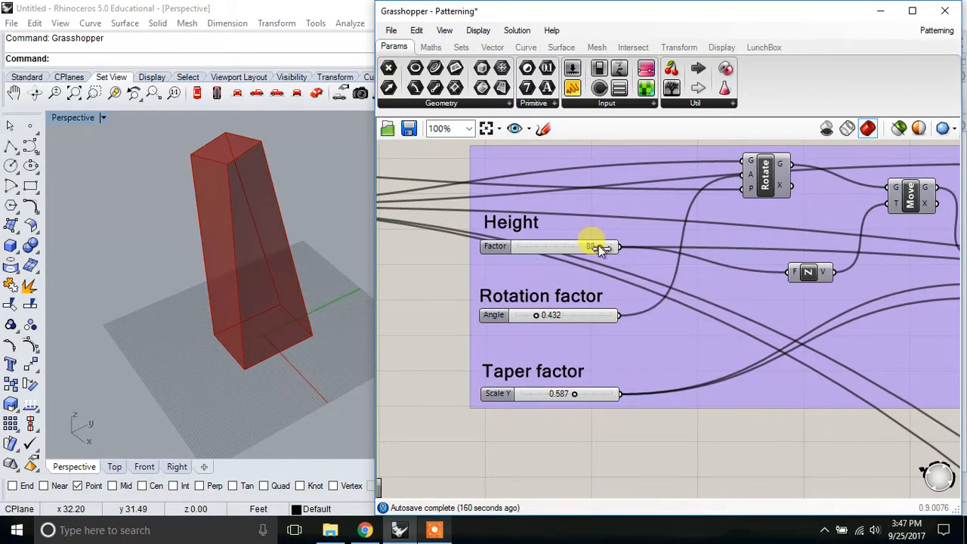
Step: Drag the Height, Rotation factor and Taper factor sliders to 78, 0.581 and 0.540
{"action": "left_click_drag", "start_coordinate": [597, 246], "coordinate": [581, 246]}
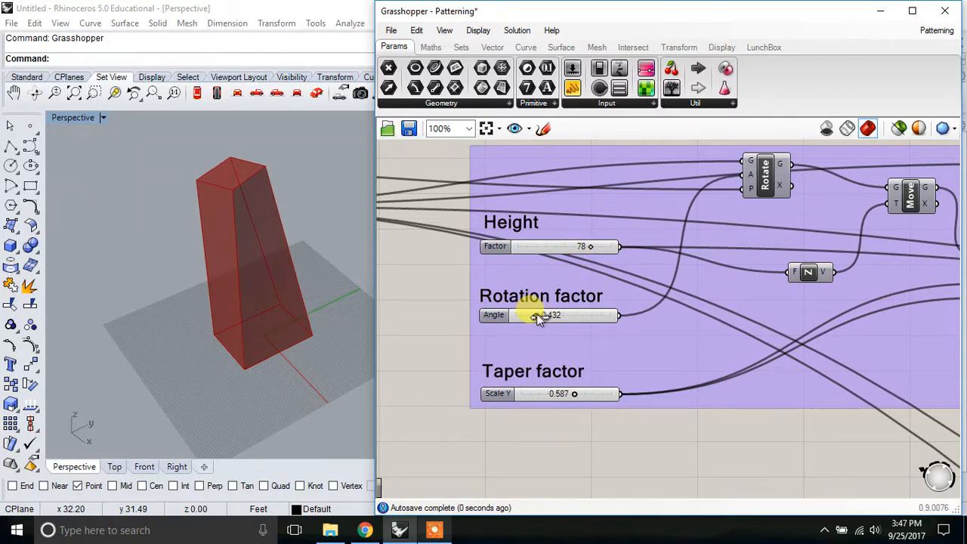
{"action": "left_click_drag", "start_coordinate": [532, 315], "coordinate": [547, 315]}
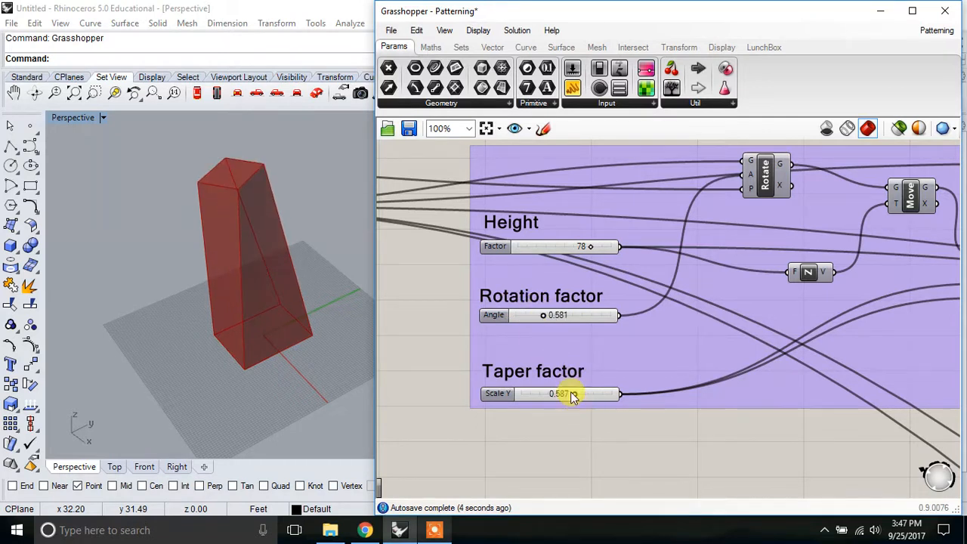
{"action": "left_click_drag", "start_coordinate": [570, 393], "coordinate": [597, 393]}
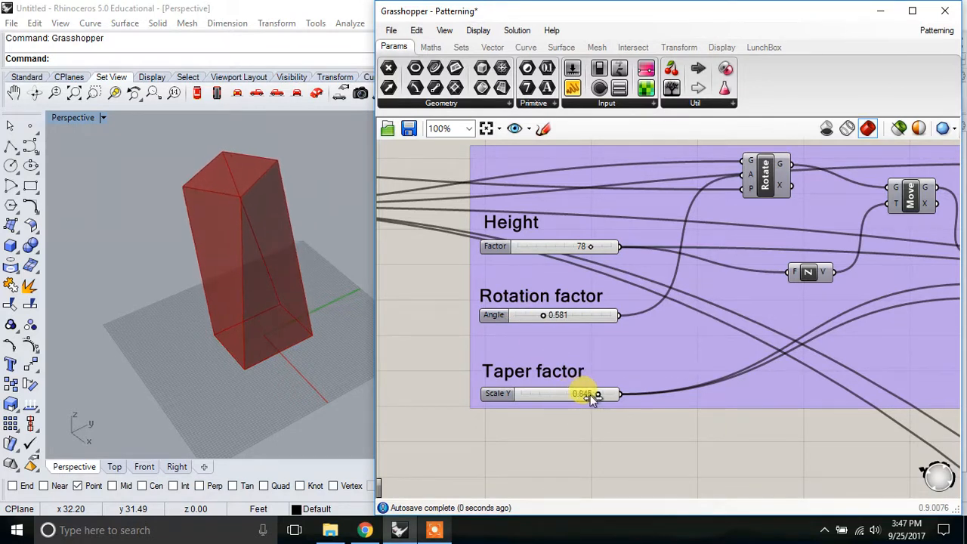
{"action": "left_click_drag", "start_coordinate": [599, 393], "coordinate": [585, 393]}
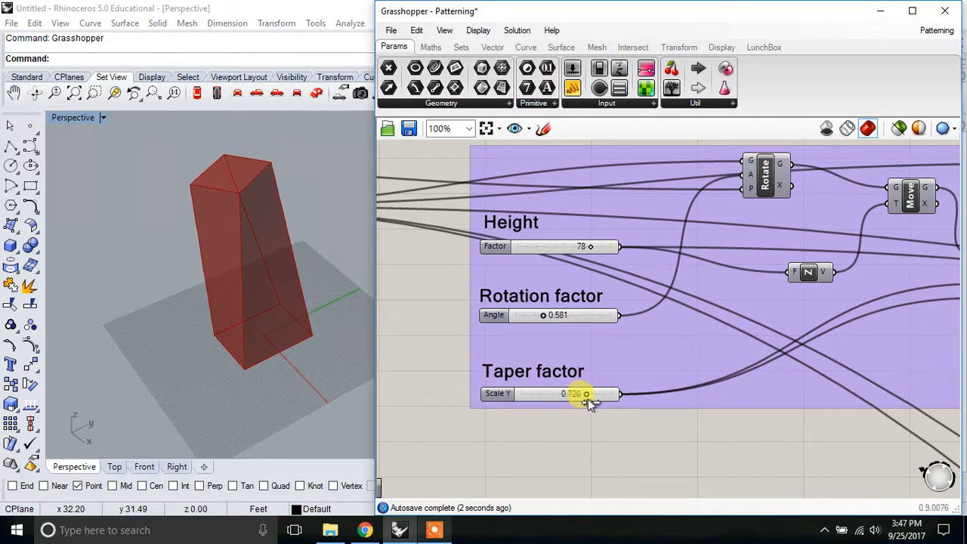
{"action": "left_click_drag", "start_coordinate": [588, 392], "coordinate": [570, 393]}
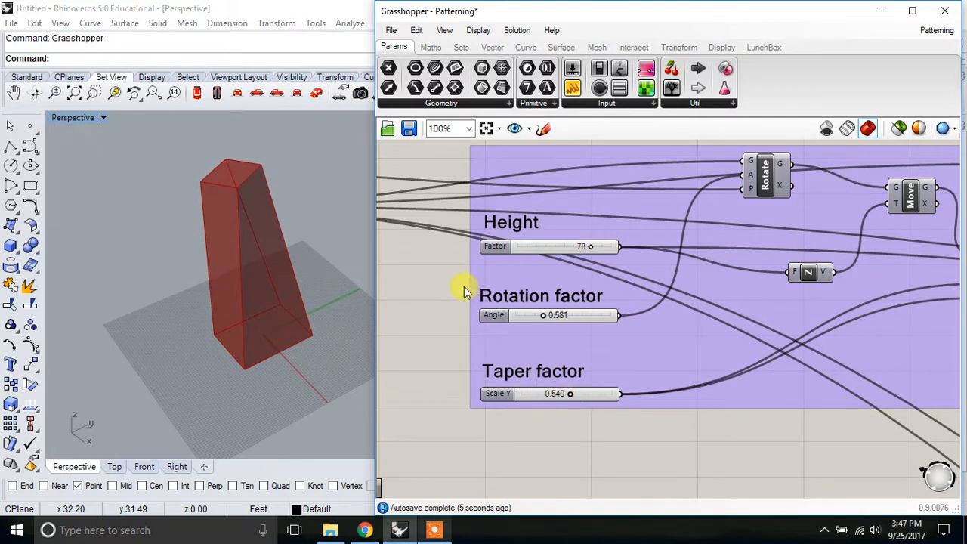
{"action": "scroll", "scroll_direction": "down", "scroll_amount": 3}
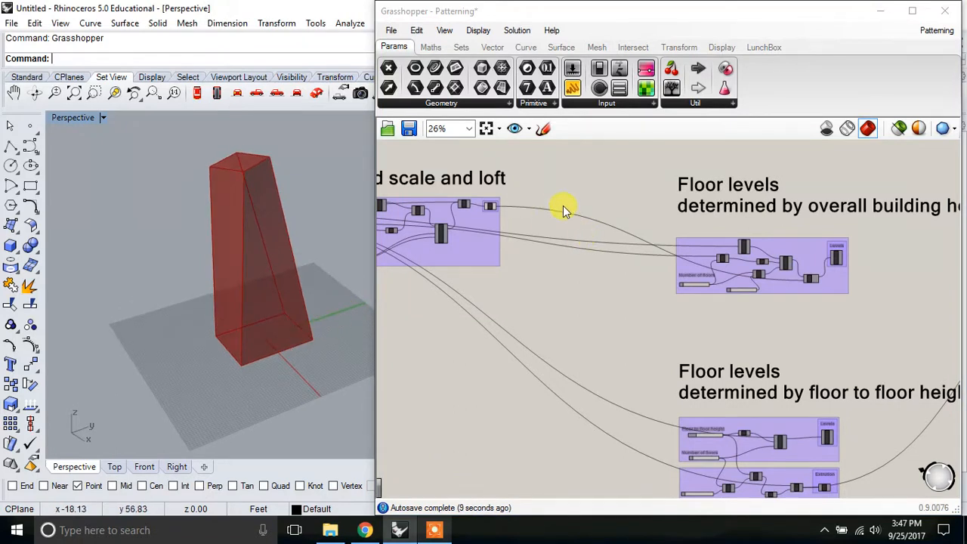
{"action": "mouse_move", "coordinate": [280, 166]}
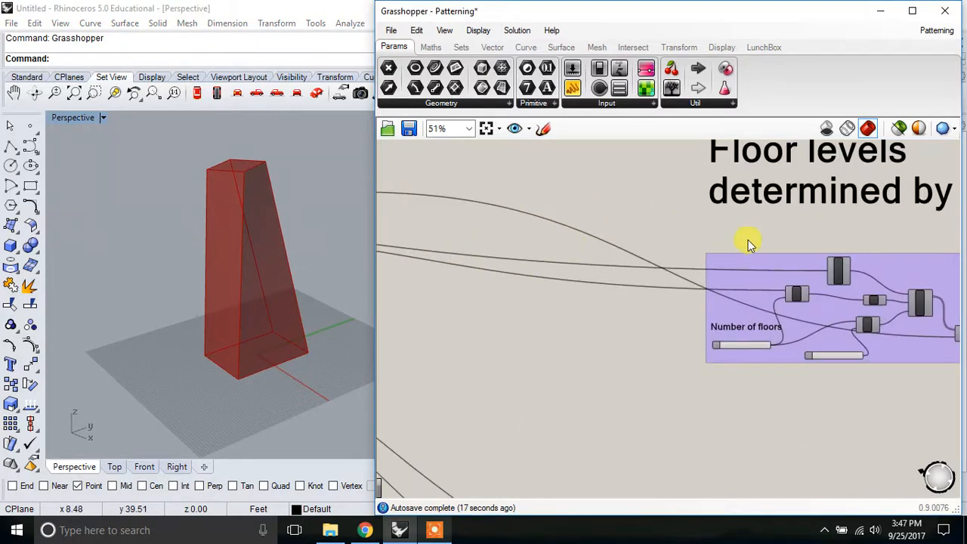
{"action": "scroll", "scroll_direction": "down", "scroll_amount": 3}
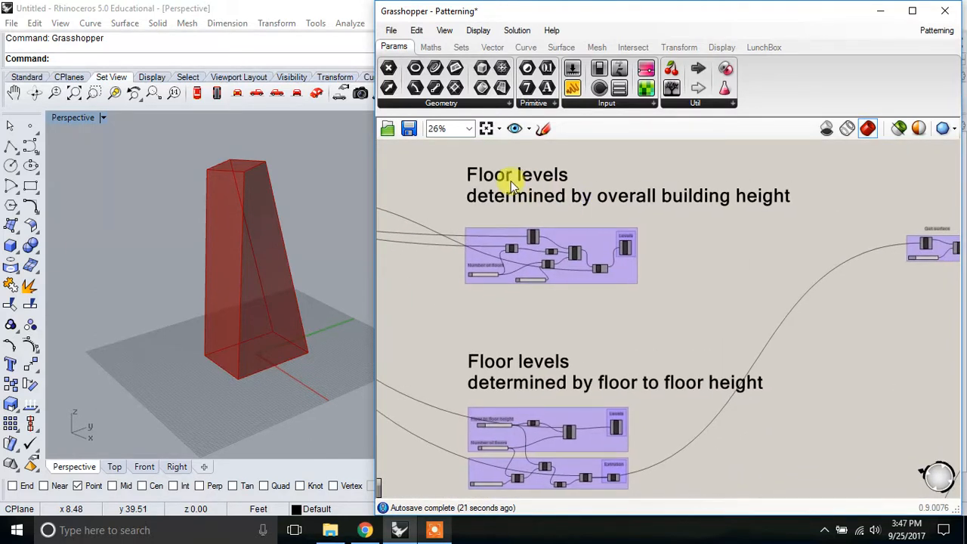
{"action": "mouse_move", "coordinate": [253, 259]}
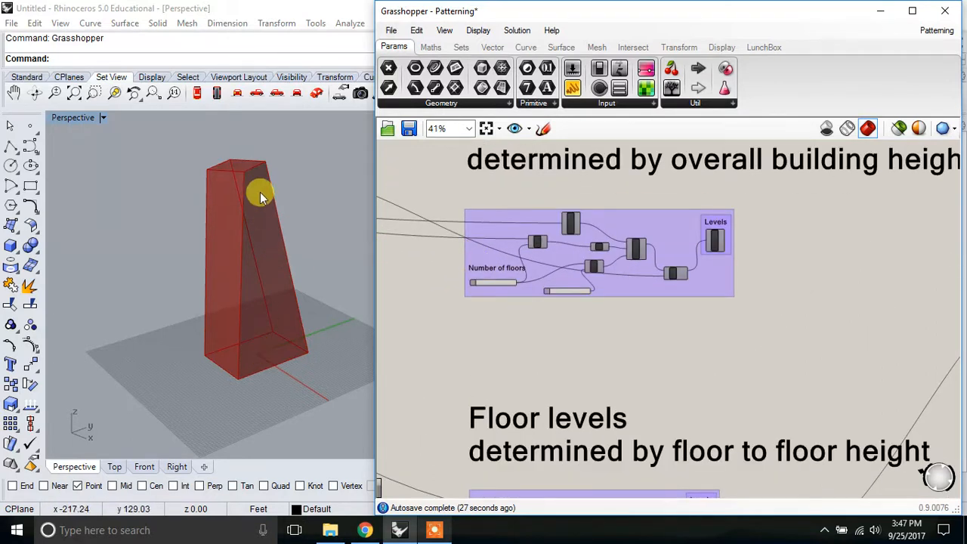
{"action": "mouse_move", "coordinate": [255, 270]}
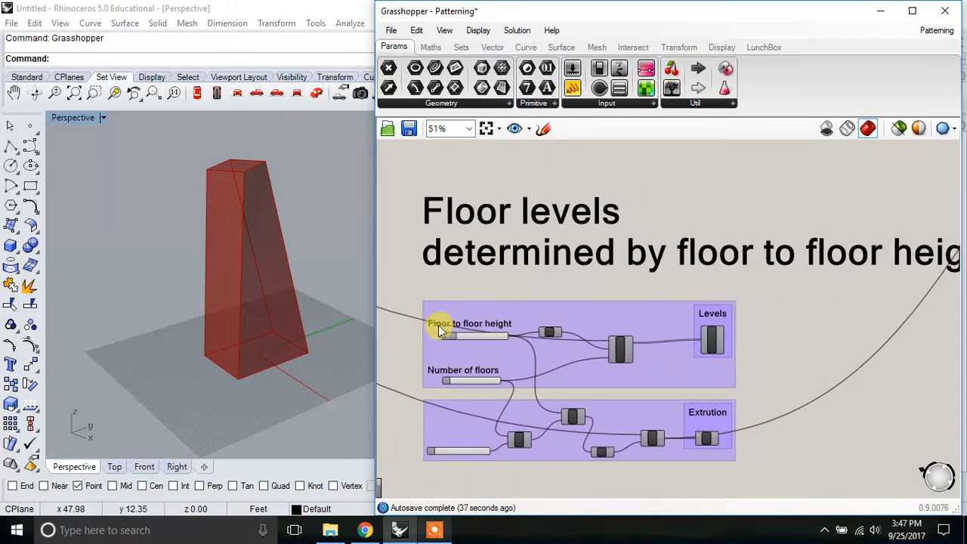
{"action": "mouse_move", "coordinate": [495, 330]}
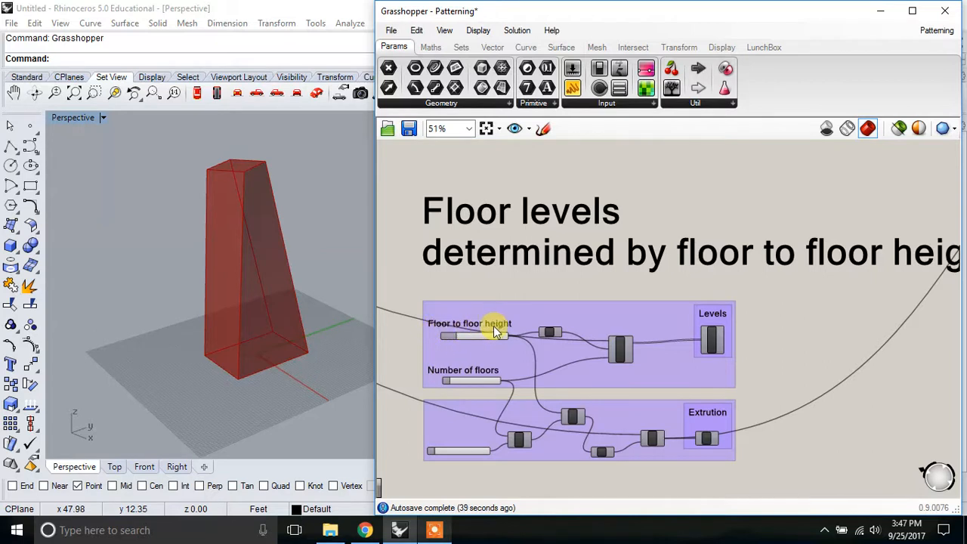
{"action": "scroll", "scroll_direction": "down", "scroll_amount": 3}
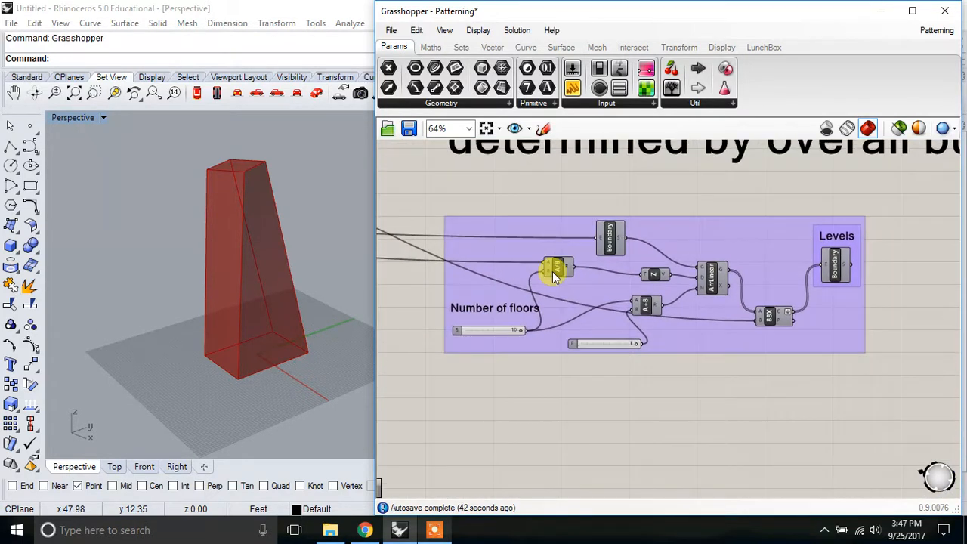
Step: Preview the ArrLinear floor outlines and lower the Number of floors slider from 10 to 3
{"action": "left_click", "coordinate": [610, 238]}
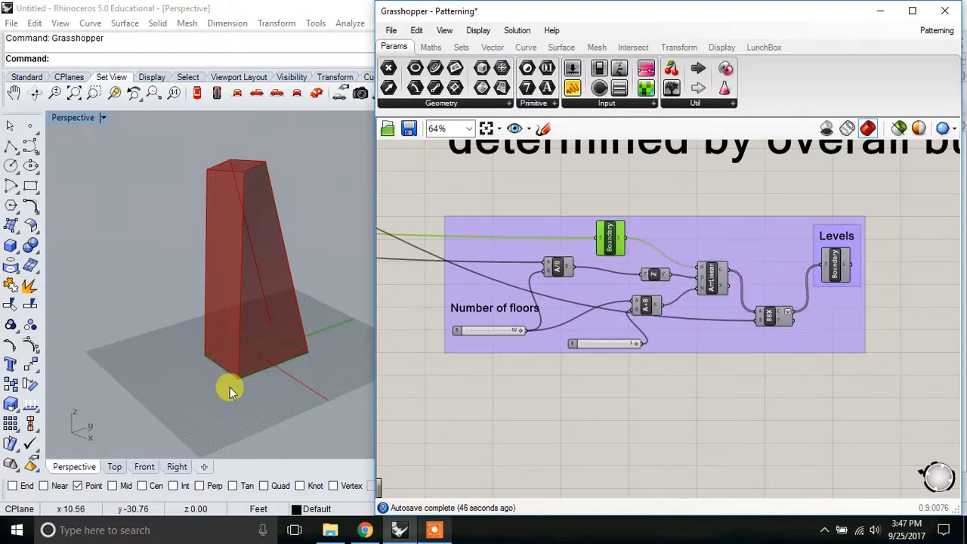
{"action": "right_click", "coordinate": [710, 276]}
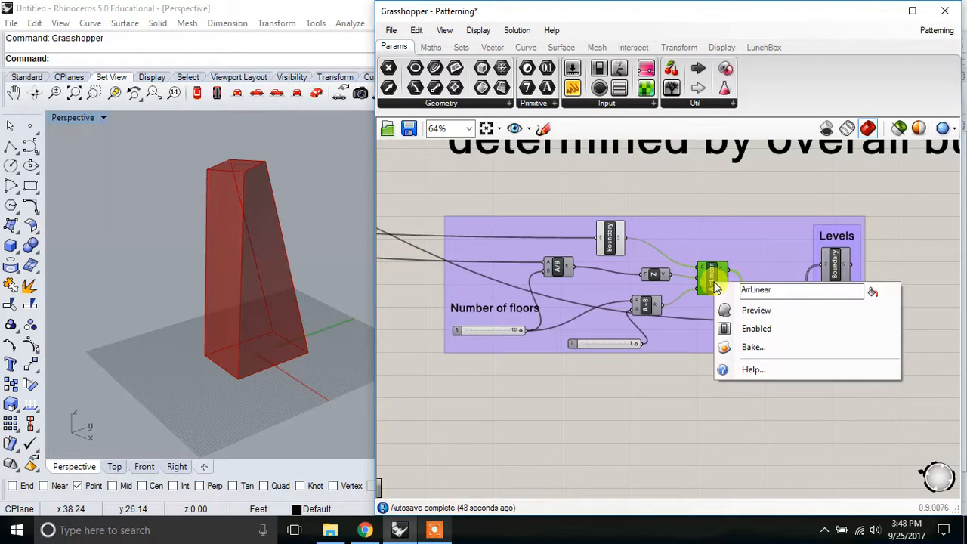
{"action": "left_click", "coordinate": [756, 310]}
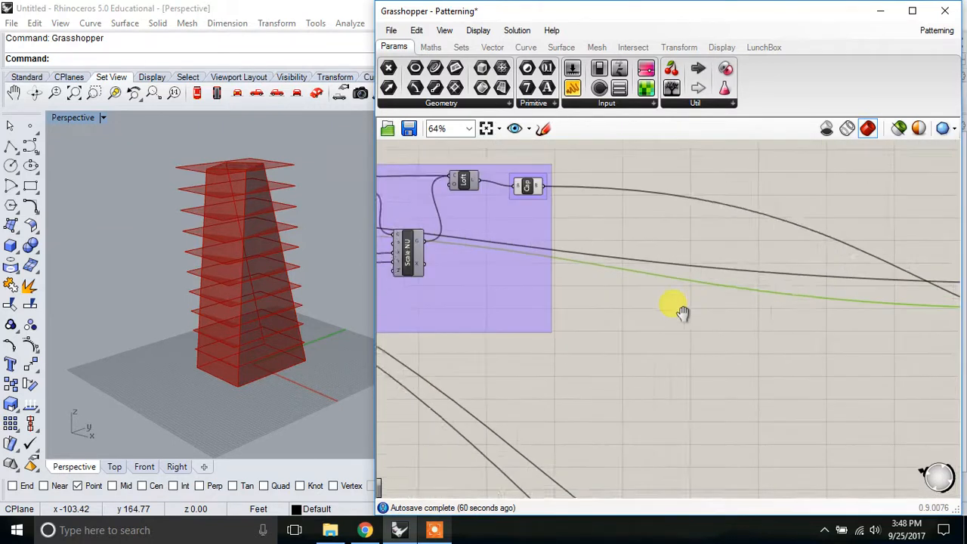
{"action": "left_click_drag", "start_coordinate": [680, 310], "coordinate": [793, 423]}
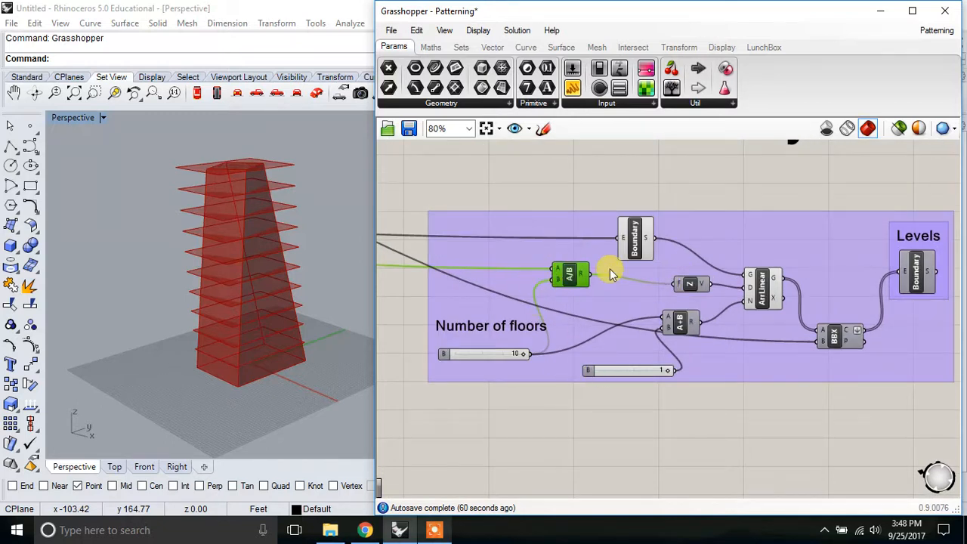
{"action": "mouse_move", "coordinate": [518, 354]}
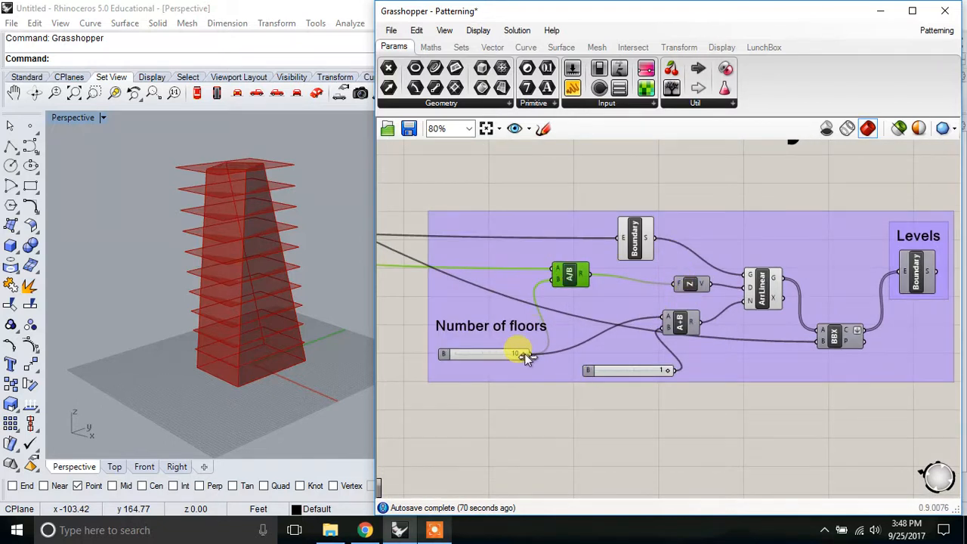
{"action": "left_click_drag", "start_coordinate": [514, 354], "coordinate": [491, 353]}
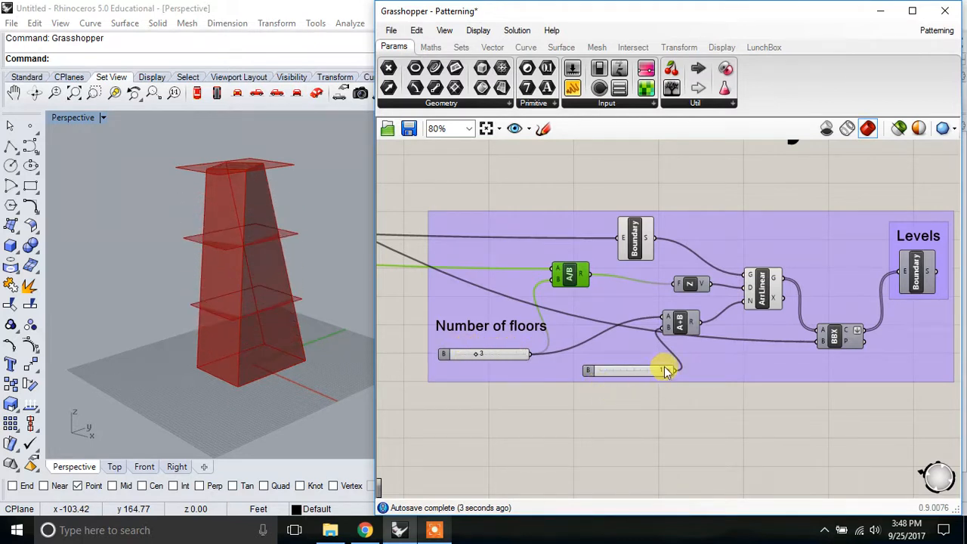
{"action": "mouse_move", "coordinate": [669, 376]}
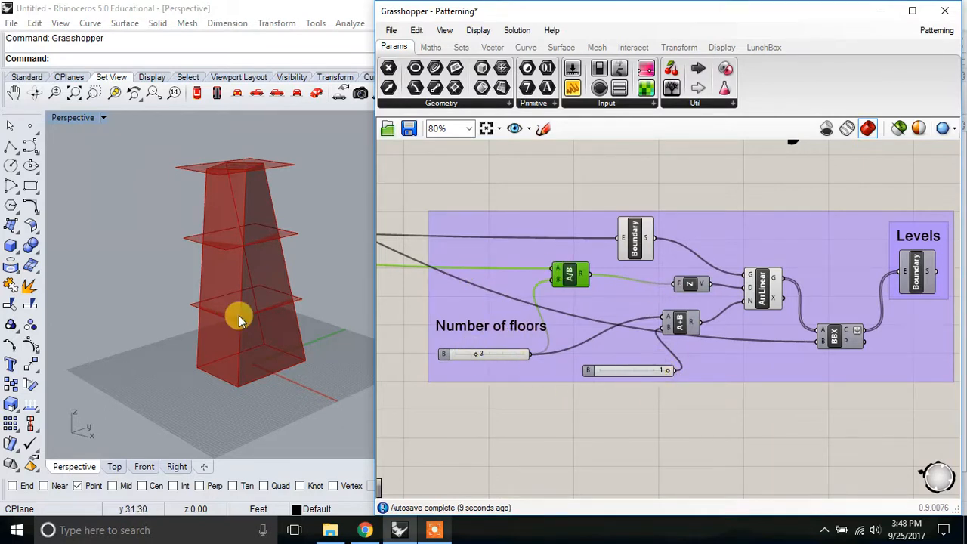
{"action": "mouse_move", "coordinate": [250, 202]}
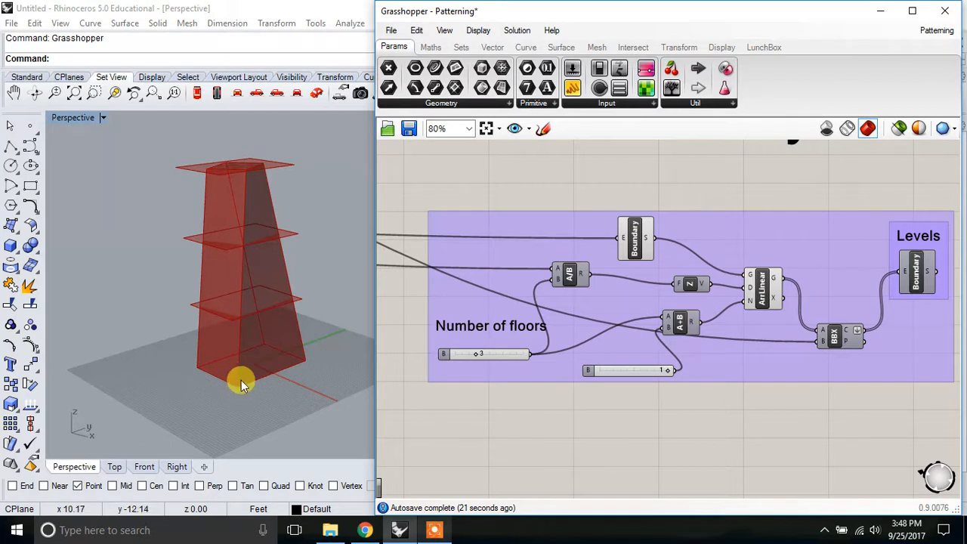
{"action": "mouse_move", "coordinate": [268, 366]}
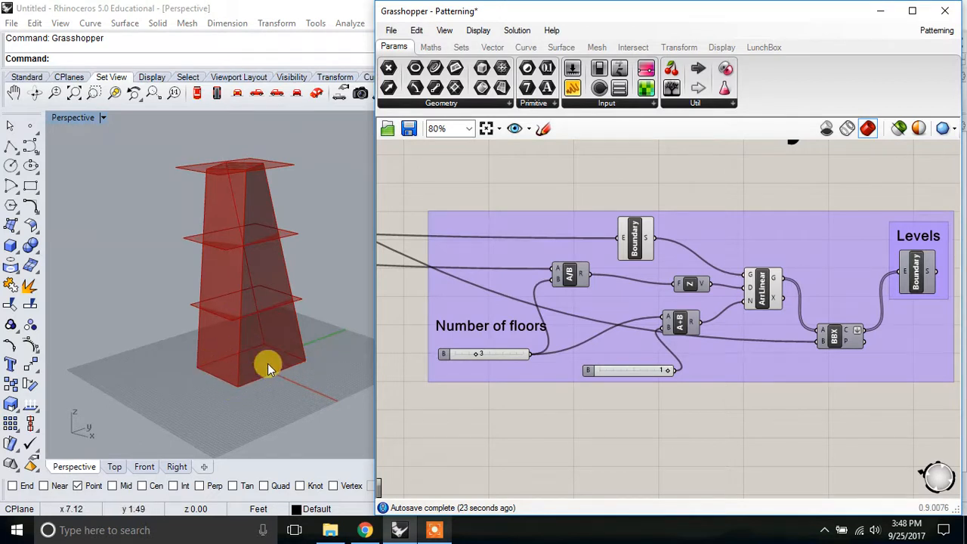
{"action": "mouse_move", "coordinate": [451, 400]}
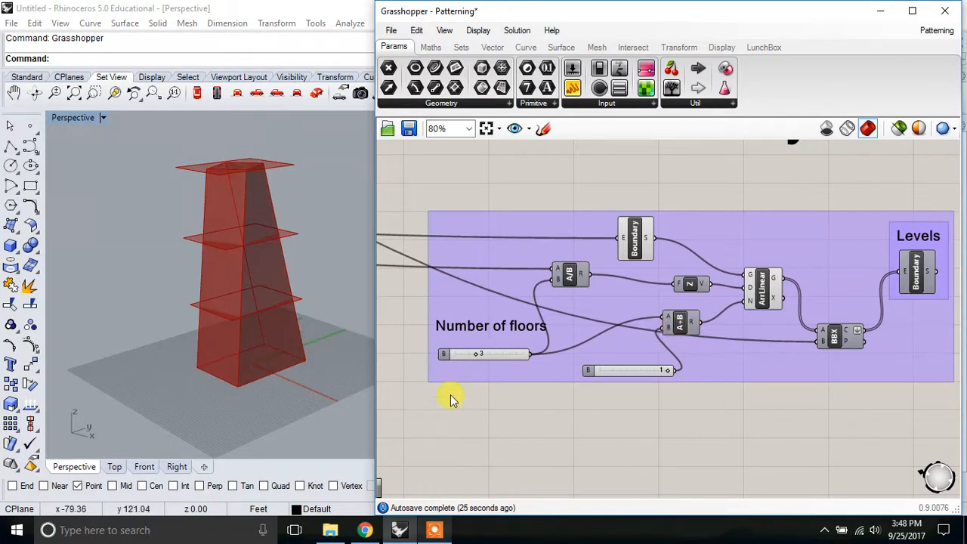
Step: Set the number of floors to 7 and turn off the Cap component preview
{"action": "left_click_drag", "start_coordinate": [454, 400], "coordinate": [755, 402]}
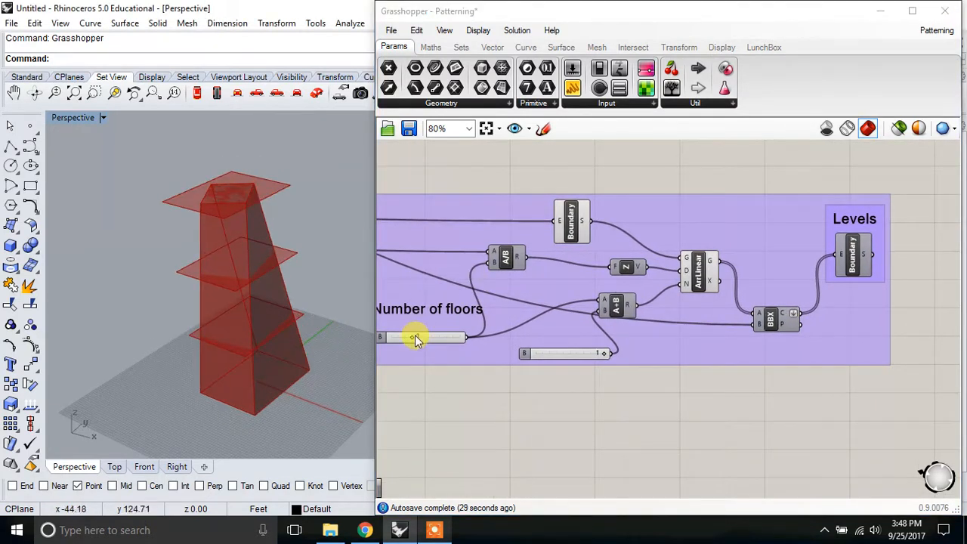
{"action": "left_click_drag", "start_coordinate": [415, 336], "coordinate": [434, 336]}
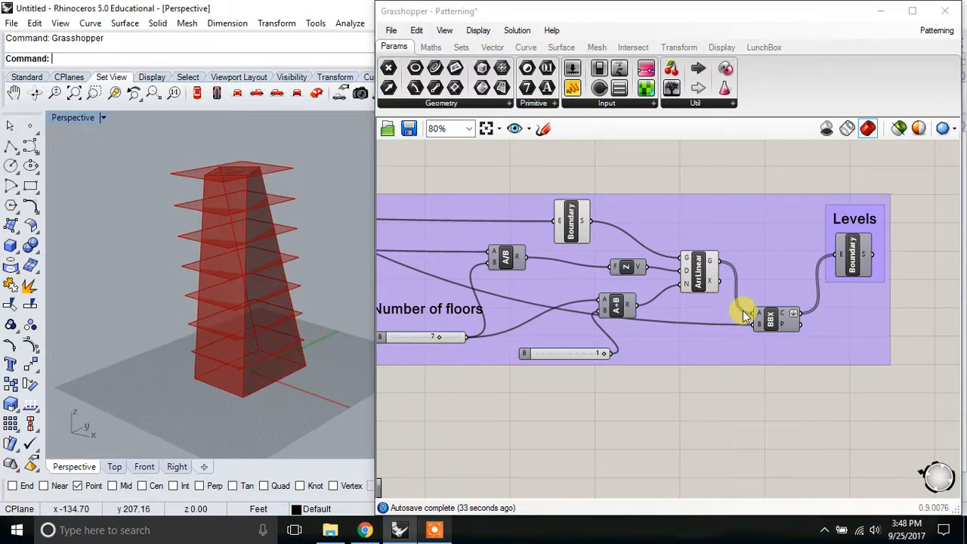
{"action": "right_click", "coordinate": [770, 318]}
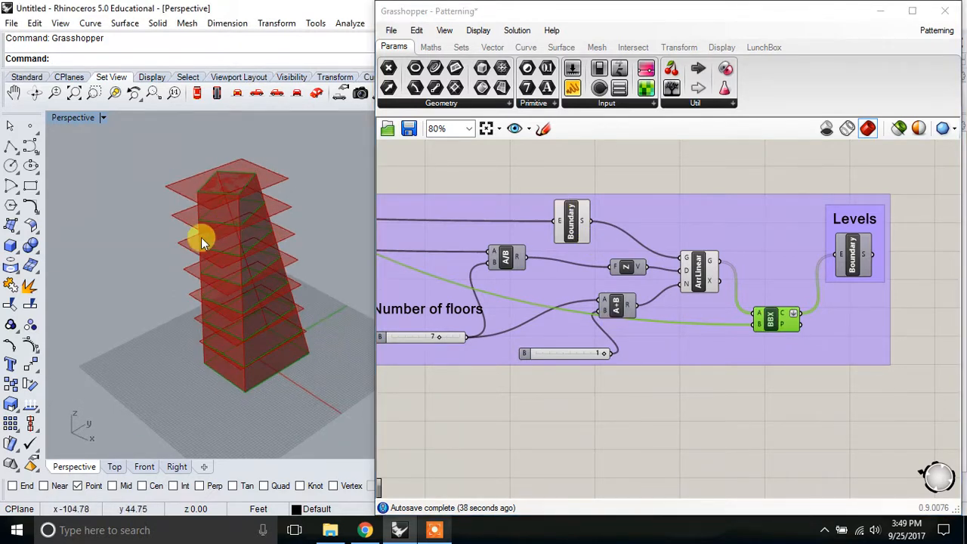
{"action": "mouse_move", "coordinate": [238, 288]}
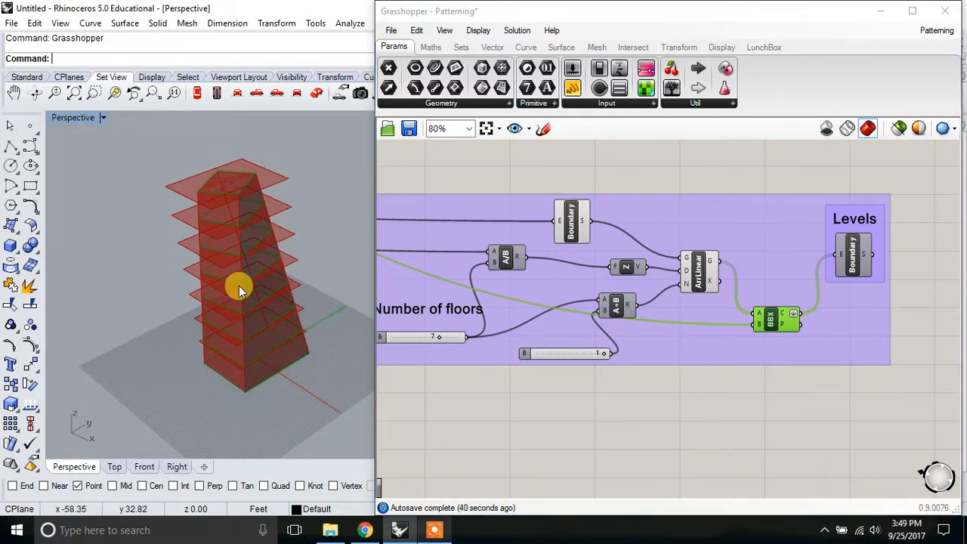
{"action": "mouse_move", "coordinate": [175, 204]}
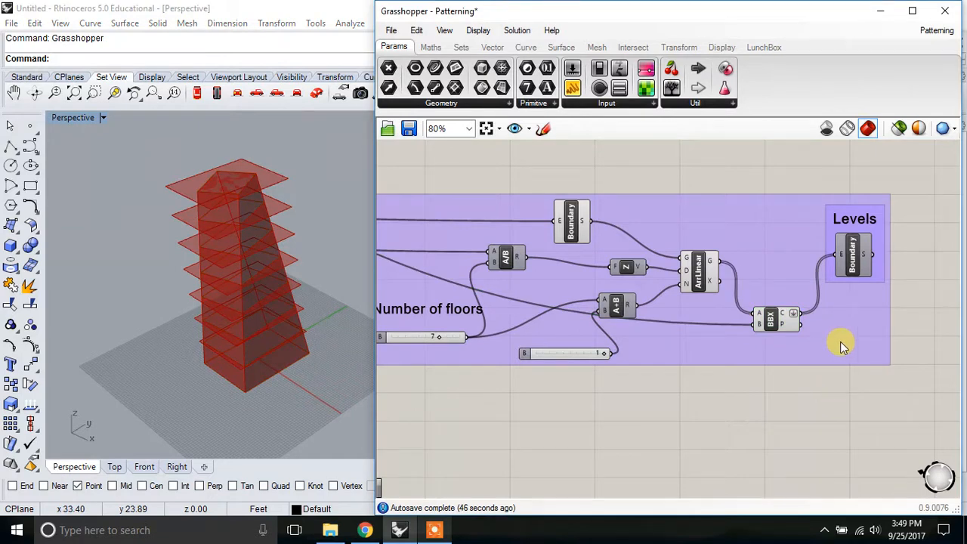
{"action": "right_click", "coordinate": [854, 253]}
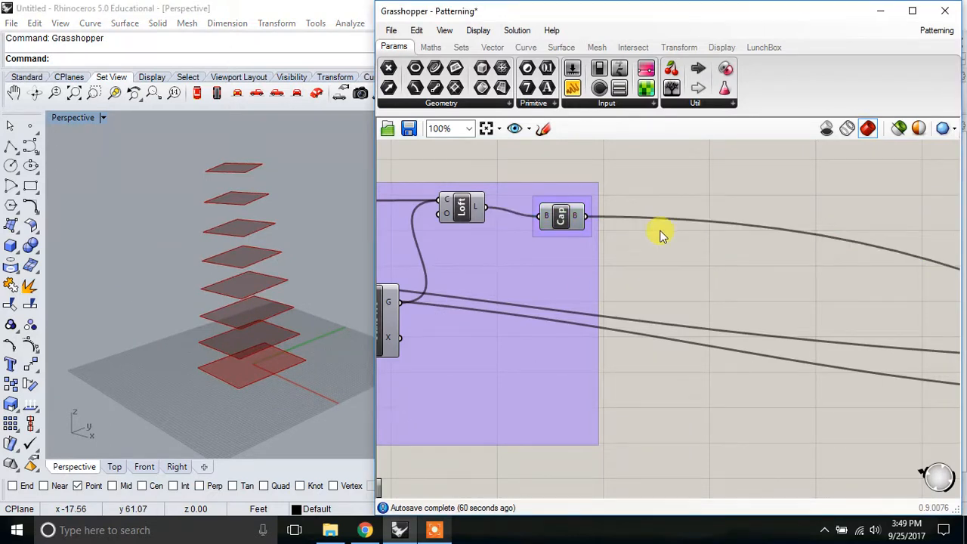
Step: Try different floor counts, dropping to 5 and finishing at 9 floors
{"action": "scroll", "scroll_direction": "down", "scroll_amount": 3}
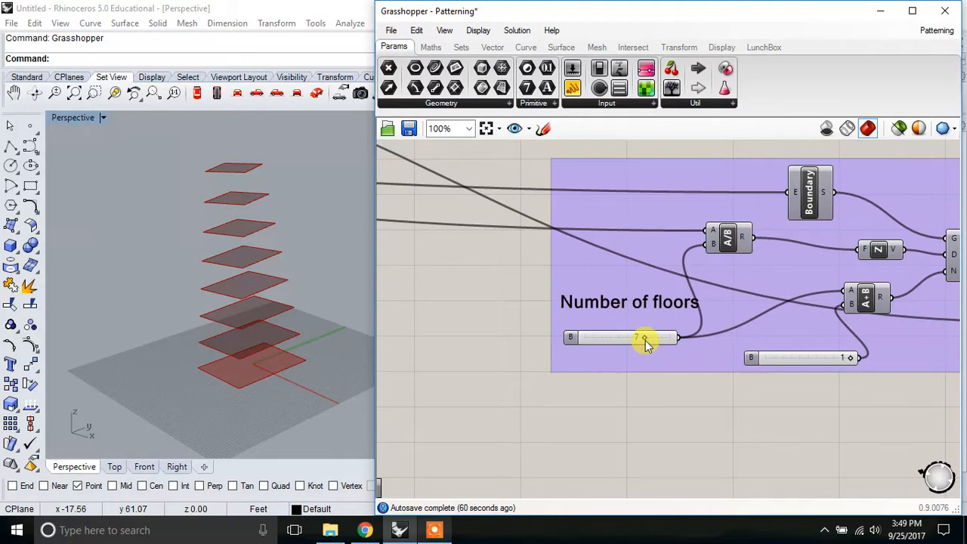
{"action": "left_click_drag", "start_coordinate": [637, 338], "coordinate": [651, 338]}
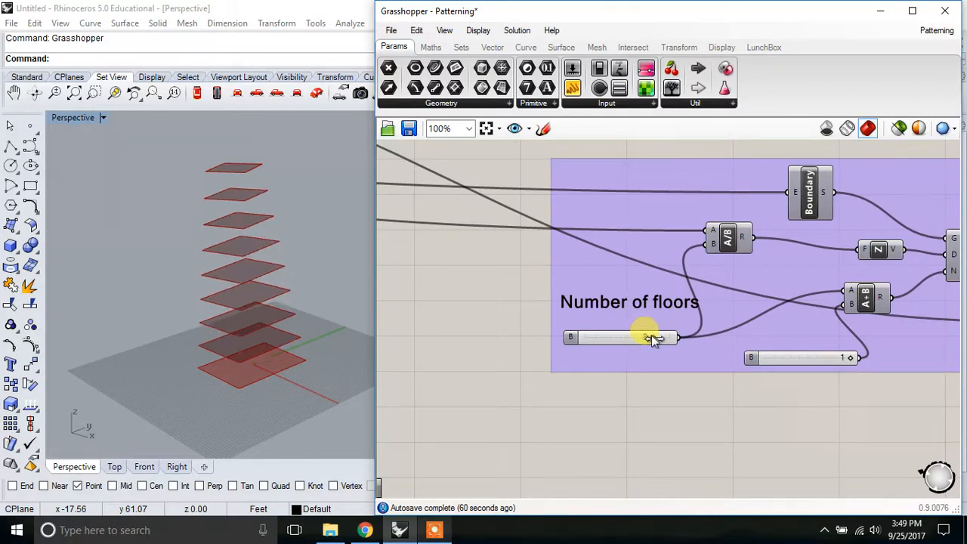
{"action": "left_click_drag", "start_coordinate": [649, 338], "coordinate": [627, 337]}
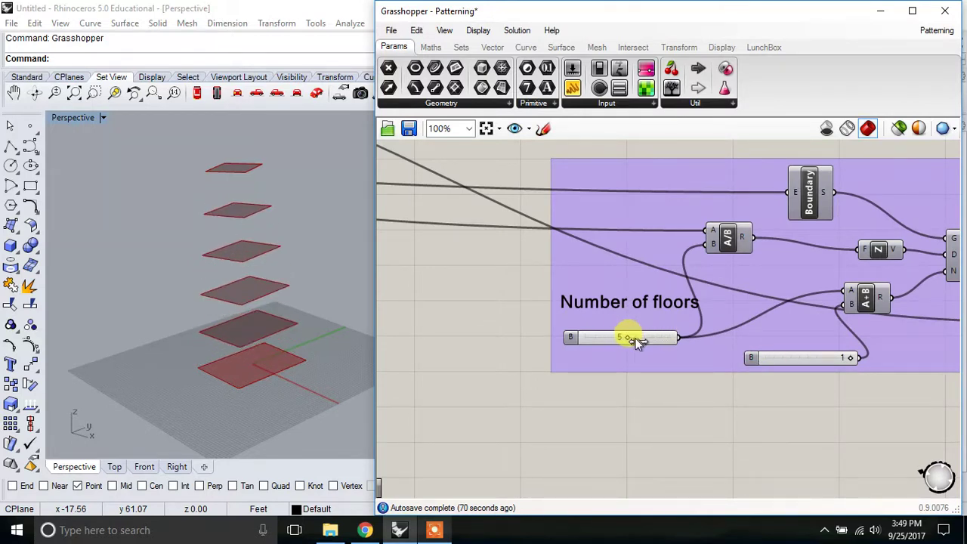
{"action": "left_click_drag", "start_coordinate": [619, 337], "coordinate": [653, 337]}
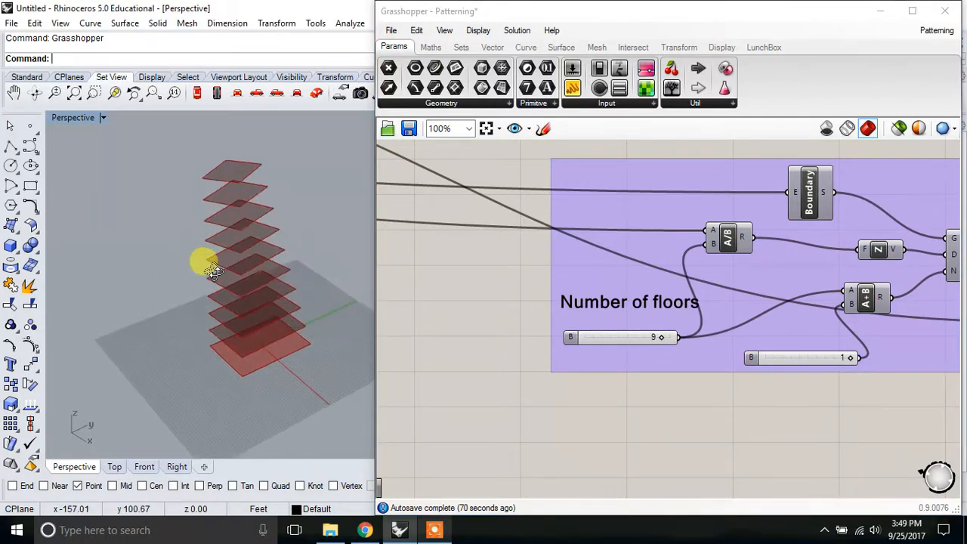
{"action": "scroll", "scroll_direction": "down", "scroll_amount": 3}
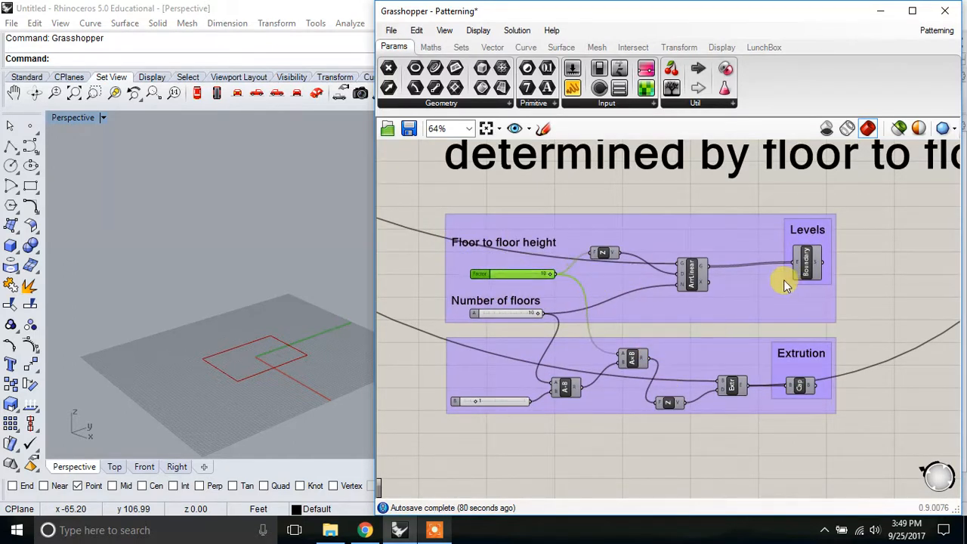
{"action": "mouse_move", "coordinate": [687, 305]}
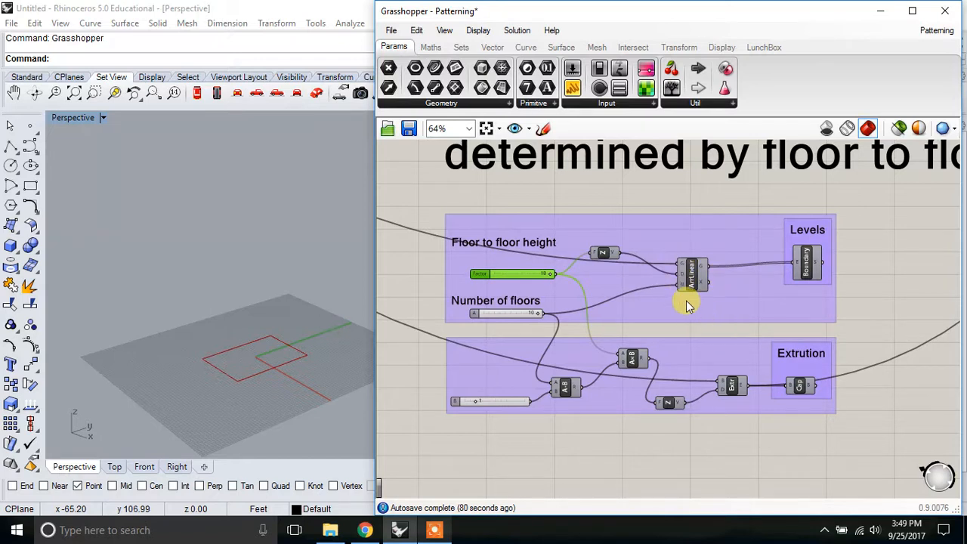
Step: Enable Preview on ArrLinear and Boundary to show the floor outlines and surfaces in Rhino
{"action": "right_click", "coordinate": [687, 275]}
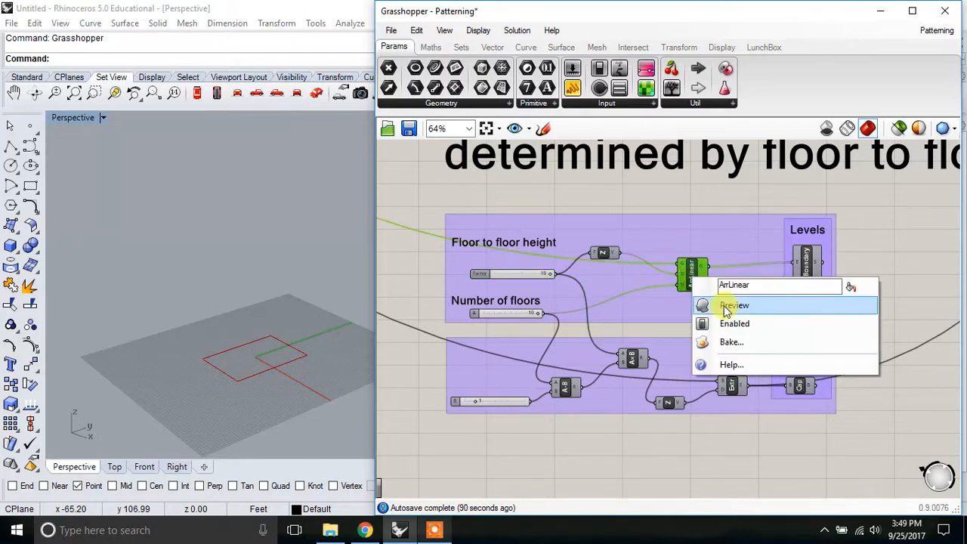
{"action": "left_click", "coordinate": [735, 305]}
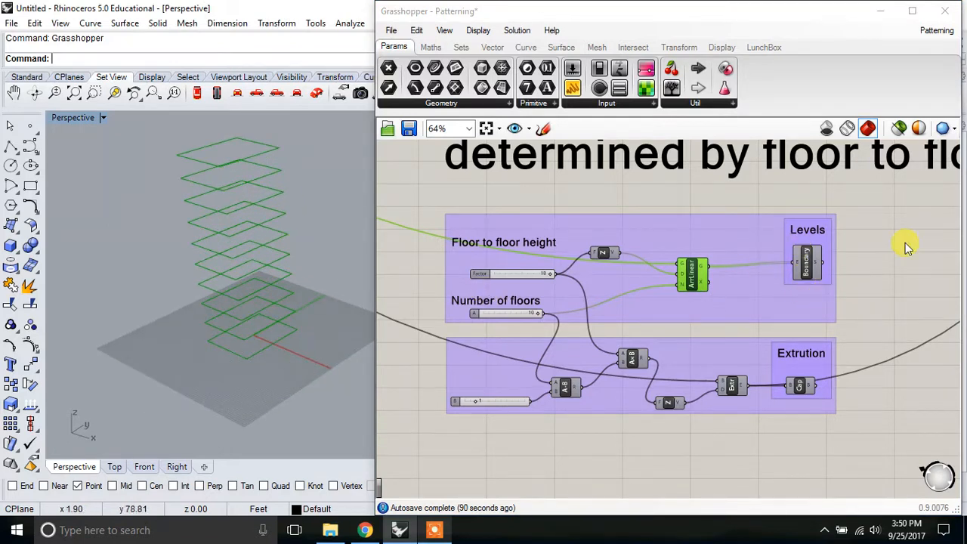
{"action": "right_click", "coordinate": [807, 262]}
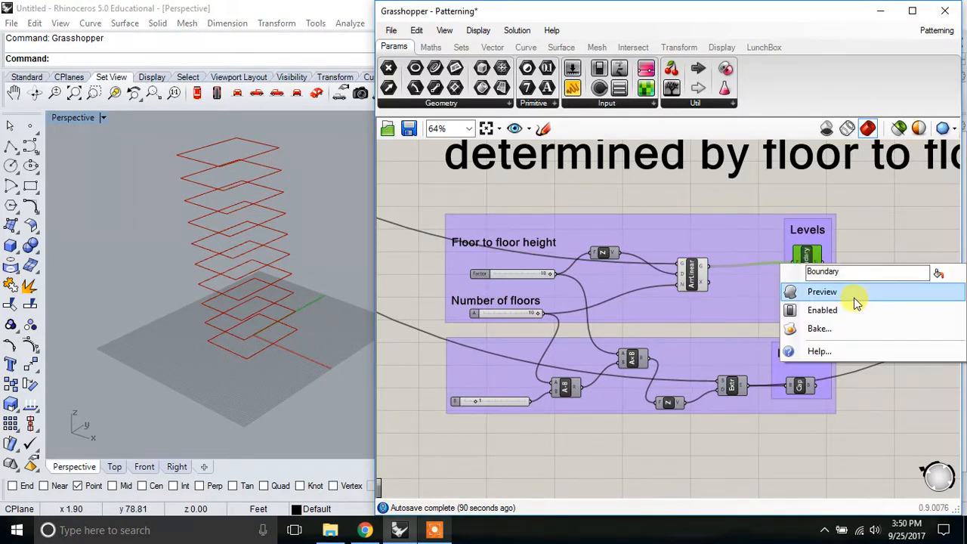
{"action": "left_click", "coordinate": [822, 291]}
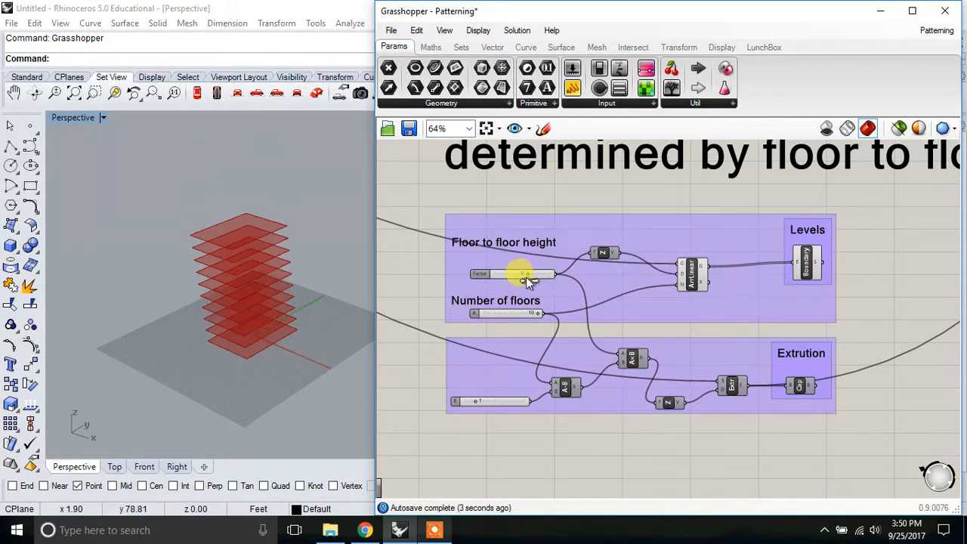
Step: Set the floor-to-floor height to 9 and the number of floors back to 10
{"action": "left_click_drag", "start_coordinate": [521, 274], "coordinate": [544, 273]}
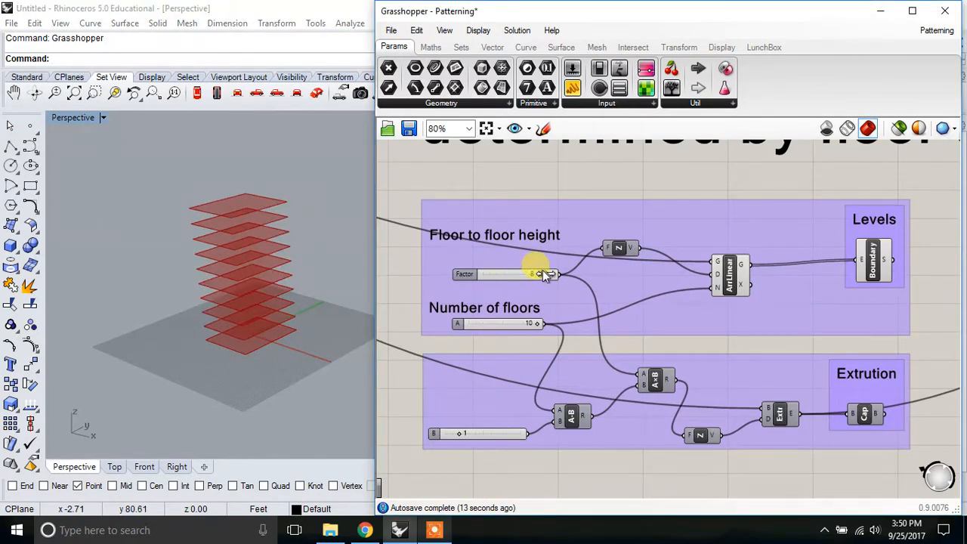
{"action": "left_click_drag", "start_coordinate": [544, 273], "coordinate": [534, 273]}
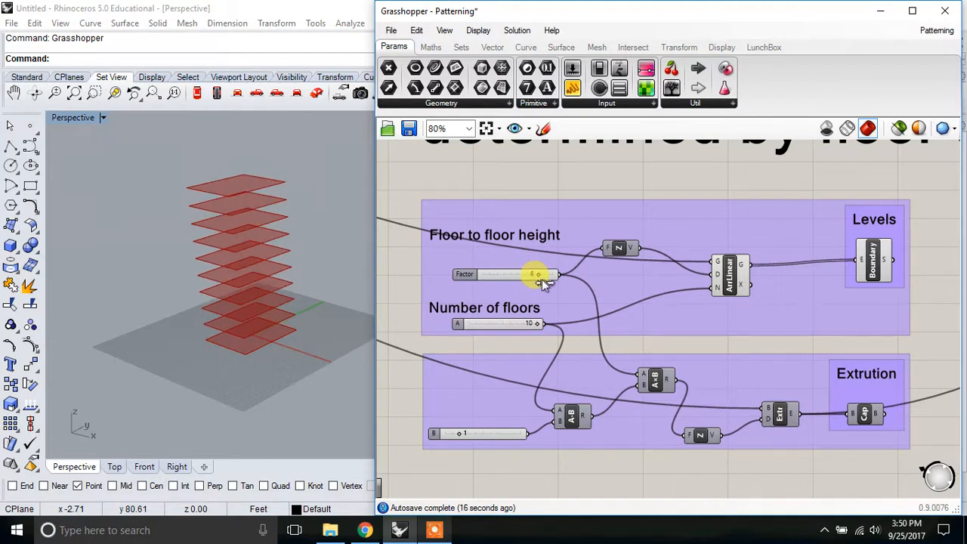
{"action": "left_click_drag", "start_coordinate": [537, 274], "coordinate": [525, 274]}
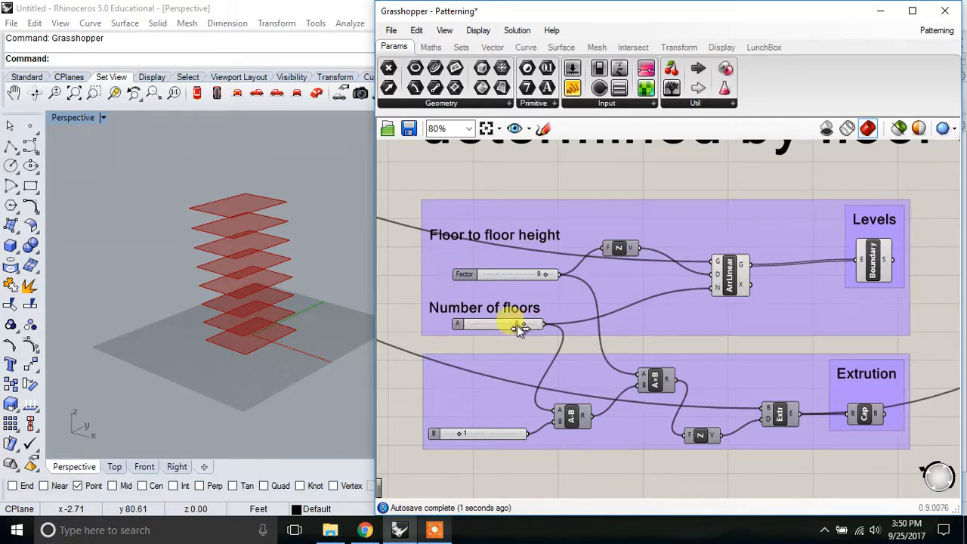
{"action": "left_click_drag", "start_coordinate": [518, 323], "coordinate": [511, 323]}
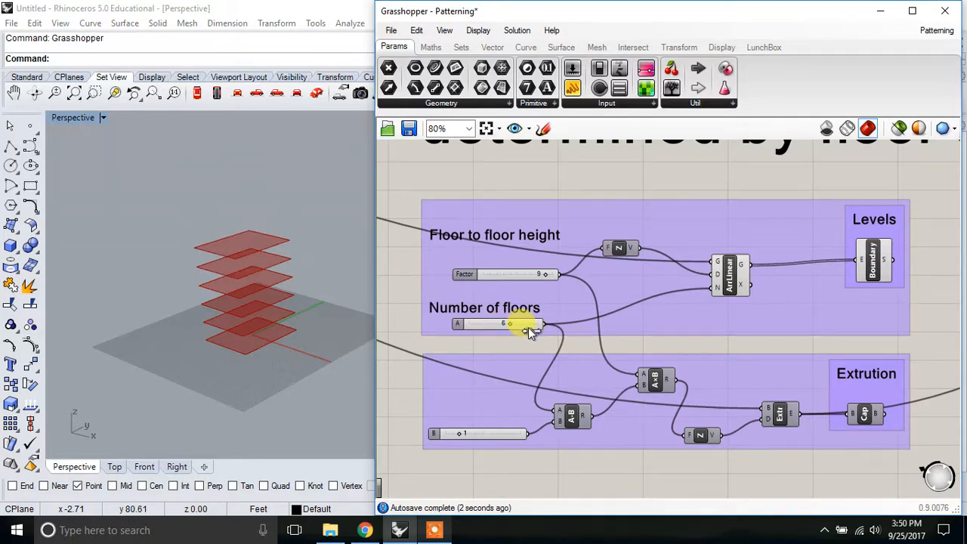
{"action": "left_click_drag", "start_coordinate": [513, 323], "coordinate": [540, 323]}
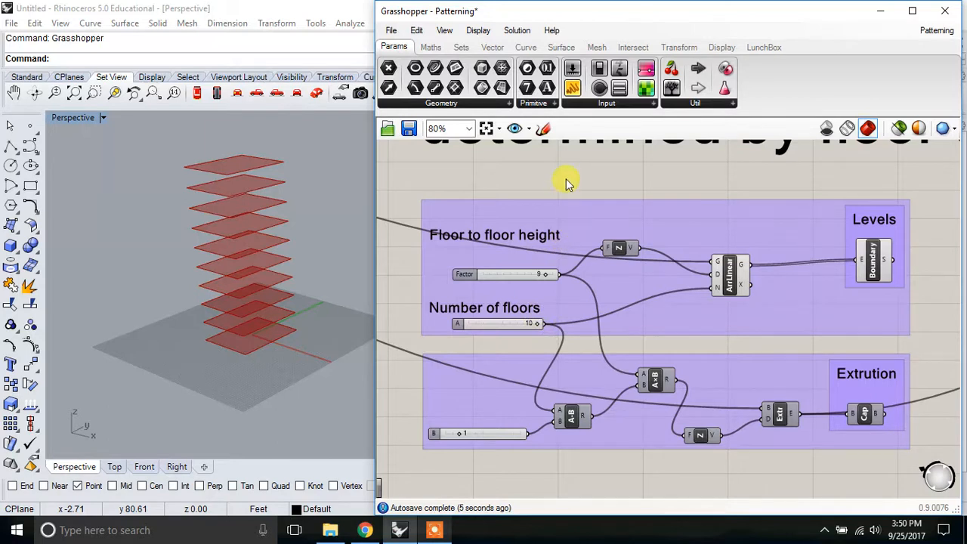
{"action": "scroll", "scroll_direction": "down", "scroll_amount": 3}
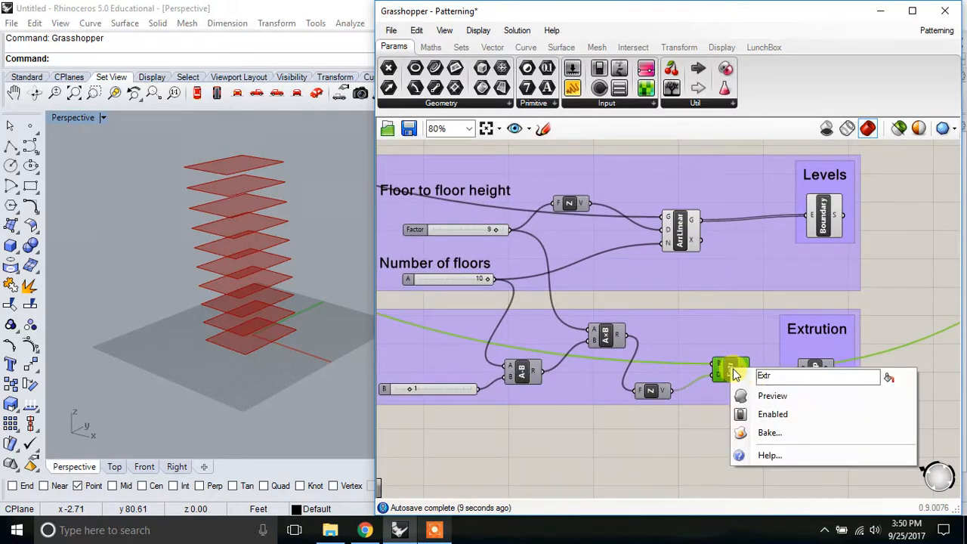
Step: Preview the Extr floor volumes and the Cap component's solid tower block
{"action": "left_click", "coordinate": [772, 395]}
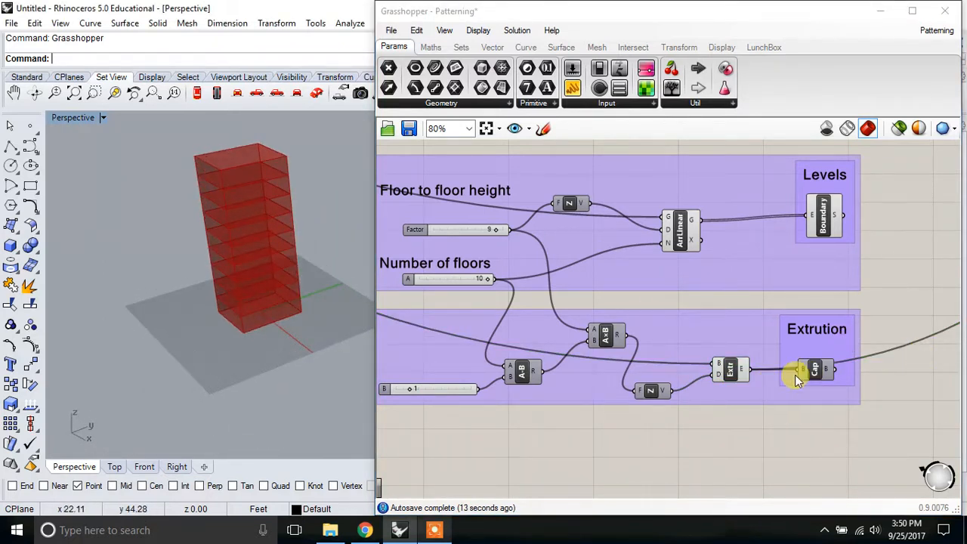
{"action": "left_click", "coordinate": [814, 370]}
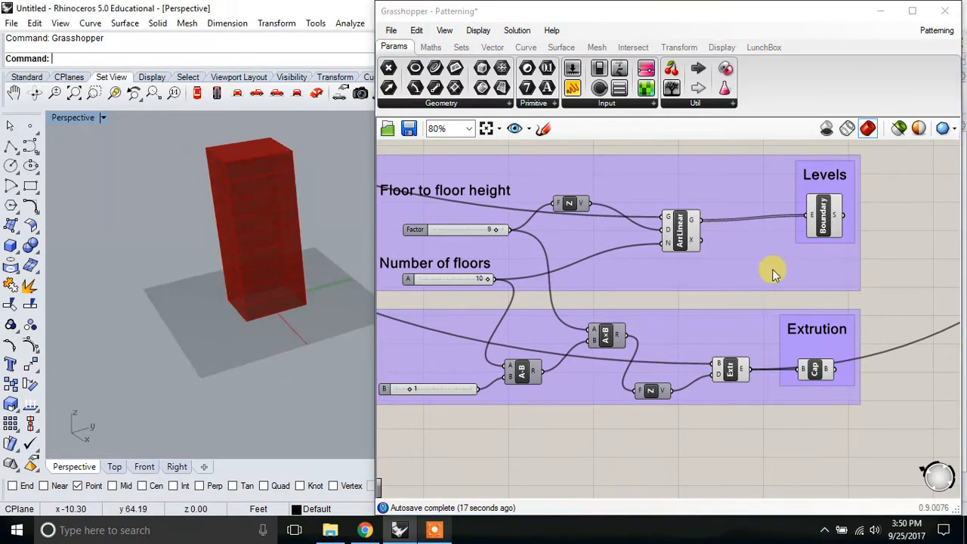
{"action": "scroll", "scroll_direction": "down", "scroll_amount": 3}
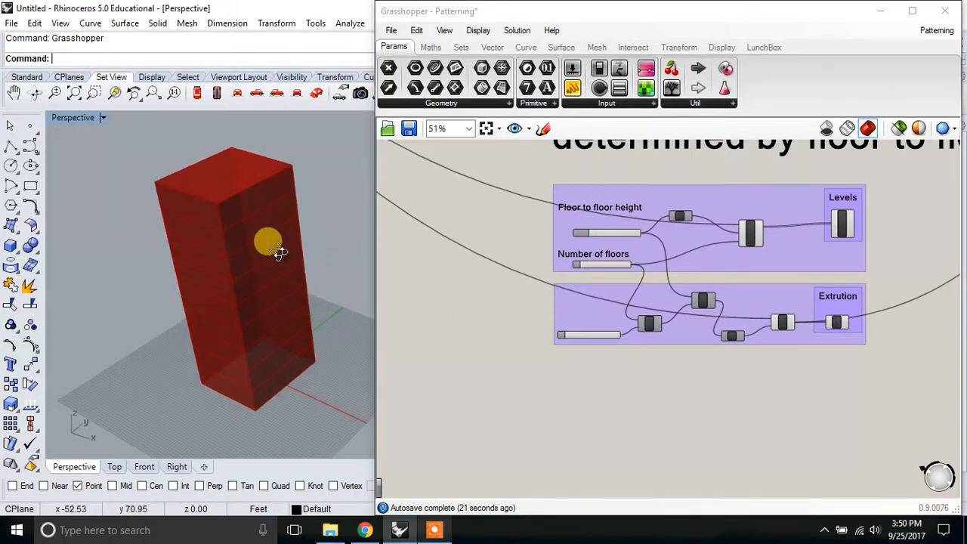
{"action": "scroll", "scroll_direction": "down", "scroll_amount": 3}
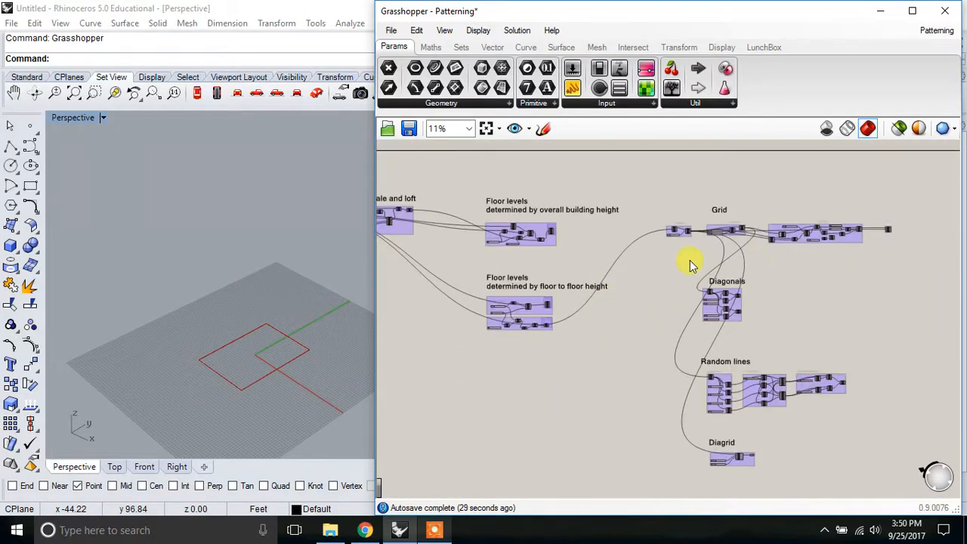
Step: Toggle the DeBrep preview in the Get surface group to show the tower's faces and vertices
{"action": "scroll", "scroll_direction": "down", "scroll_amount": 3}
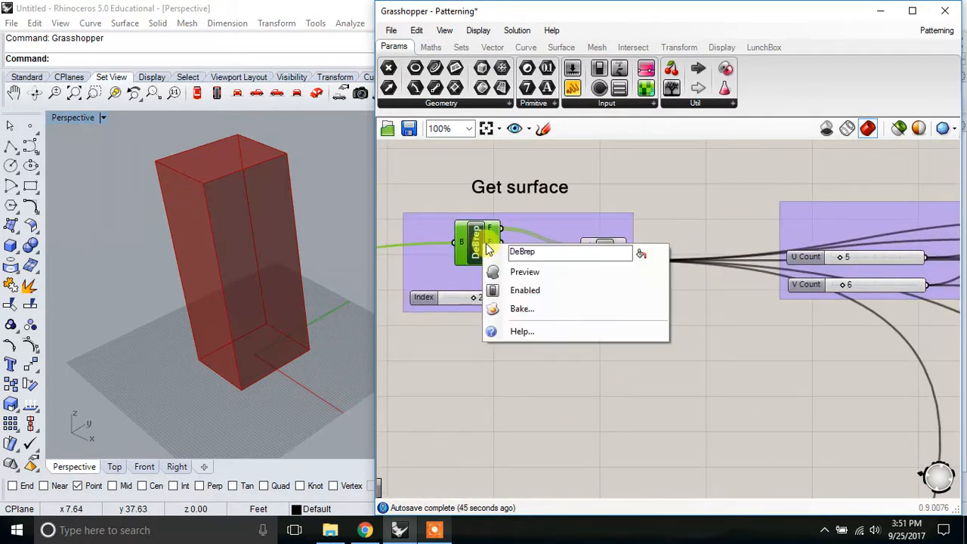
{"action": "left_click", "coordinate": [525, 271]}
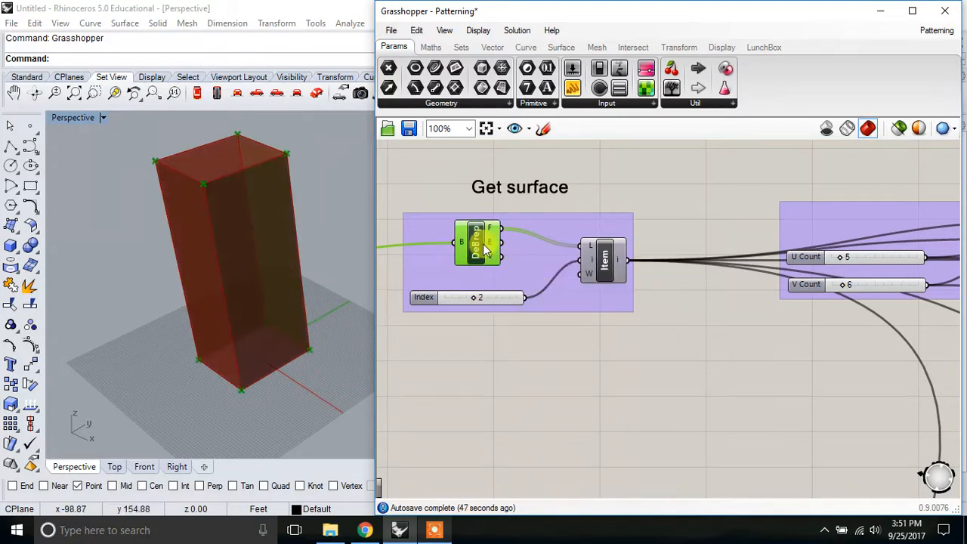
{"action": "left_click", "coordinate": [603, 260]}
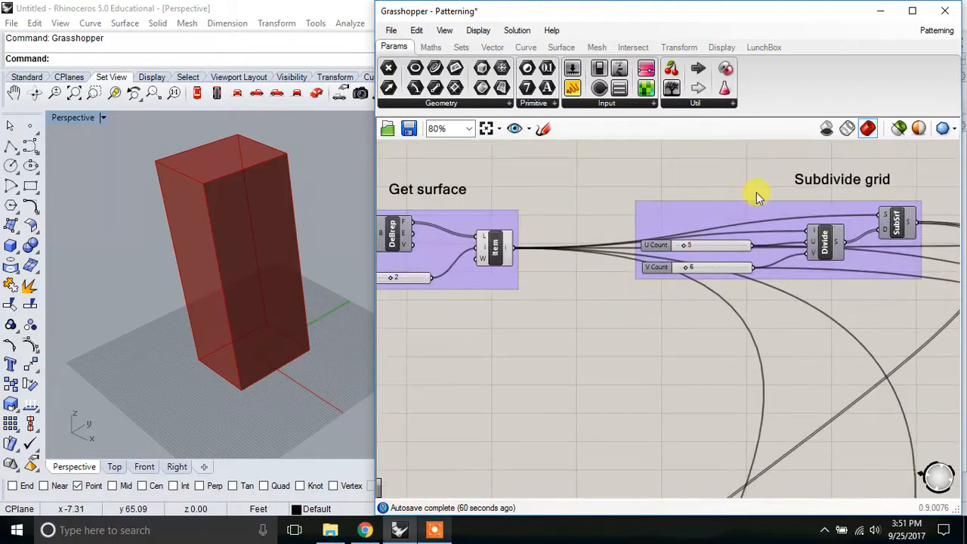
Step: Enable Preview on the SubSrf component to show the 5 by 6 panel grid
{"action": "left_click", "coordinate": [893, 232]}
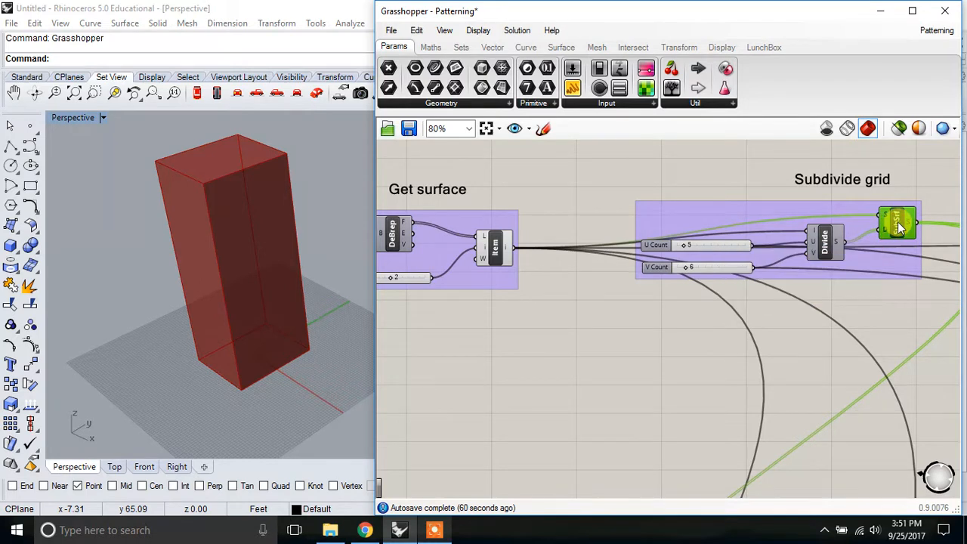
{"action": "right_click", "coordinate": [894, 223]}
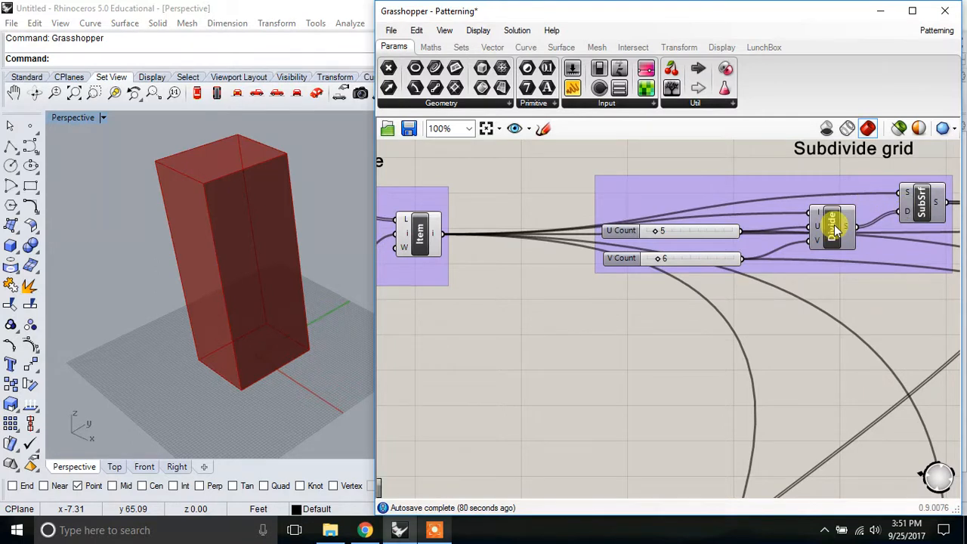
{"action": "mouse_move", "coordinate": [837, 230]}
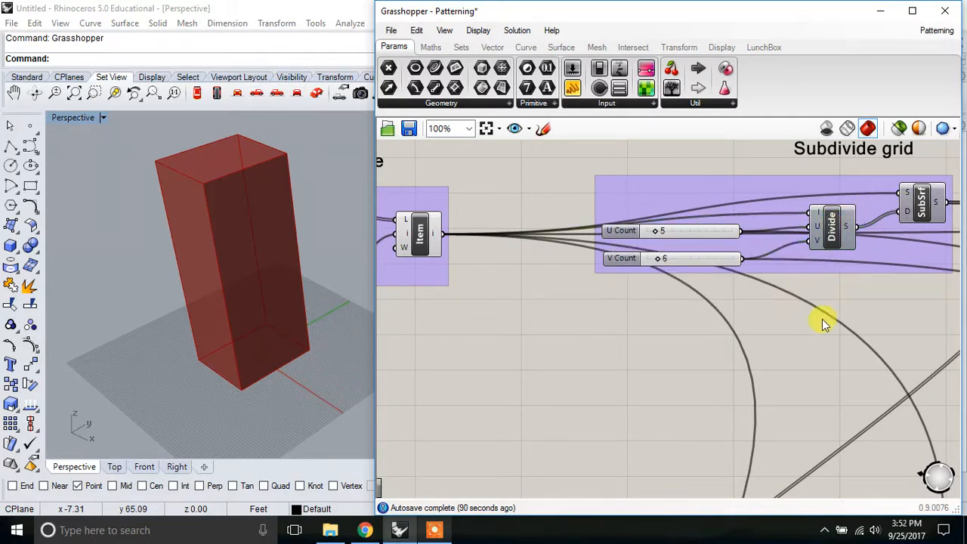
{"action": "right_click", "coordinate": [920, 204]}
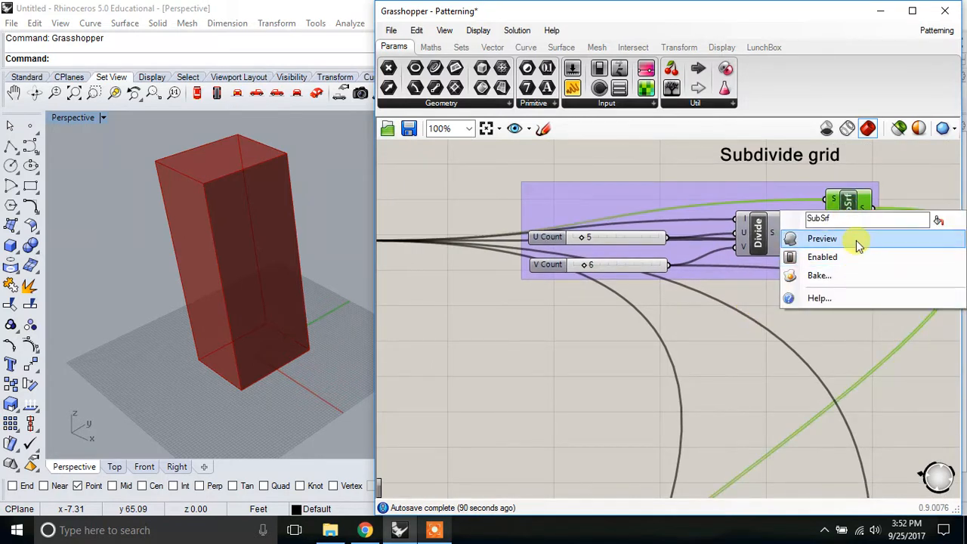
{"action": "left_click", "coordinate": [821, 237]}
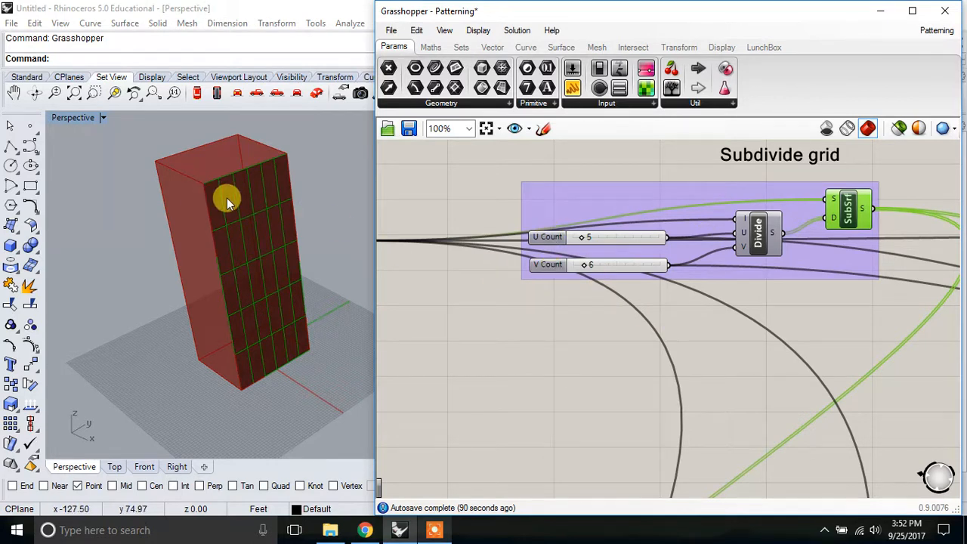
{"action": "mouse_move", "coordinate": [570, 243]}
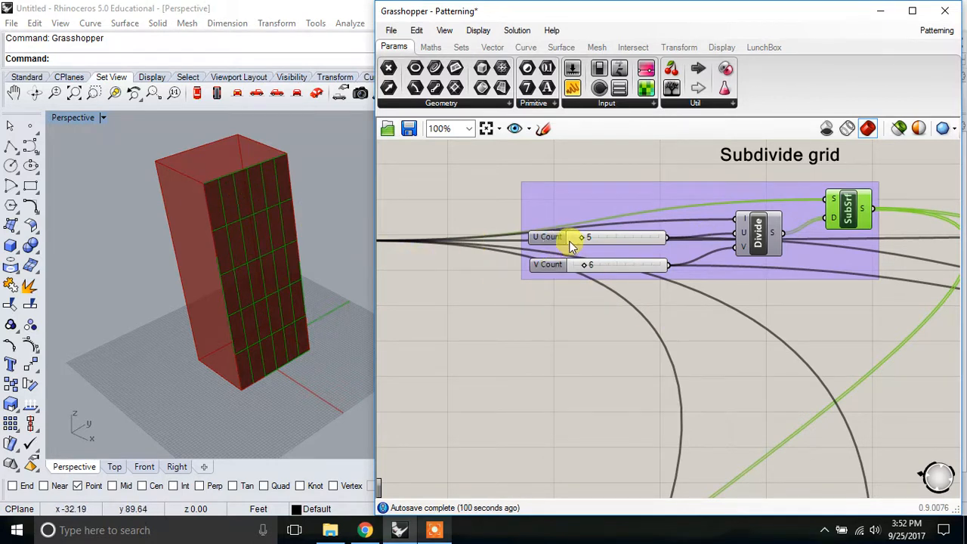
{"action": "mouse_move", "coordinate": [228, 206]}
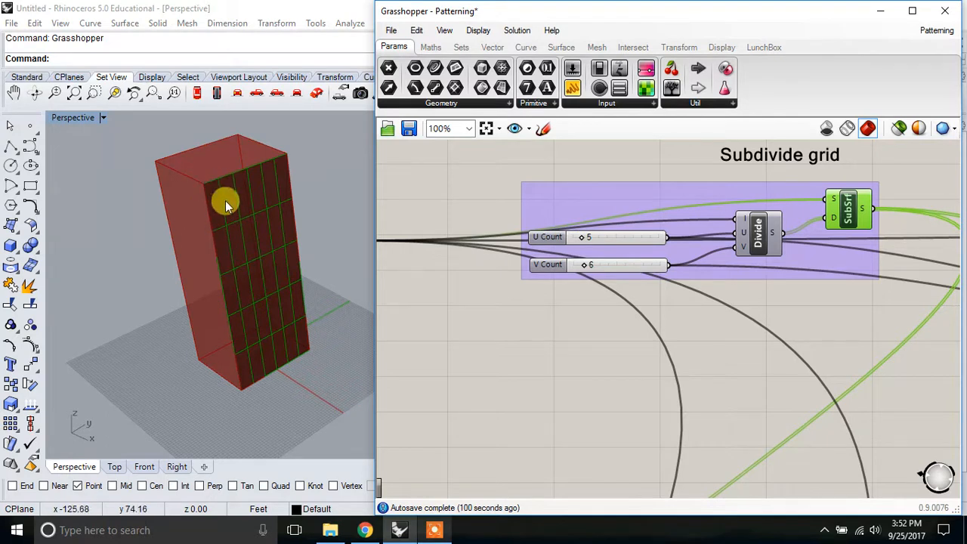
{"action": "mouse_move", "coordinate": [238, 344]}
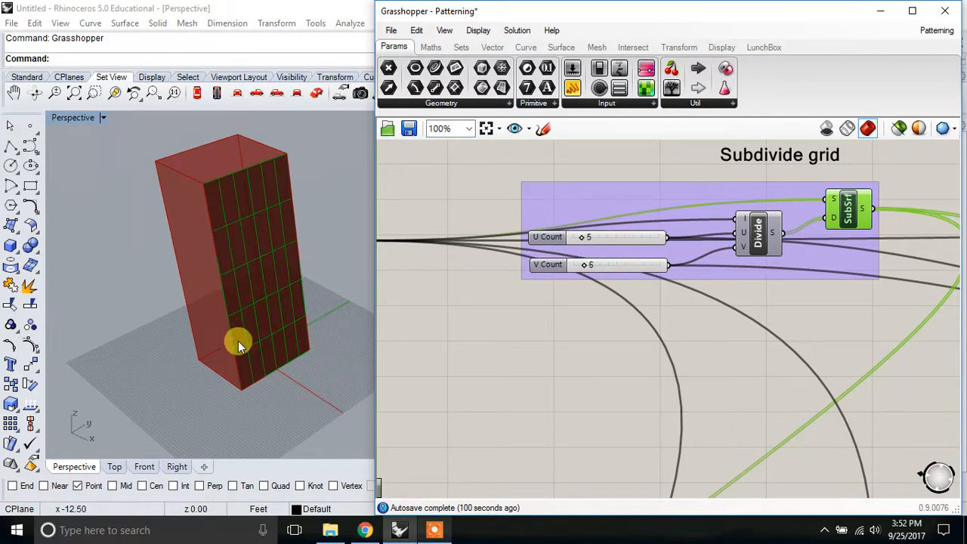
{"action": "mouse_move", "coordinate": [223, 253]}
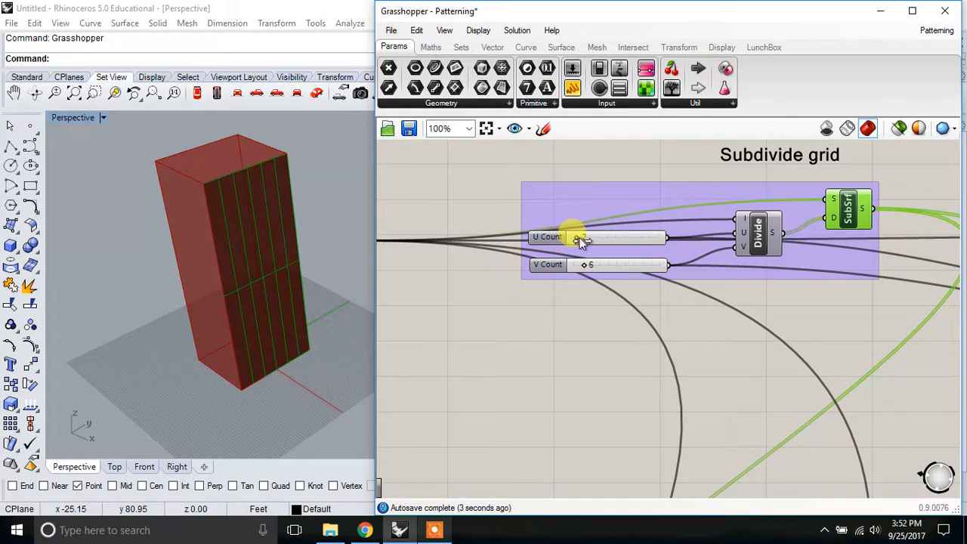
Step: Set the Subdivide grid U Count slider to 6 and V Count slider to 8
{"action": "left_click_drag", "start_coordinate": [582, 237], "coordinate": [608, 237]}
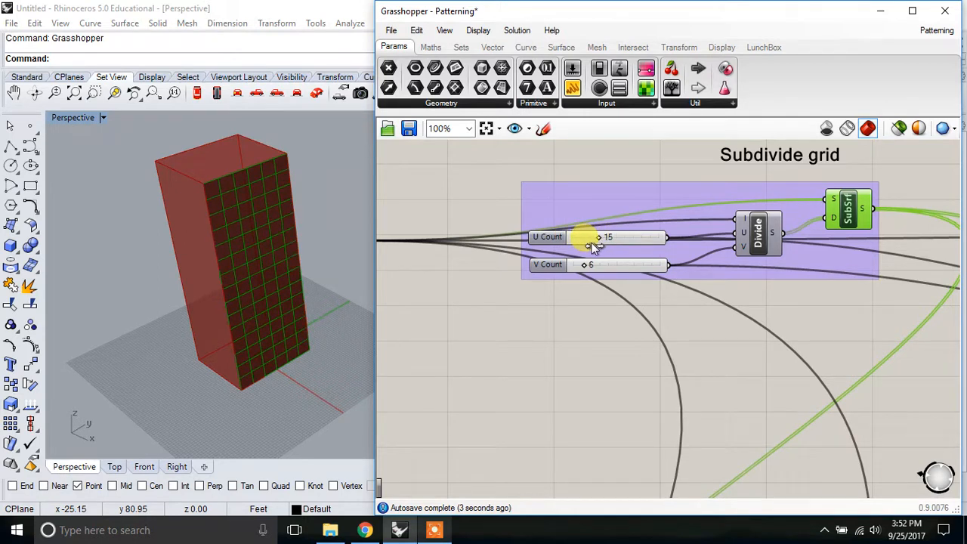
{"action": "left_click_drag", "start_coordinate": [597, 236], "coordinate": [597, 236]}
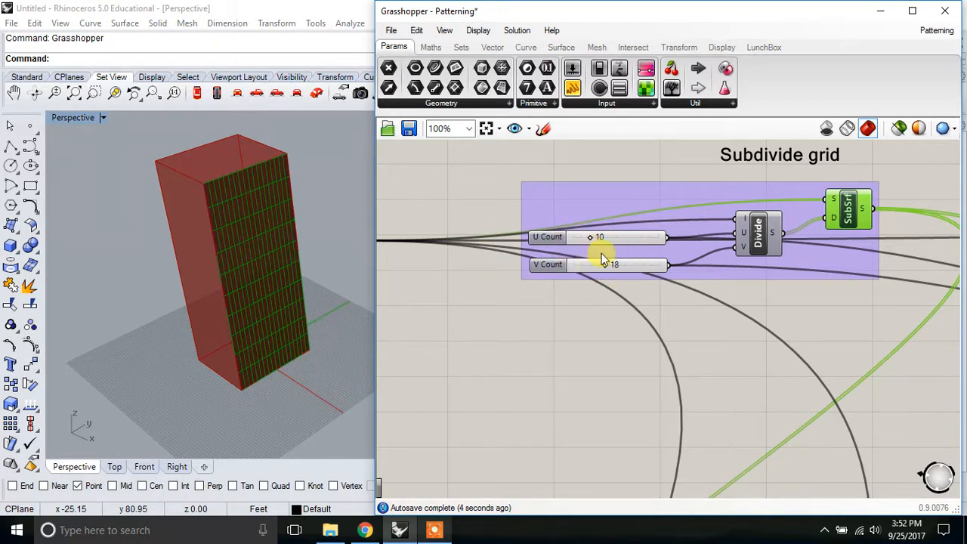
{"action": "scroll", "scroll_direction": "down", "scroll_amount": 3}
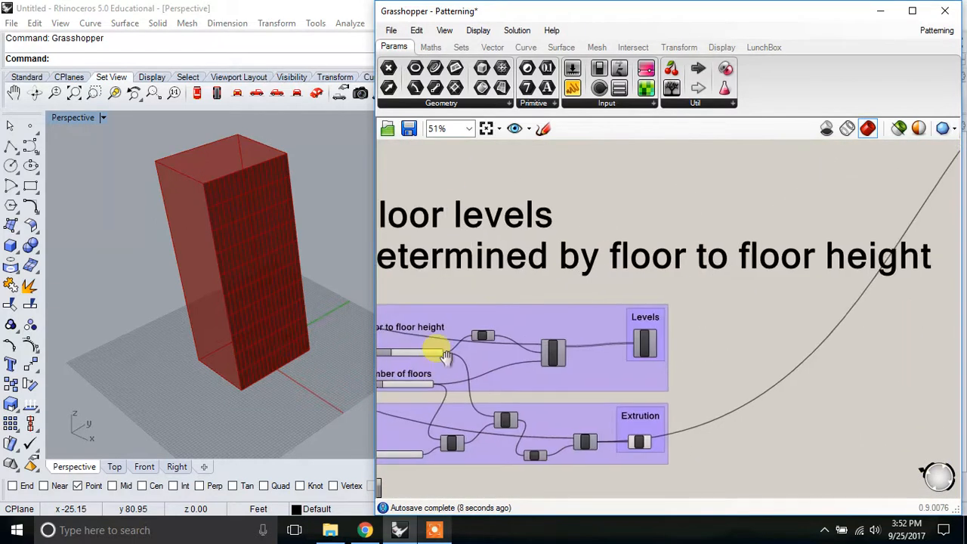
{"action": "scroll", "scroll_direction": "down", "scroll_amount": 3}
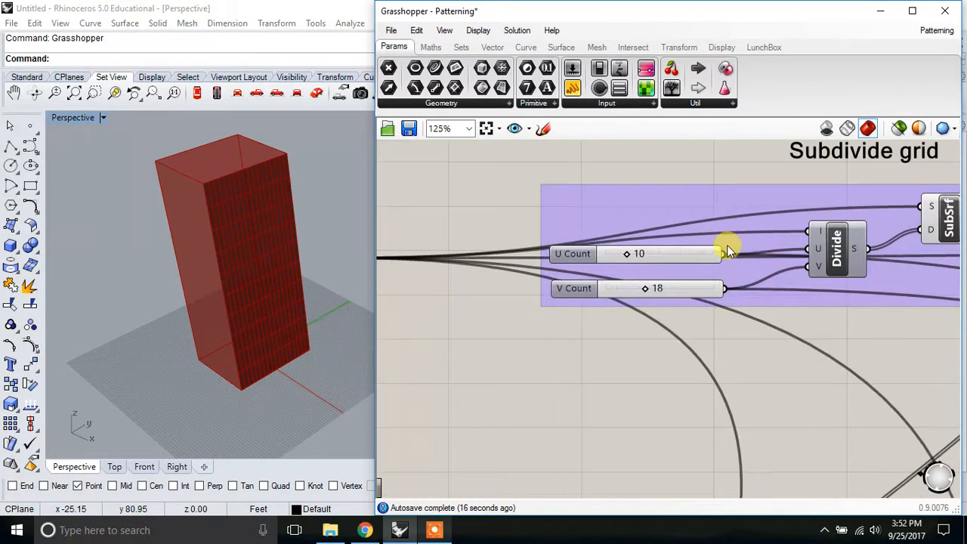
{"action": "scroll", "scroll_direction": "down", "scroll_amount": 3}
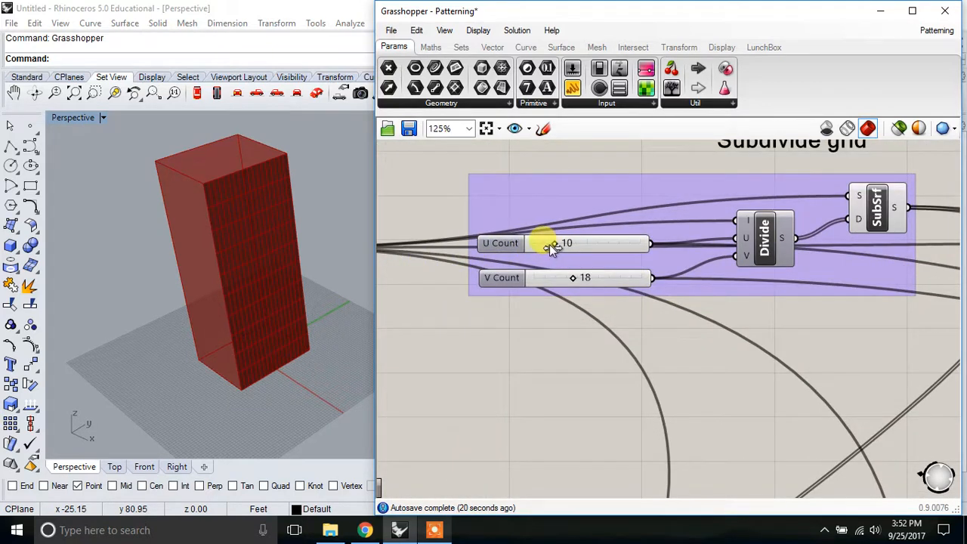
{"action": "left_click_drag", "start_coordinate": [566, 242], "coordinate": [542, 242]}
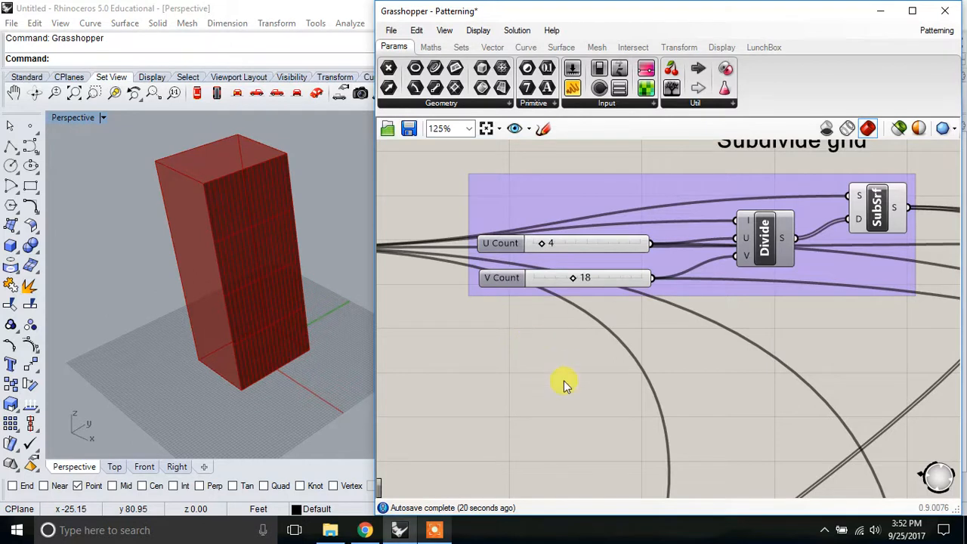
{"action": "mouse_move", "coordinate": [572, 281]}
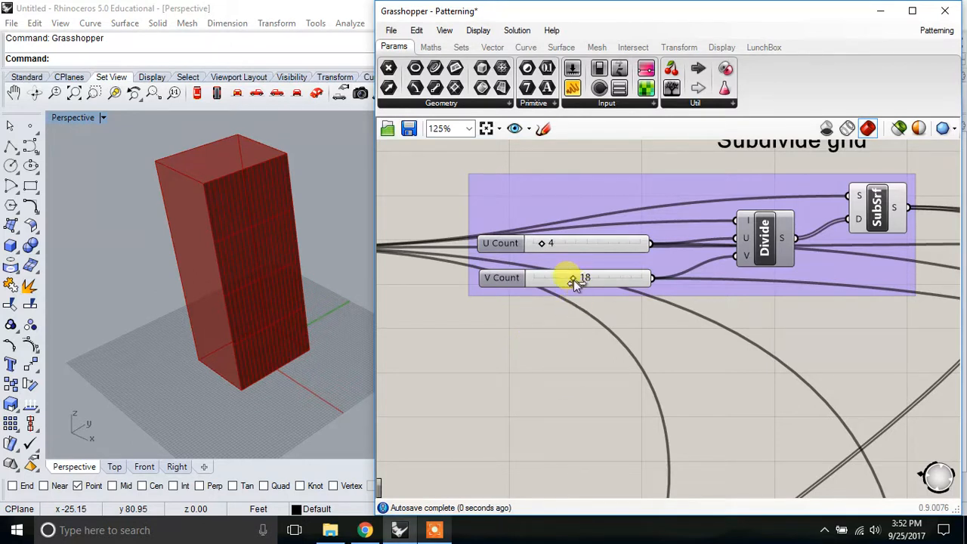
{"action": "left_click_drag", "start_coordinate": [574, 278], "coordinate": [556, 277]}
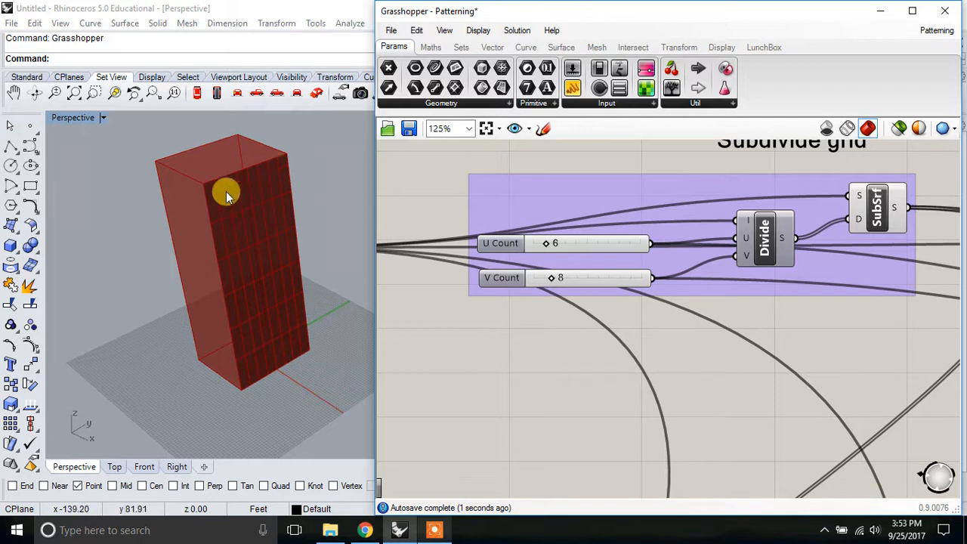
{"action": "scroll", "scroll_direction": "down", "scroll_amount": 3}
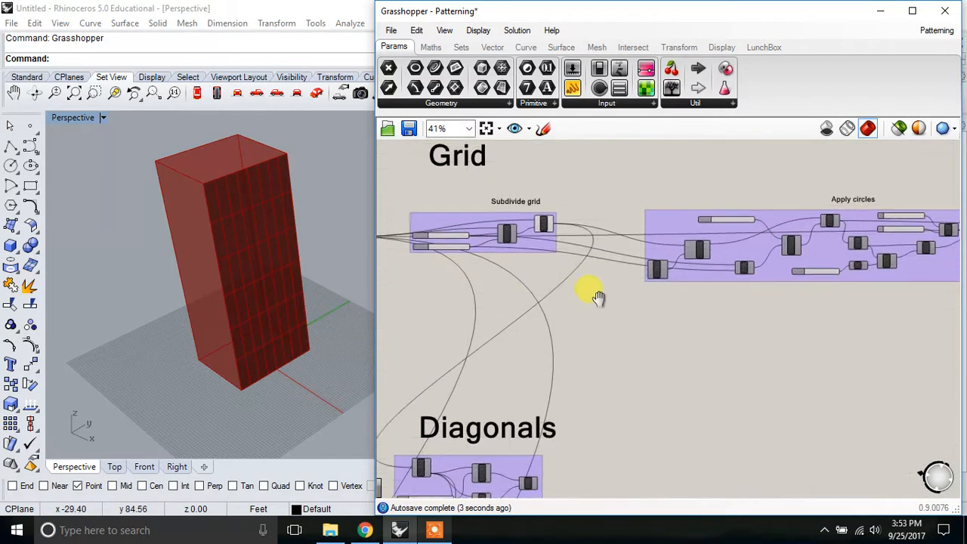
{"action": "left_click_drag", "start_coordinate": [596, 294], "coordinate": [800, 210]}
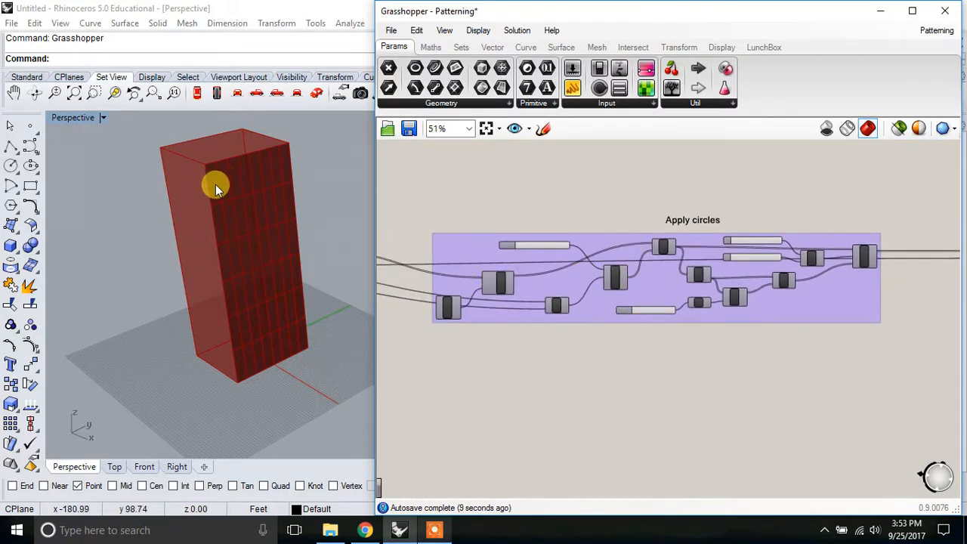
{"action": "mouse_move", "coordinate": [275, 230]}
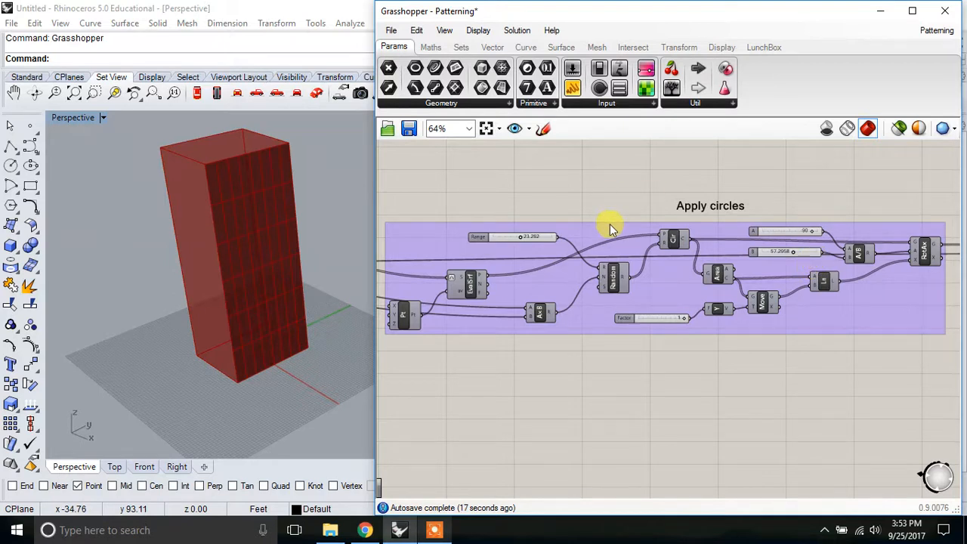
{"action": "left_click_drag", "start_coordinate": [612, 227], "coordinate": [529, 242]}
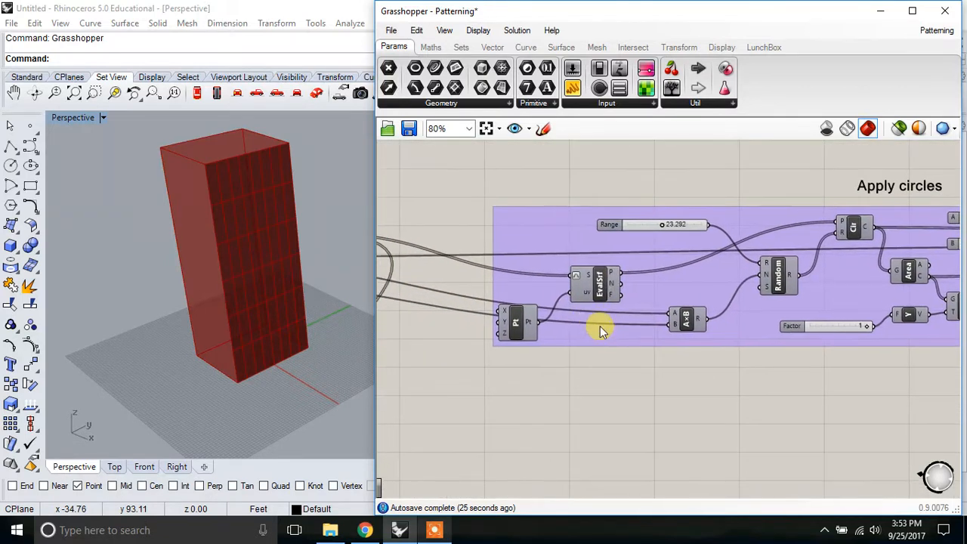
{"action": "mouse_move", "coordinate": [599, 283]}
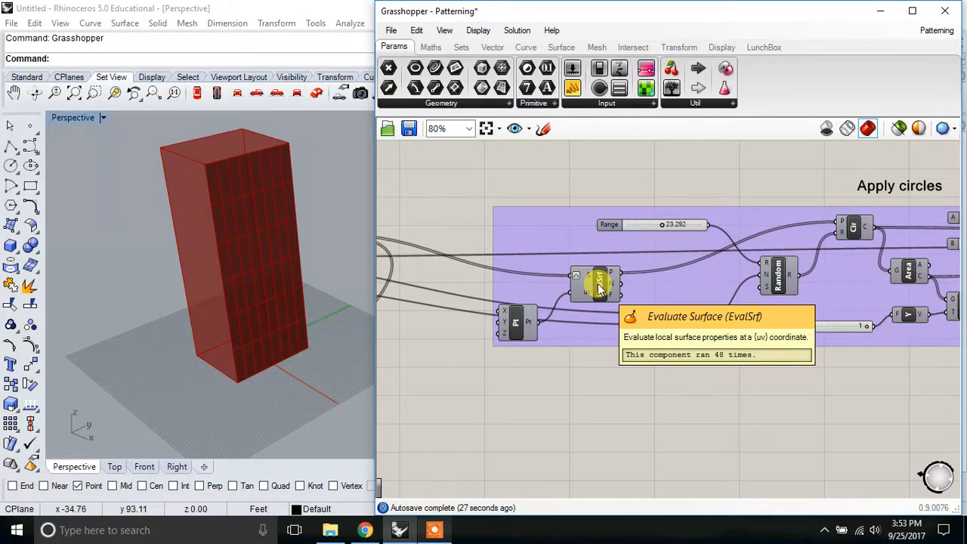
{"action": "right_click", "coordinate": [596, 284]}
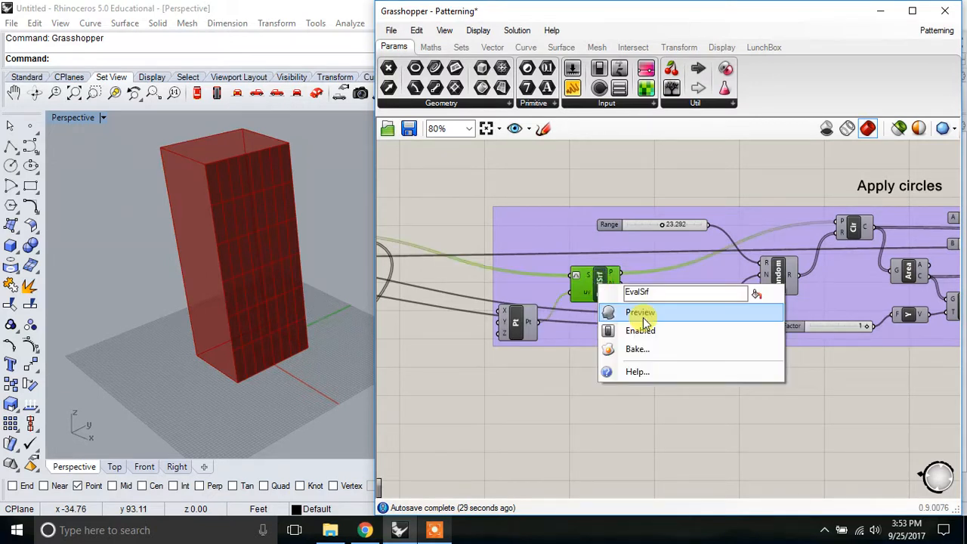
{"action": "left_click", "coordinate": [640, 312]}
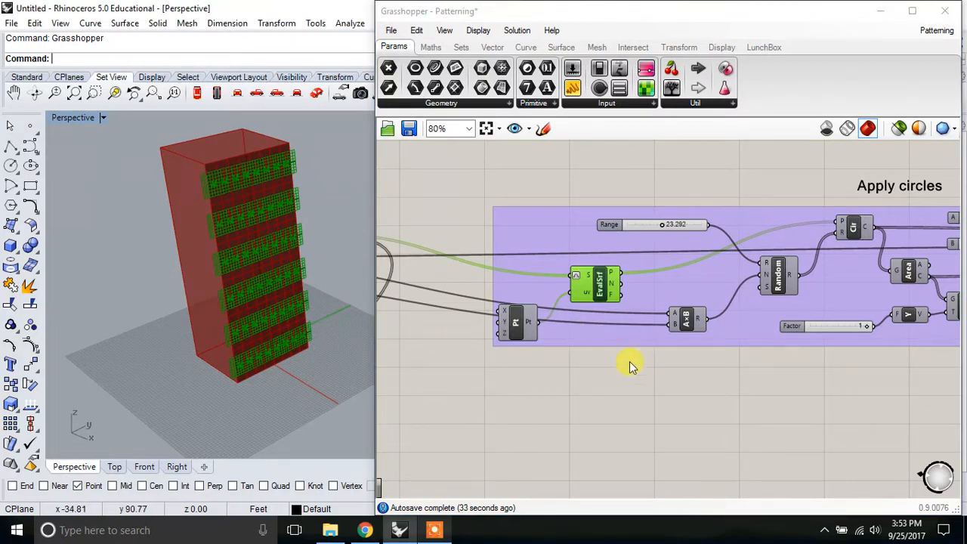
{"action": "mouse_move", "coordinate": [613, 276]}
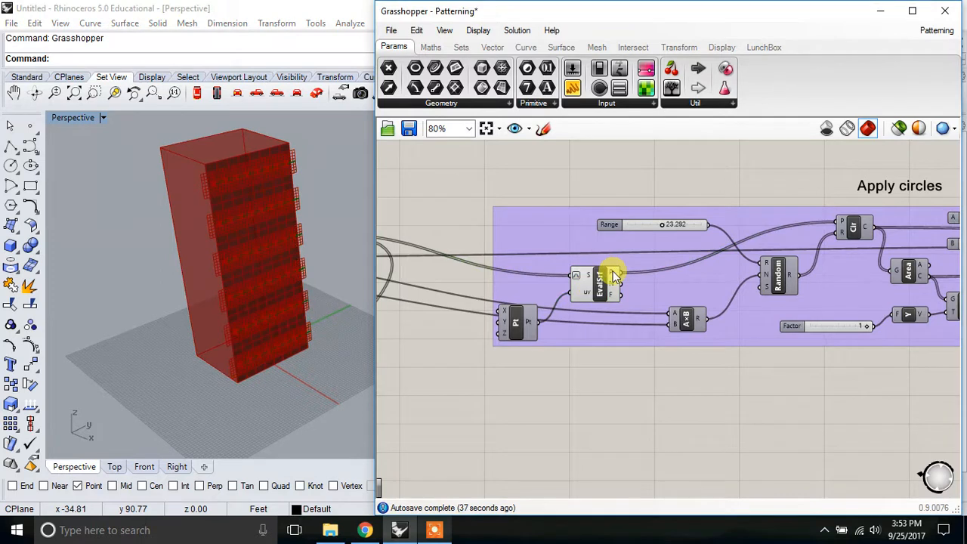
{"action": "left_click_drag", "start_coordinate": [612, 272], "coordinate": [726, 271]}
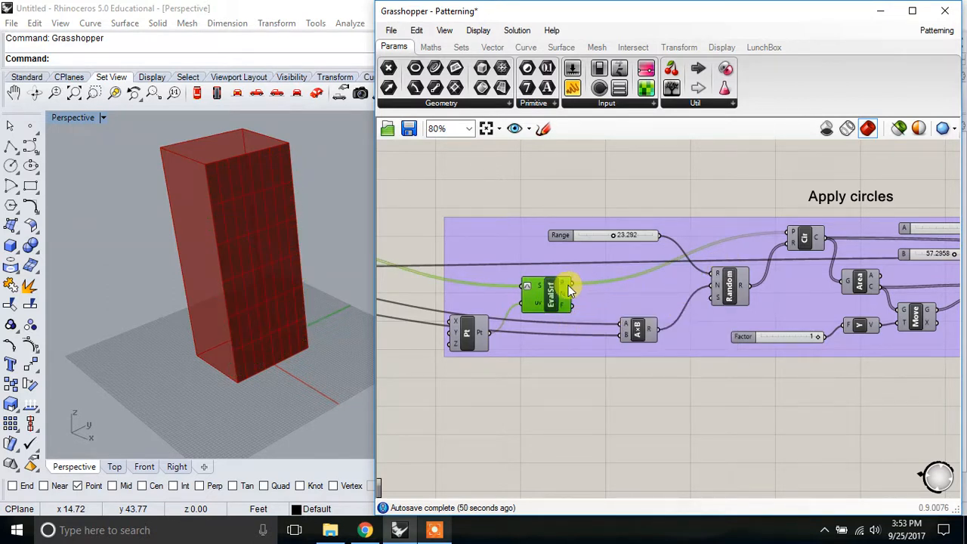
{"action": "mouse_move", "coordinate": [800, 223]}
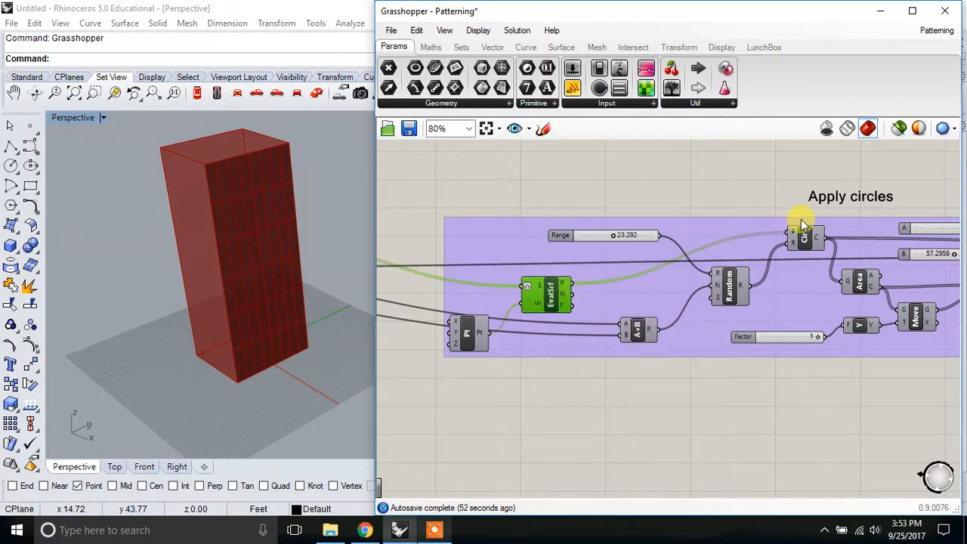
{"action": "mouse_move", "coordinate": [794, 235]}
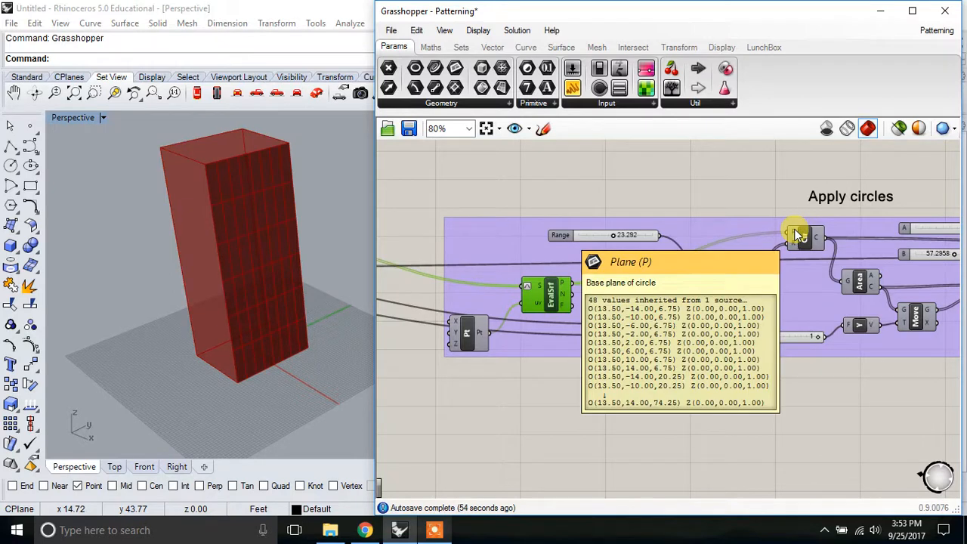
Step: Preview the Circle component's circles and lower the radius Range from 23.292 to 15.600
{"action": "right_click", "coordinate": [801, 234]}
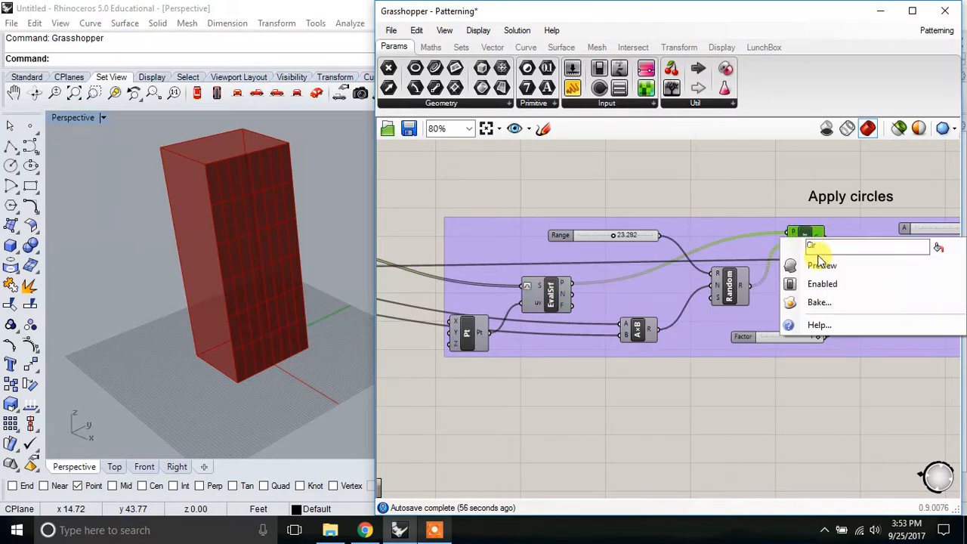
{"action": "left_click", "coordinate": [822, 266]}
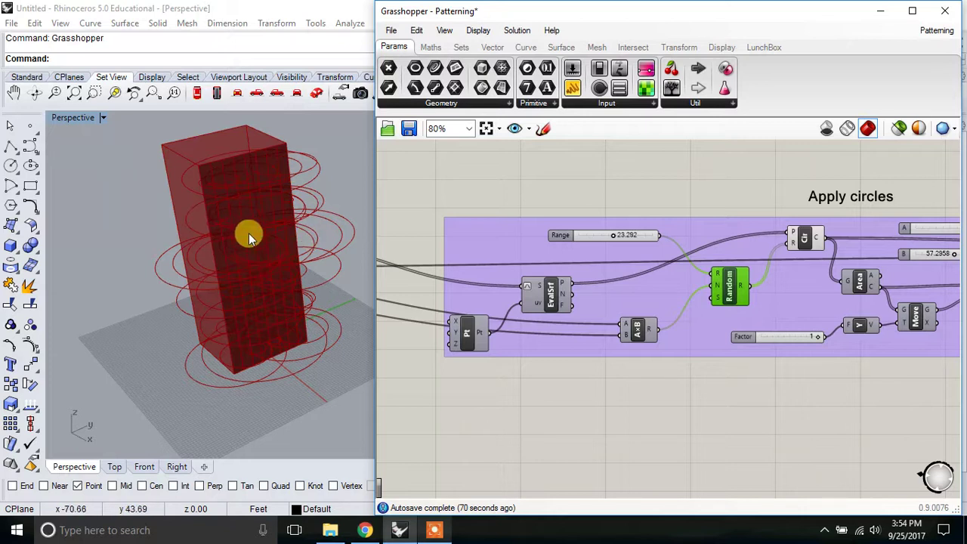
{"action": "mouse_move", "coordinate": [610, 238]}
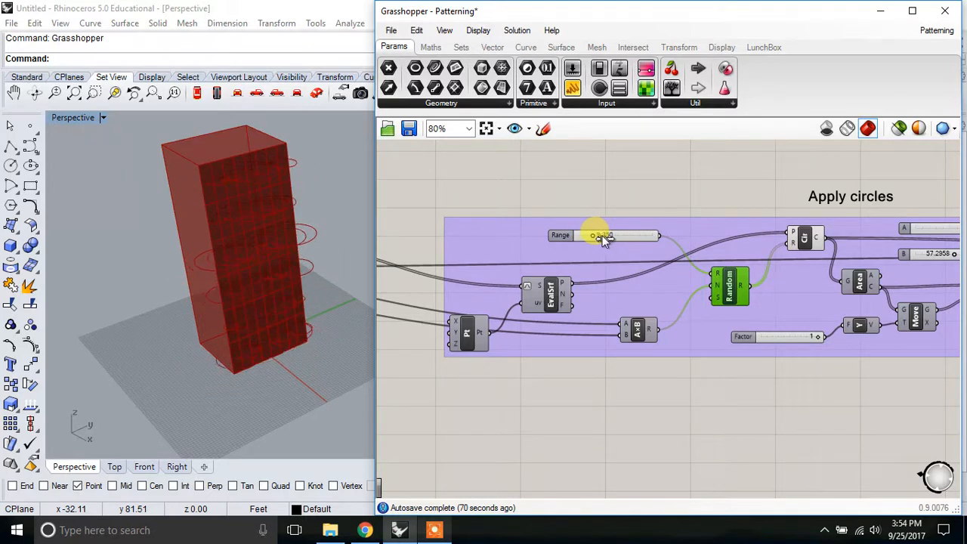
{"action": "left_click_drag", "start_coordinate": [595, 235], "coordinate": [604, 235]}
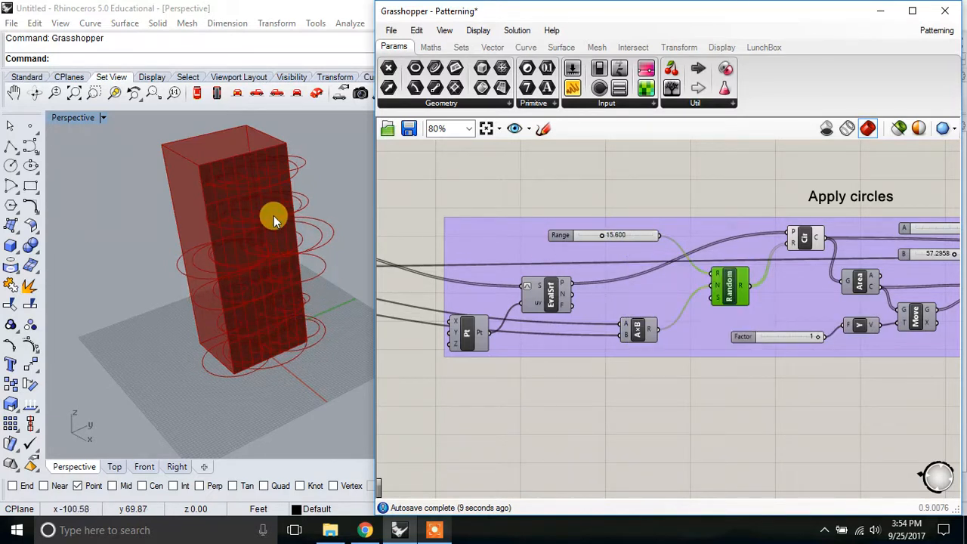
{"action": "left_click_drag", "start_coordinate": [272, 219], "coordinate": [263, 204]}
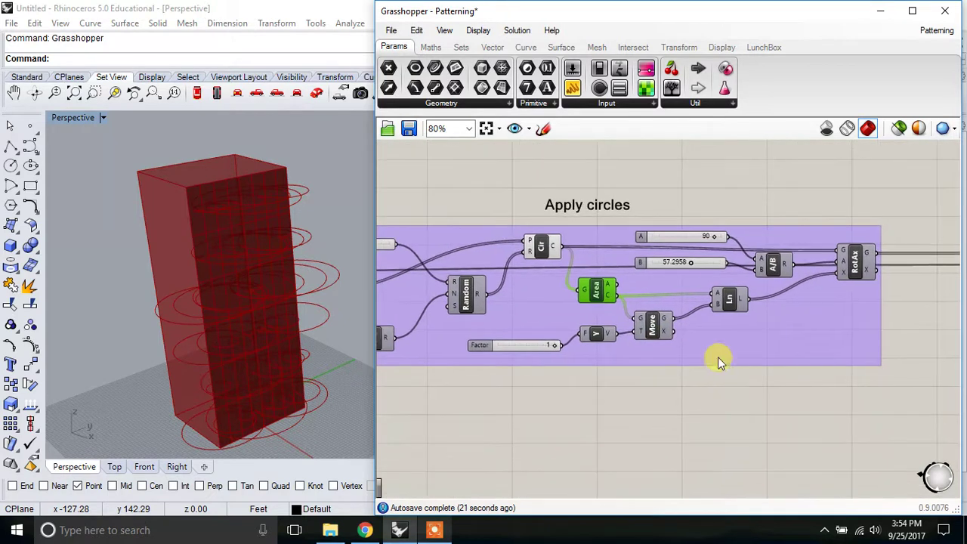
{"action": "mouse_move", "coordinate": [707, 297]}
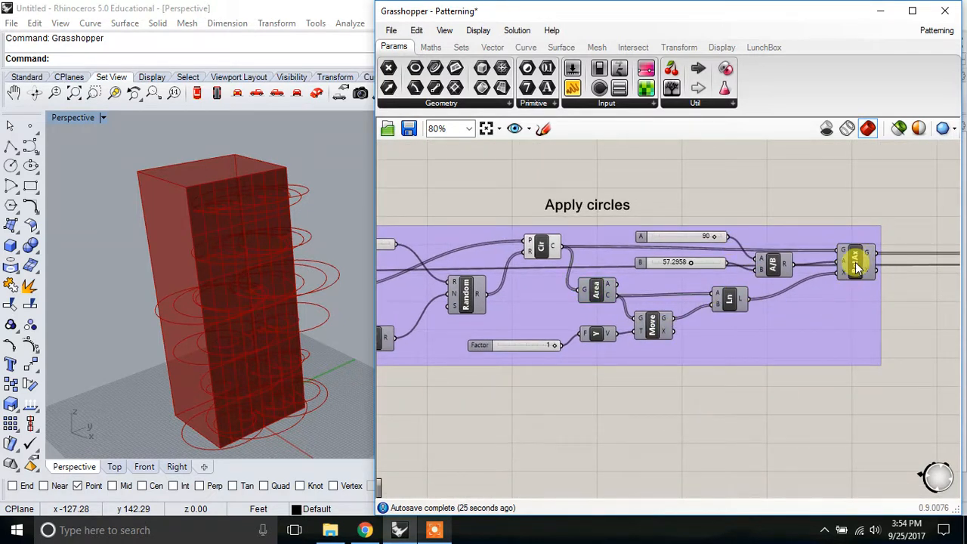
{"action": "mouse_move", "coordinate": [855, 264]}
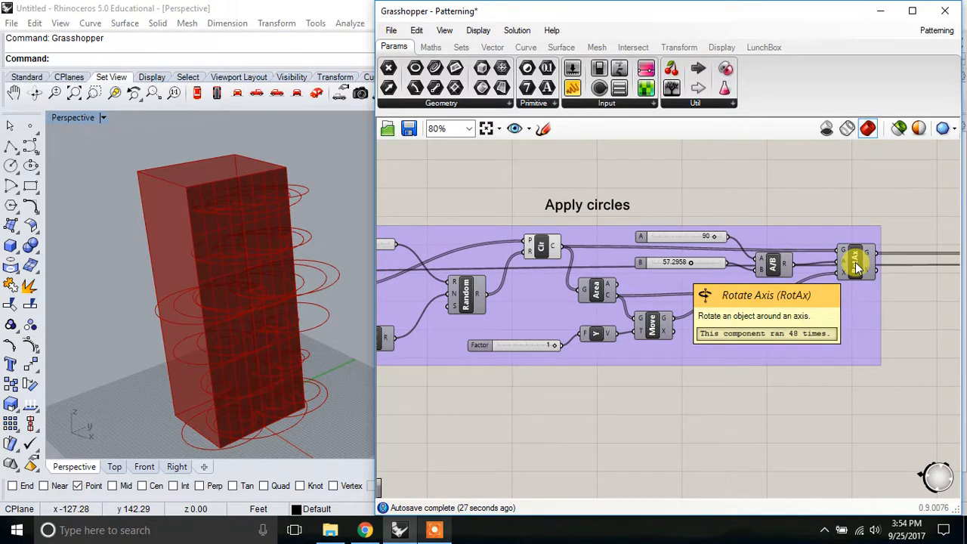
{"action": "mouse_move", "coordinate": [846, 238]}
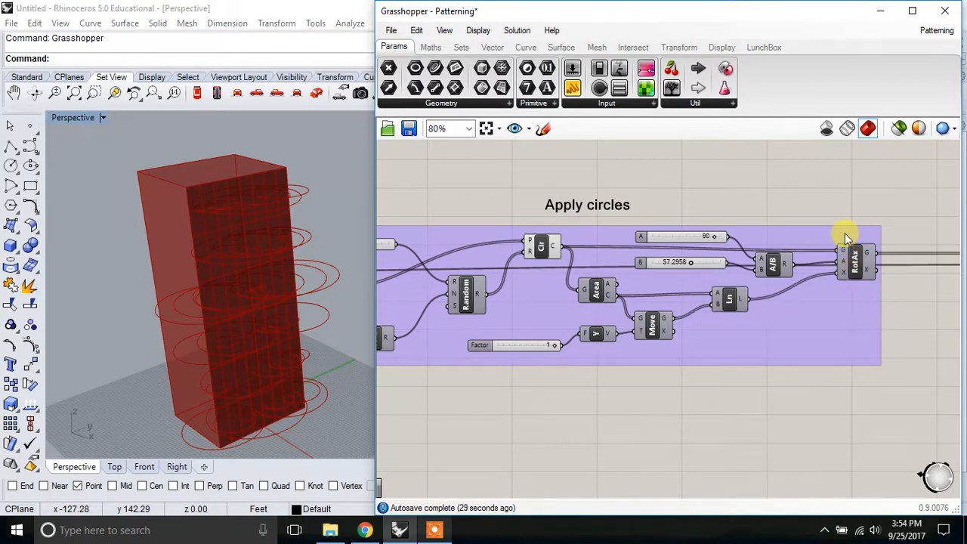
{"action": "mouse_move", "coordinate": [843, 260]}
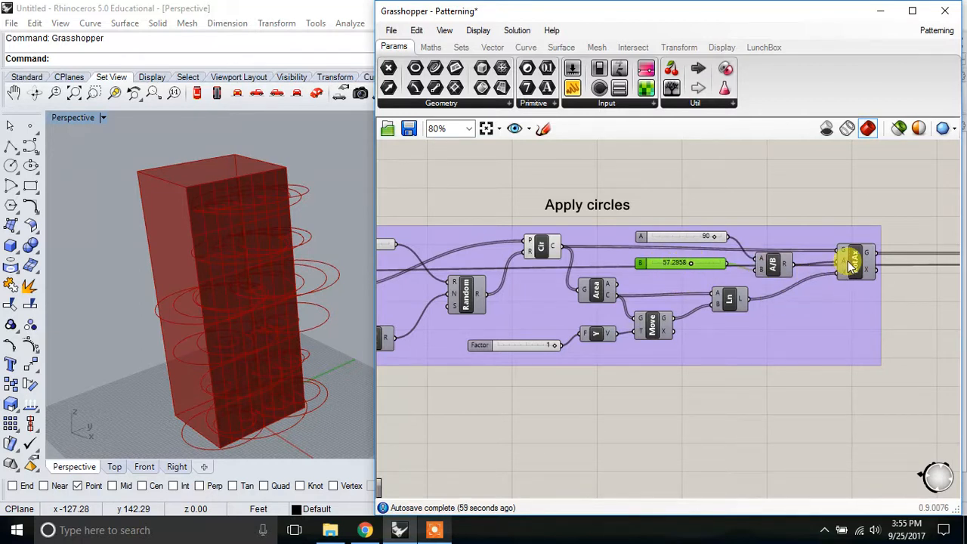
Step: Enable RotAx preview to show the upright circles, and set the Range slider to 14.639
{"action": "right_click", "coordinate": [849, 261]}
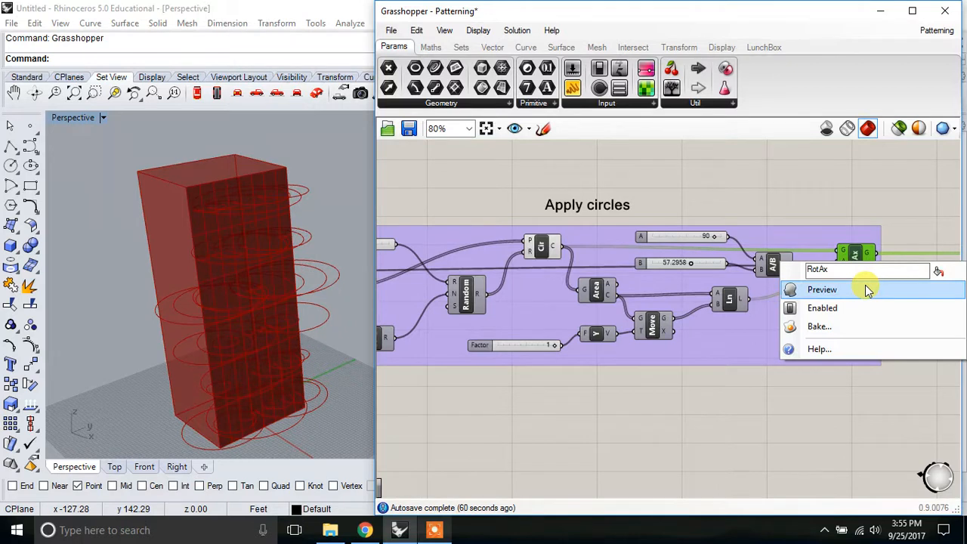
{"action": "left_click", "coordinate": [822, 290]}
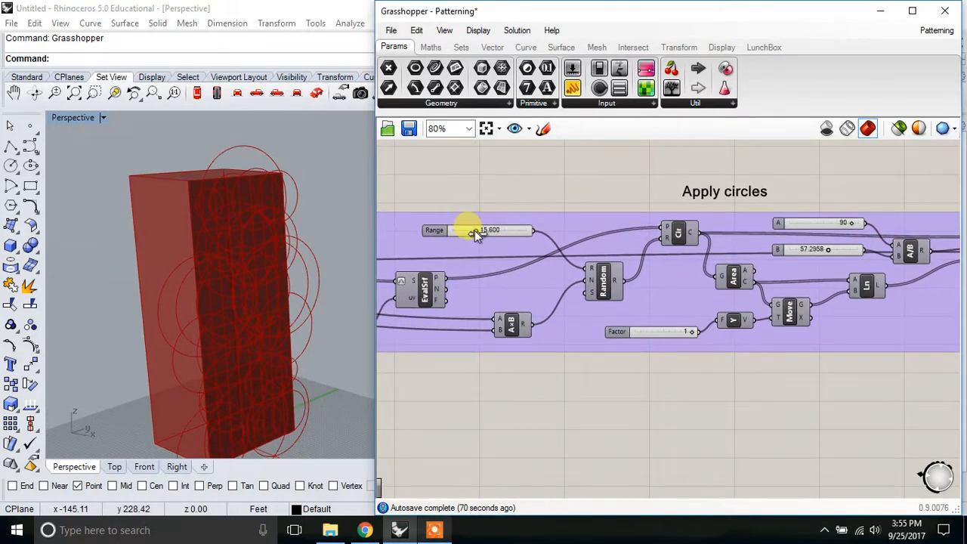
{"action": "left_click_drag", "start_coordinate": [476, 230], "coordinate": [457, 229]}
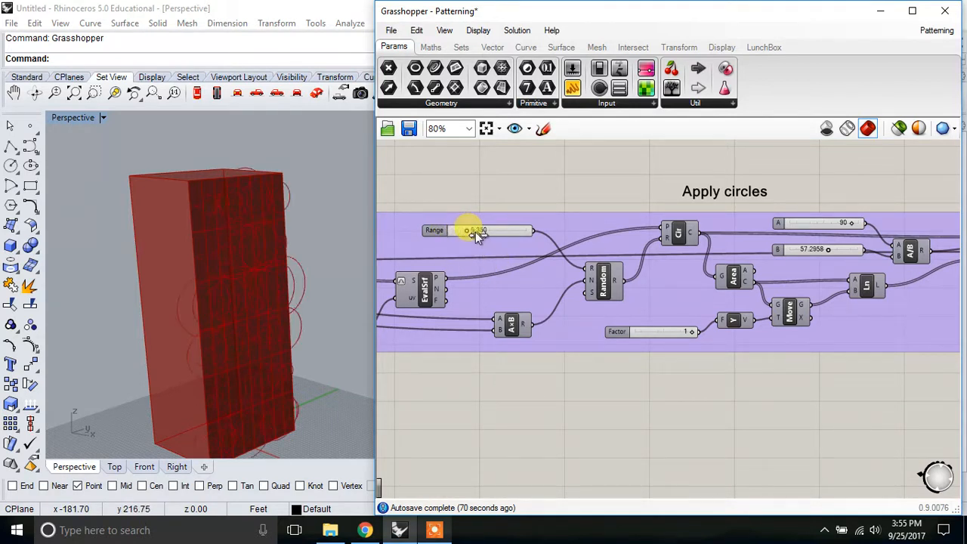
{"action": "left_click_drag", "start_coordinate": [468, 229], "coordinate": [491, 230]}
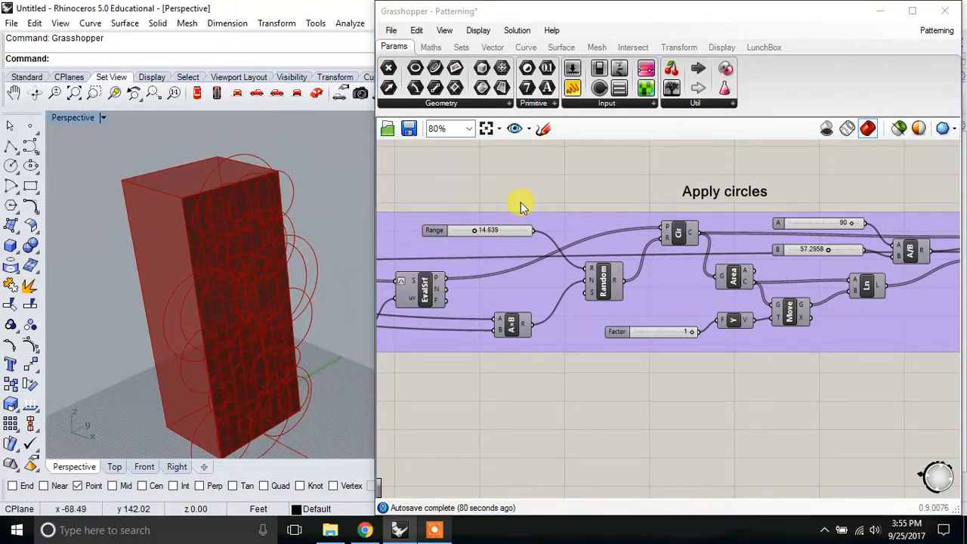
{"action": "left_click_drag", "start_coordinate": [522, 204], "coordinate": [846, 302]}
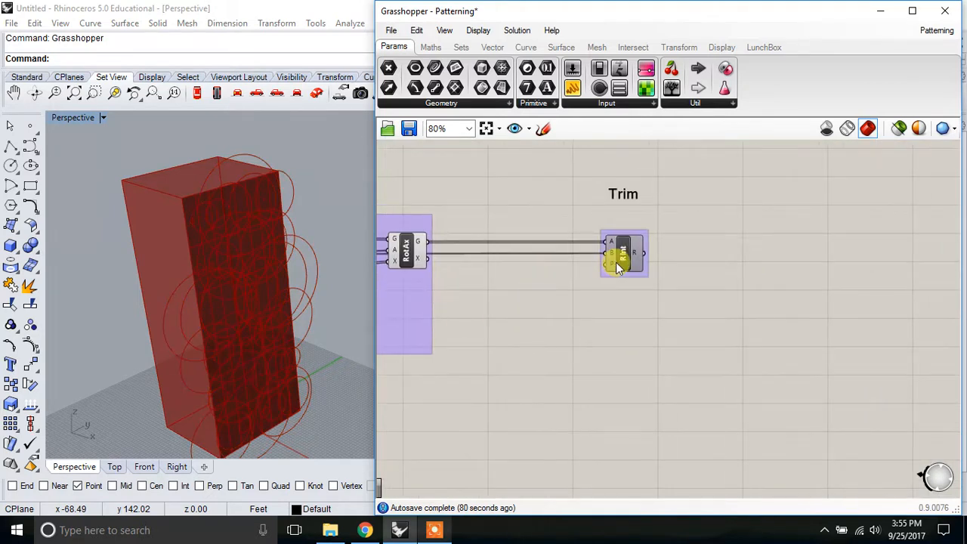
Step: Turn off RotAx preview so only trimmed circles remain, and orbit to view the facade
{"action": "right_click", "coordinate": [623, 253]}
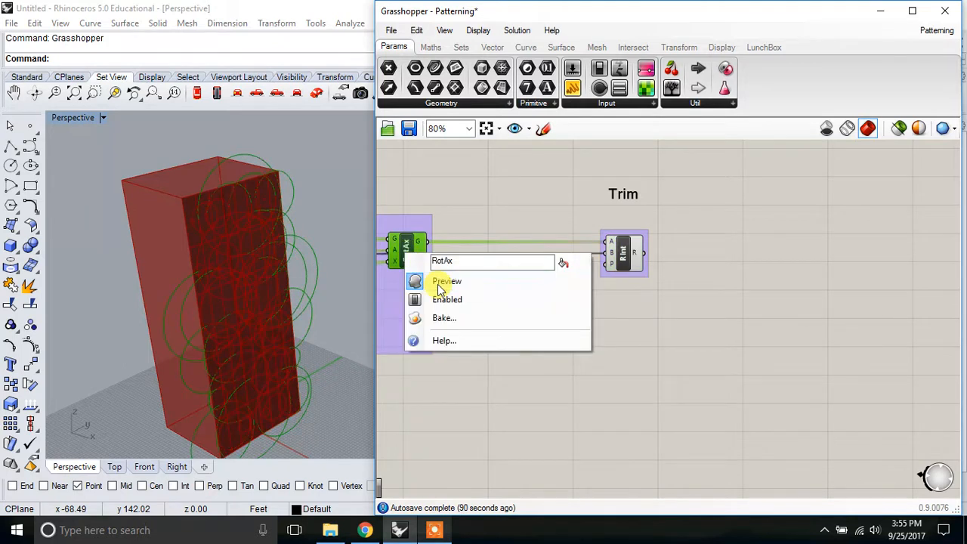
{"action": "left_click", "coordinate": [444, 281]}
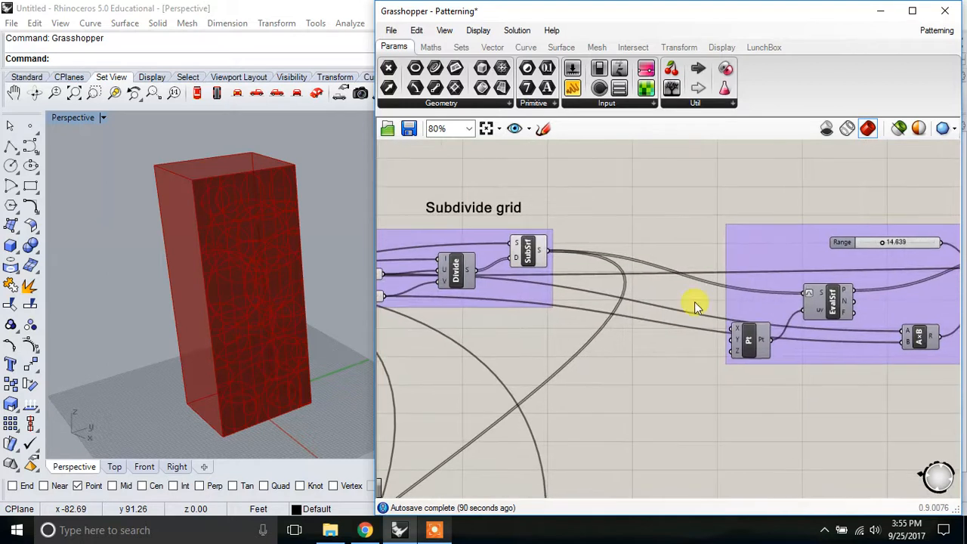
{"action": "mouse_move", "coordinate": [439, 248]}
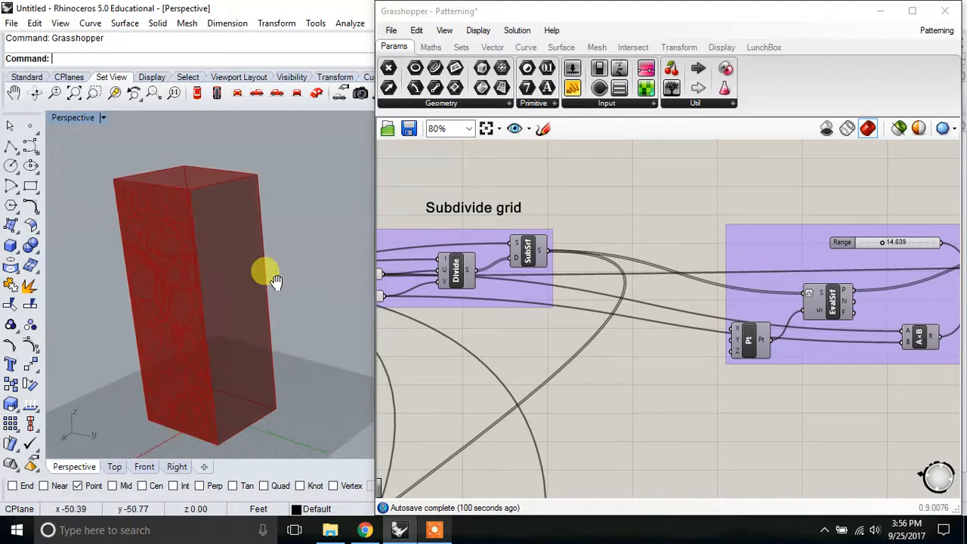
{"action": "left_click_drag", "start_coordinate": [272, 272], "coordinate": [226, 270]}
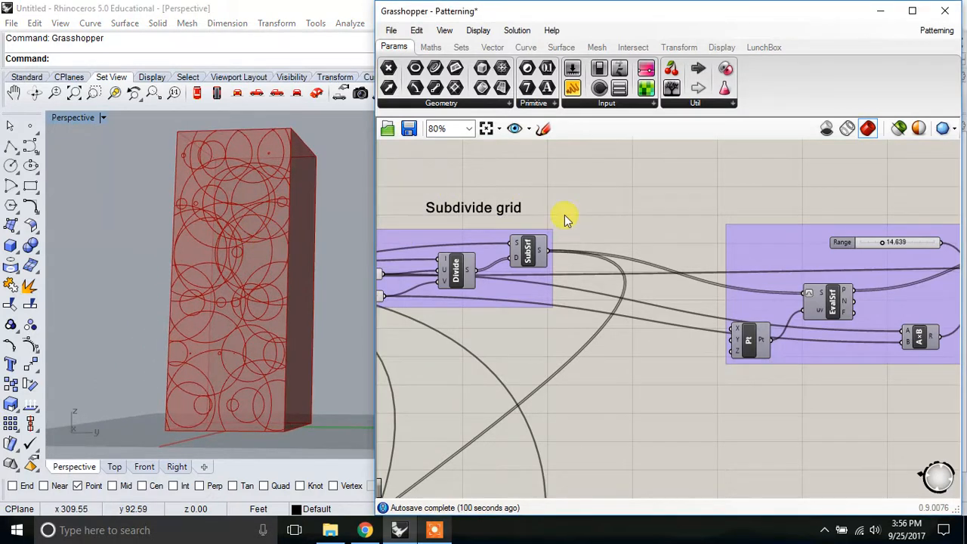
{"action": "scroll", "scroll_direction": "down", "scroll_amount": 3}
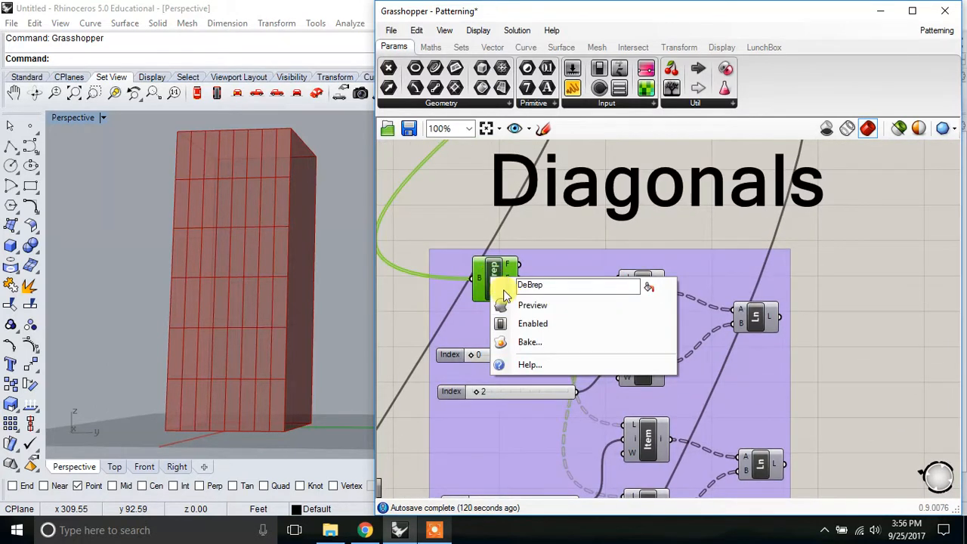
Step: Preview DeBrep's tower edges and vertices and the points picked by the List Item components
{"action": "left_click", "coordinate": [532, 305]}
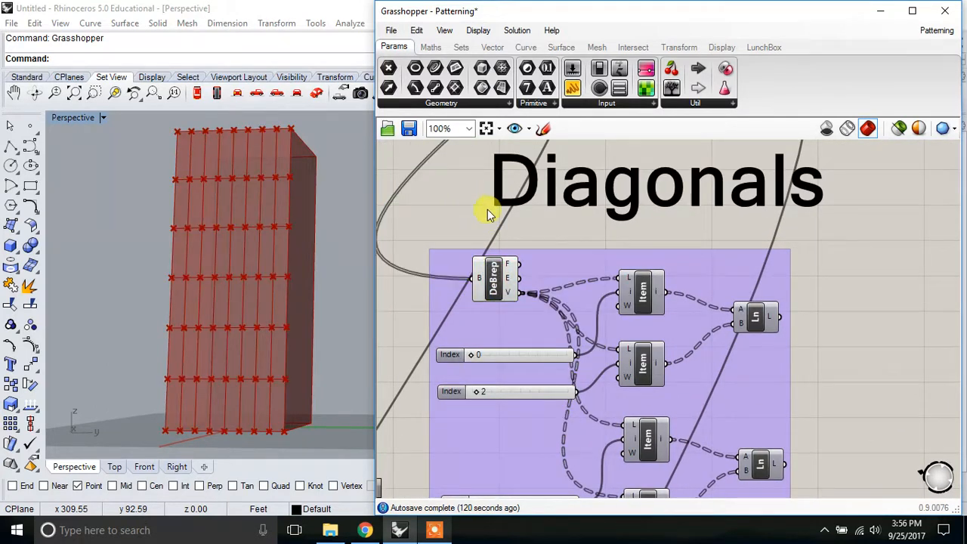
{"action": "mouse_move", "coordinate": [513, 293]}
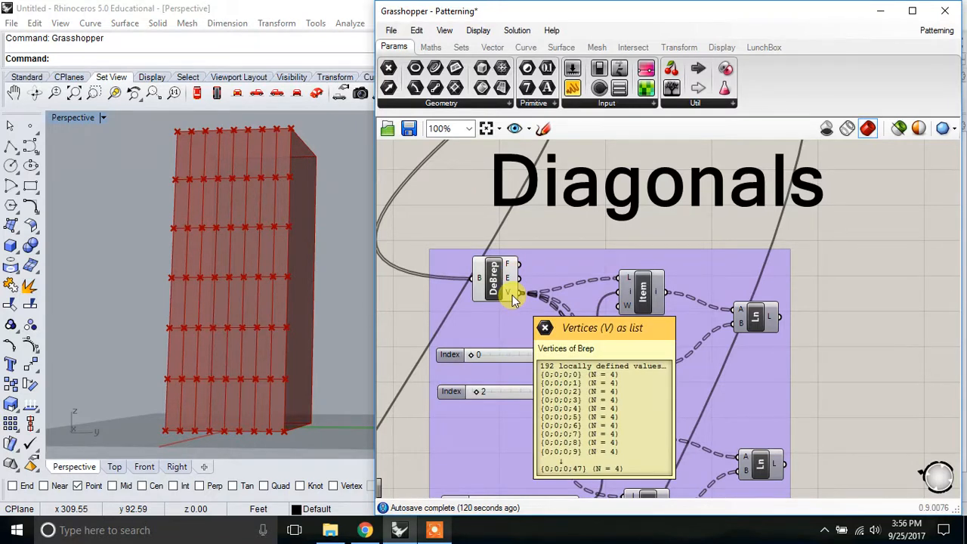
{"action": "scroll", "scroll_direction": "down", "scroll_amount": 3}
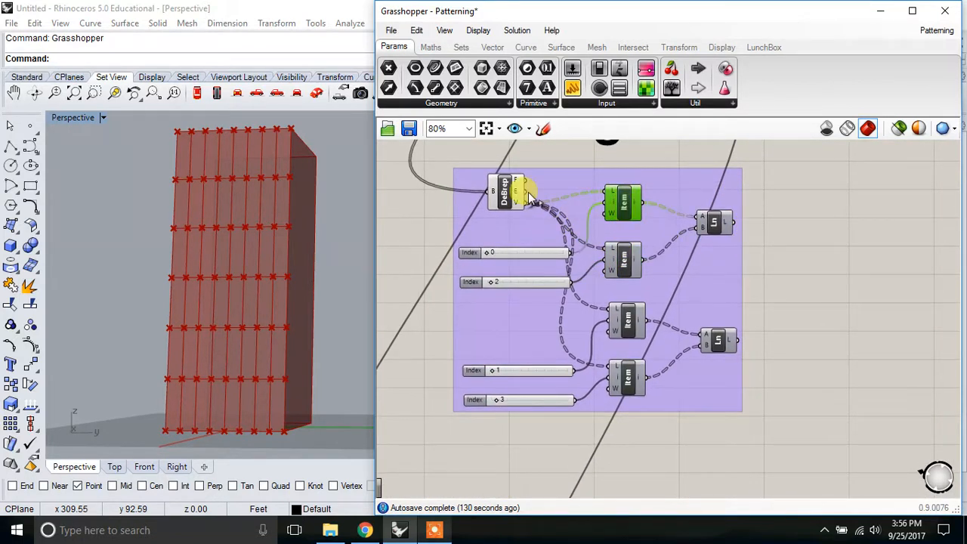
{"action": "mouse_move", "coordinate": [542, 246]}
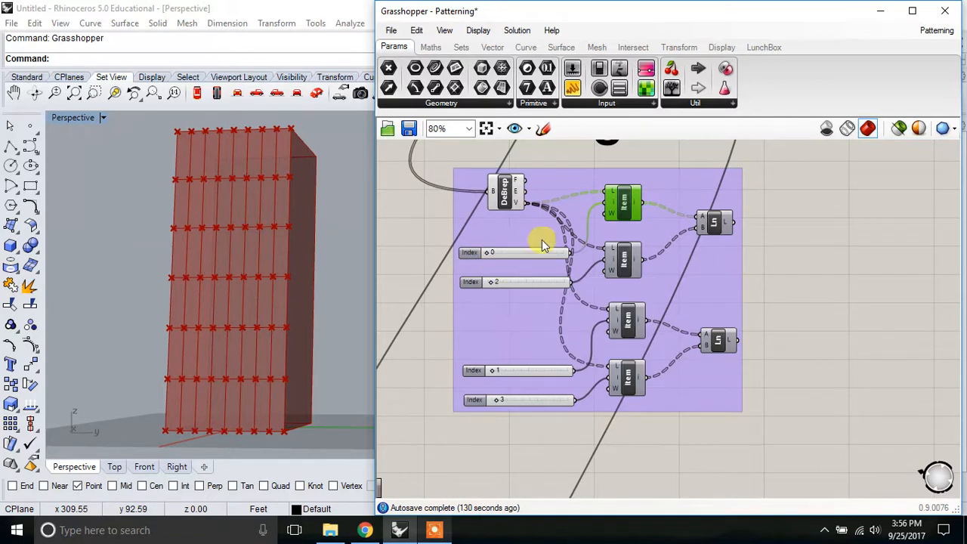
{"action": "right_click", "coordinate": [621, 200]}
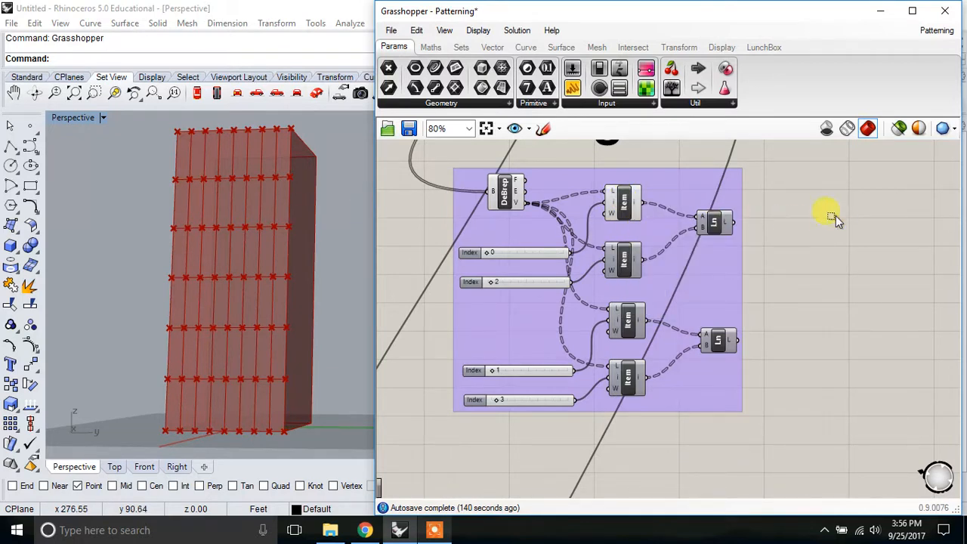
{"action": "left_click", "coordinate": [501, 193]}
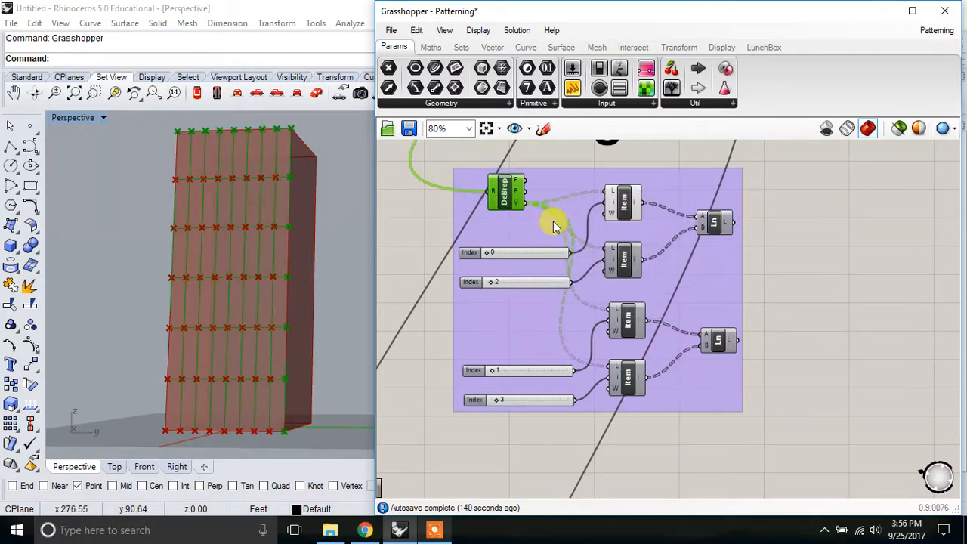
{"action": "left_click", "coordinate": [621, 202]}
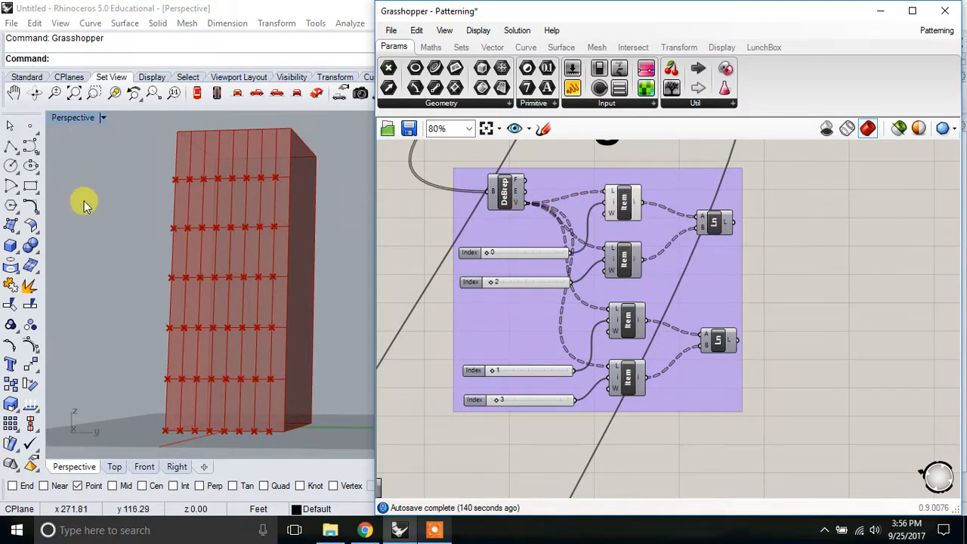
{"action": "mouse_move", "coordinate": [179, 180]}
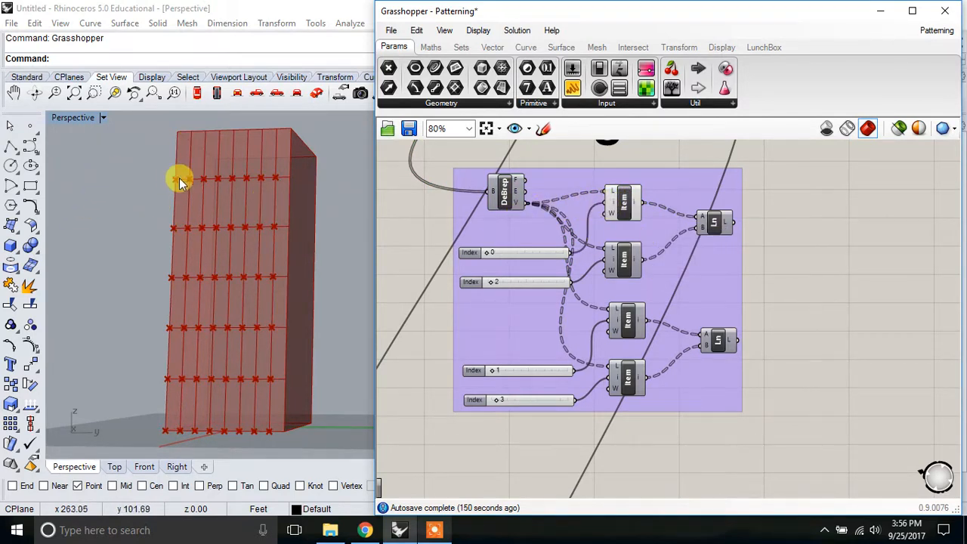
{"action": "right_click", "coordinate": [622, 259]}
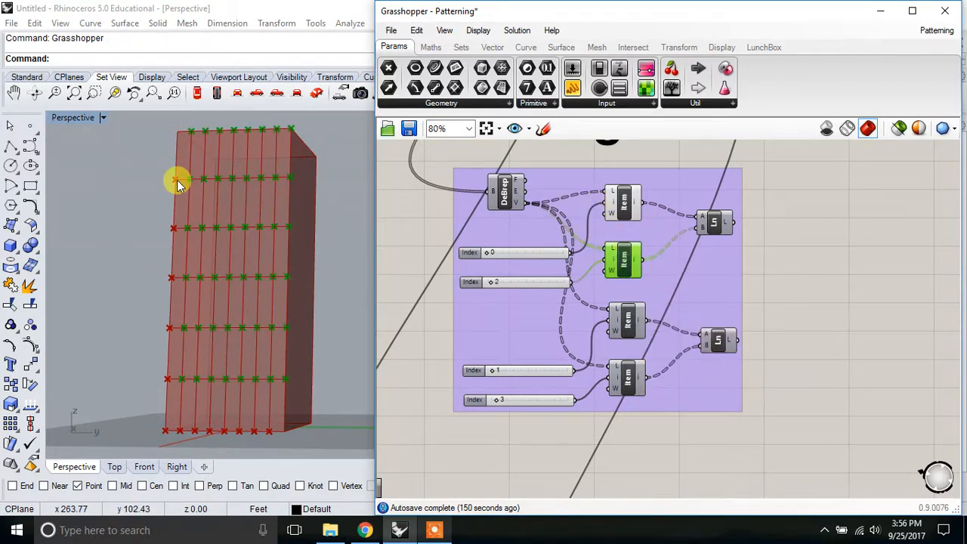
{"action": "left_click", "coordinate": [626, 320]}
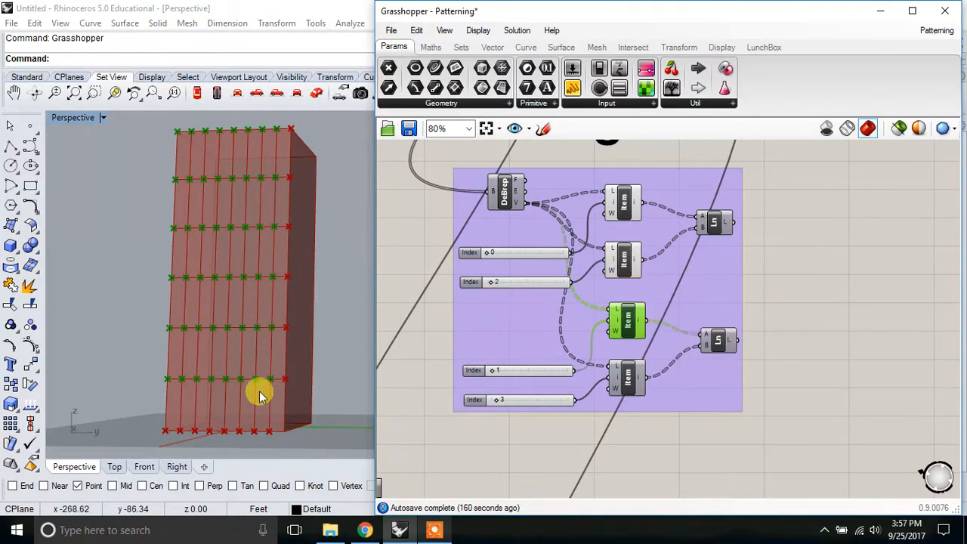
{"action": "mouse_move", "coordinate": [436, 529]}
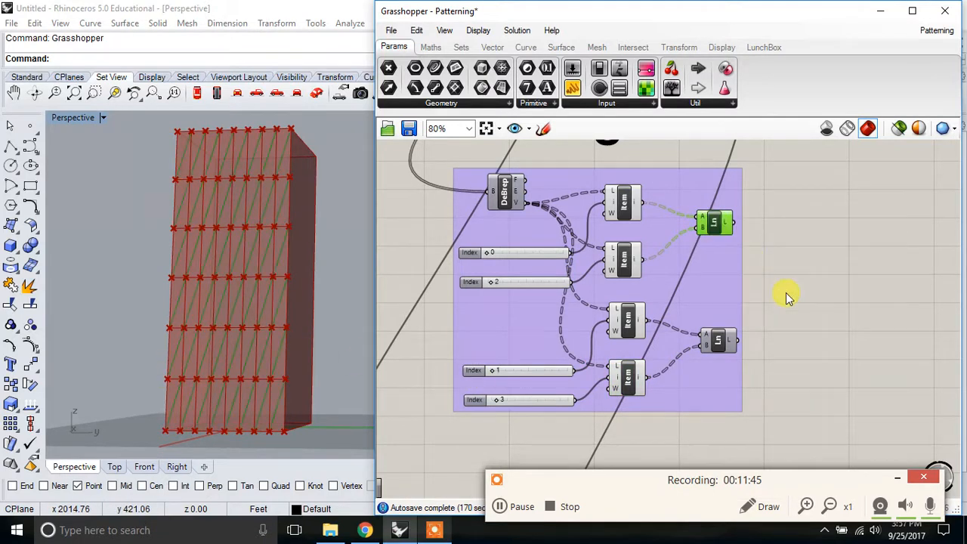
Step: Set the Subdivide grid's V Count slider to 7
{"action": "left_click", "coordinate": [718, 342]}
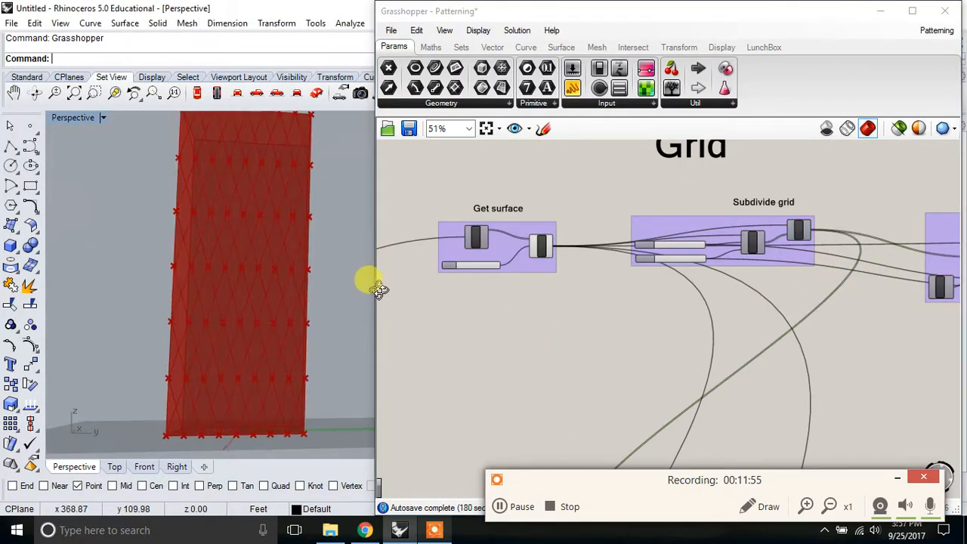
{"action": "left_click_drag", "start_coordinate": [370, 284], "coordinate": [412, 333]}
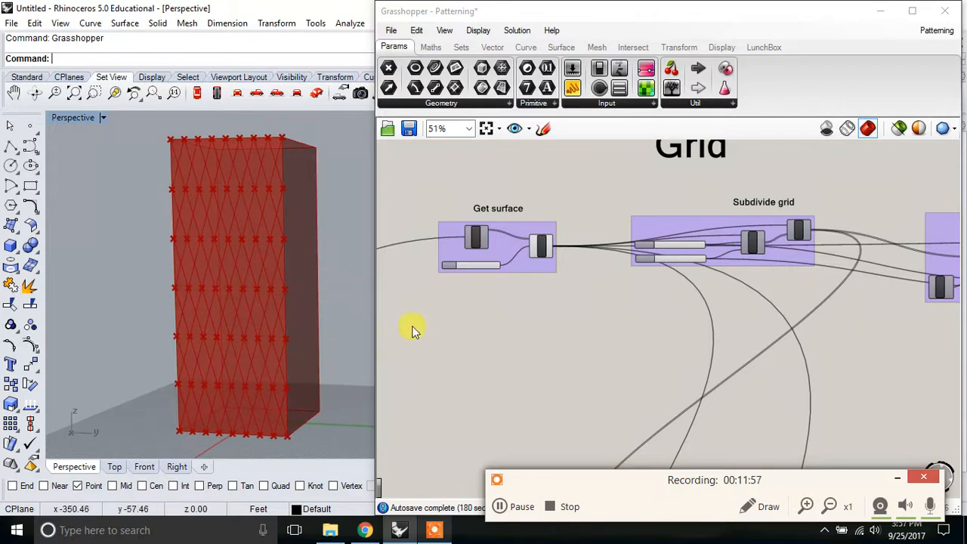
{"action": "scroll", "scroll_direction": "down", "scroll_amount": 3}
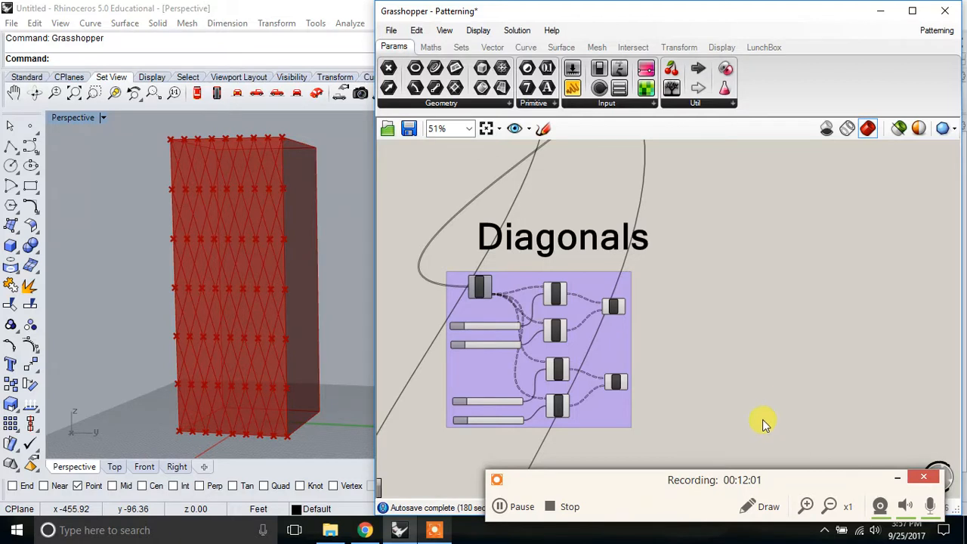
{"action": "scroll", "scroll_direction": "down", "scroll_amount": 3}
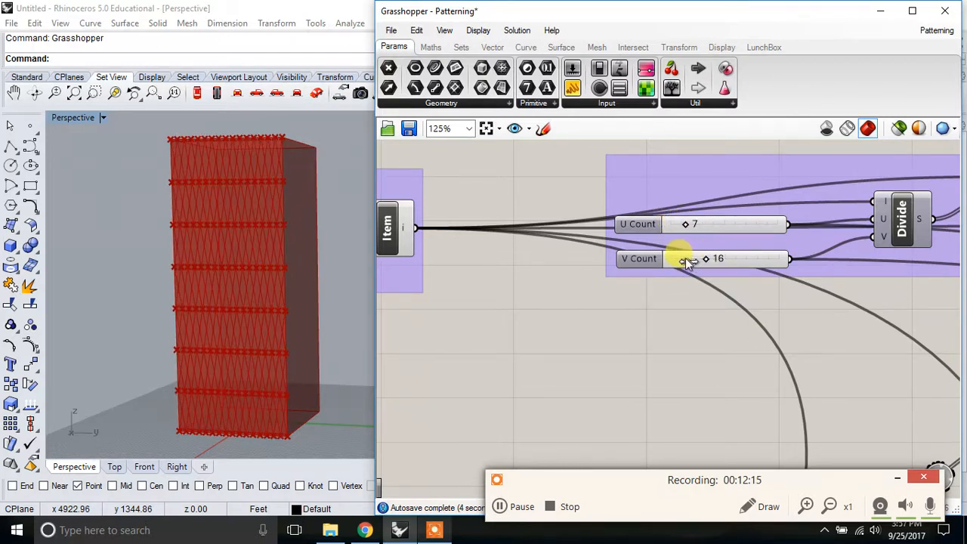
{"action": "type", "text": "7"}
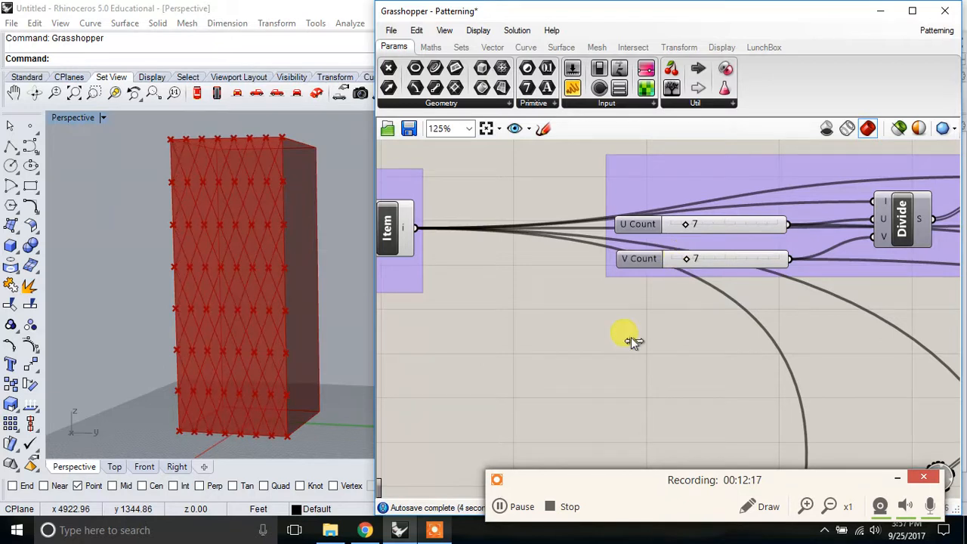
{"action": "scroll", "scroll_direction": "down", "scroll_amount": 3}
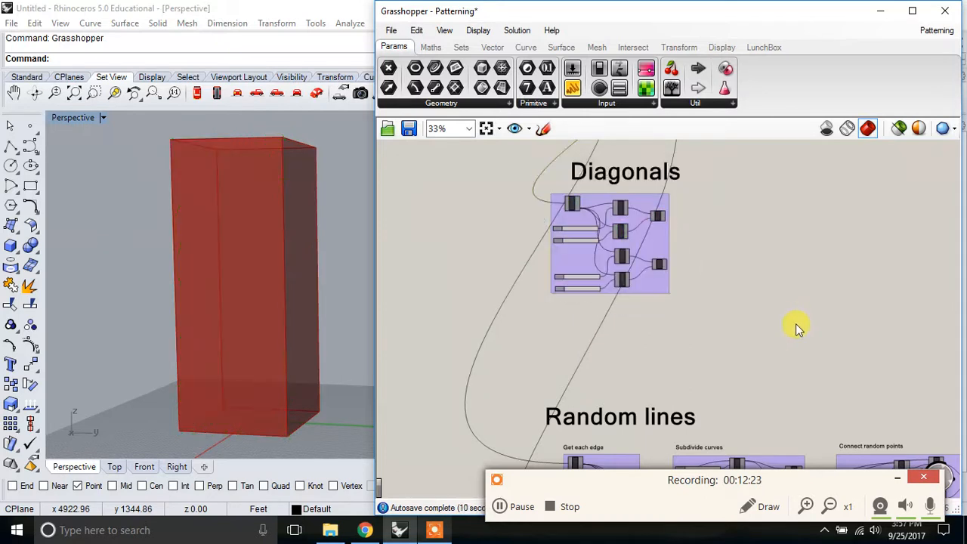
Step: Zoom out to the Random lines group and preview the first Divide Curve's edge points
{"action": "scroll", "scroll_direction": "down", "scroll_amount": 3}
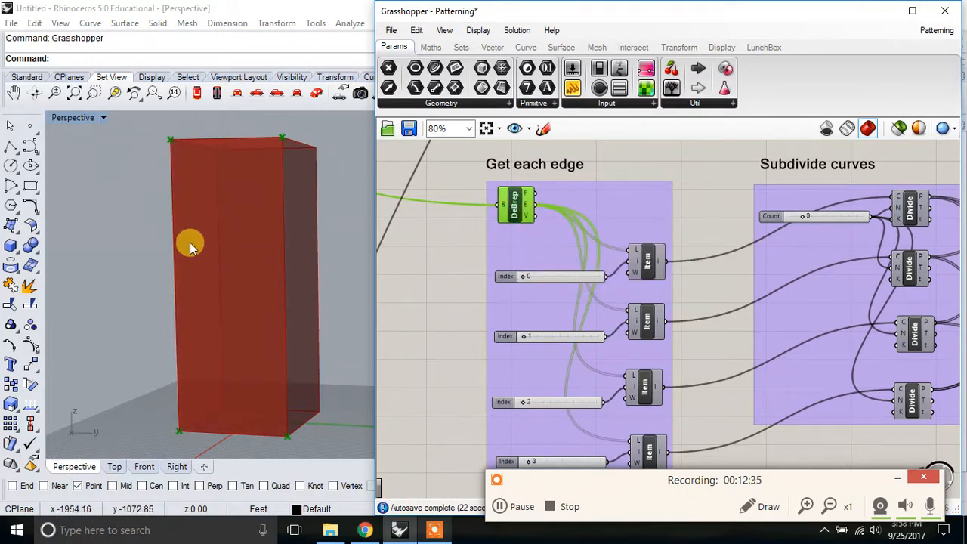
{"action": "mouse_move", "coordinate": [527, 215]}
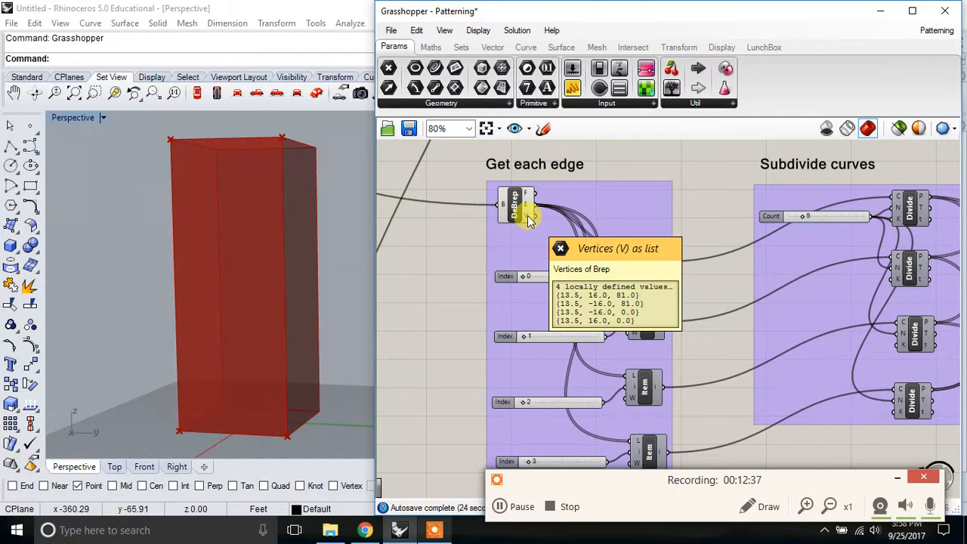
{"action": "mouse_move", "coordinate": [535, 228]}
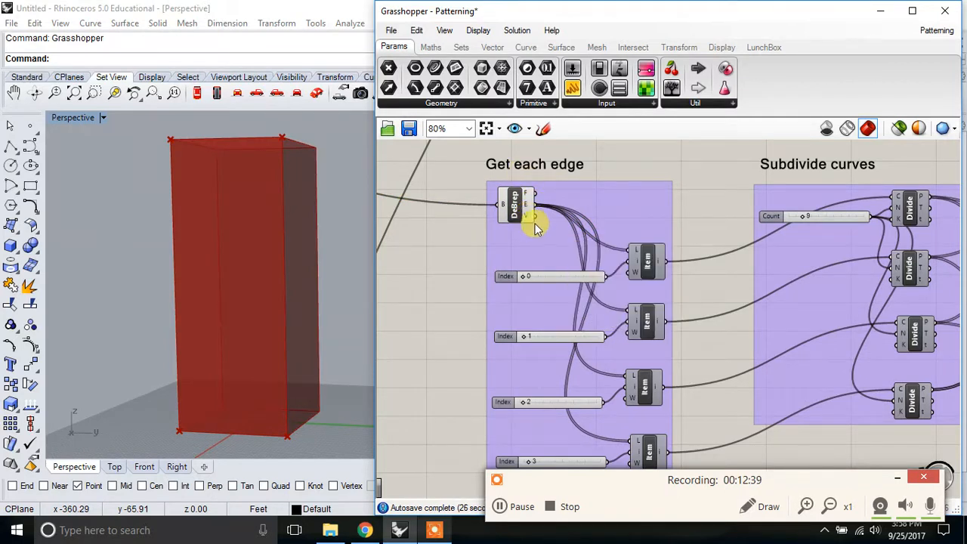
{"action": "scroll", "scroll_direction": "down", "scroll_amount": 3}
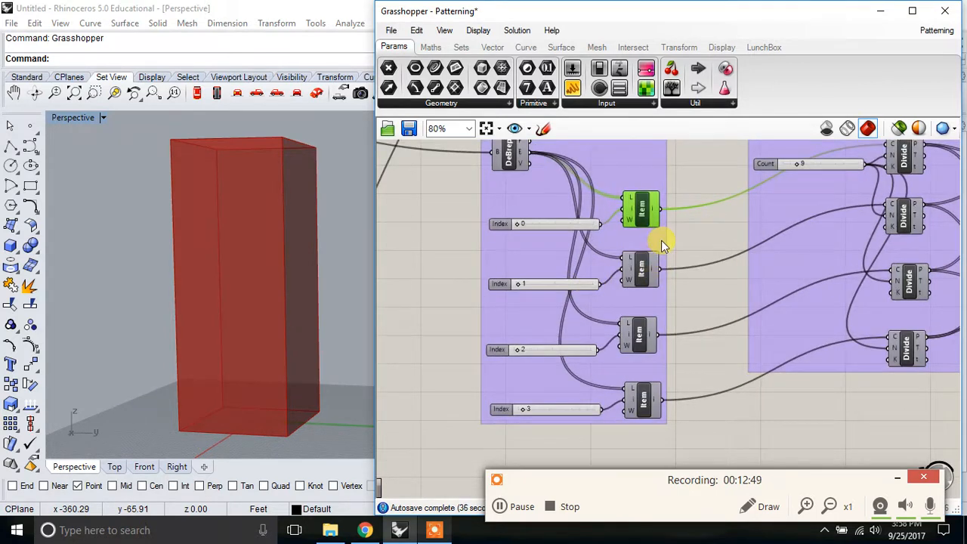
{"action": "scroll", "scroll_direction": "down", "scroll_amount": 3}
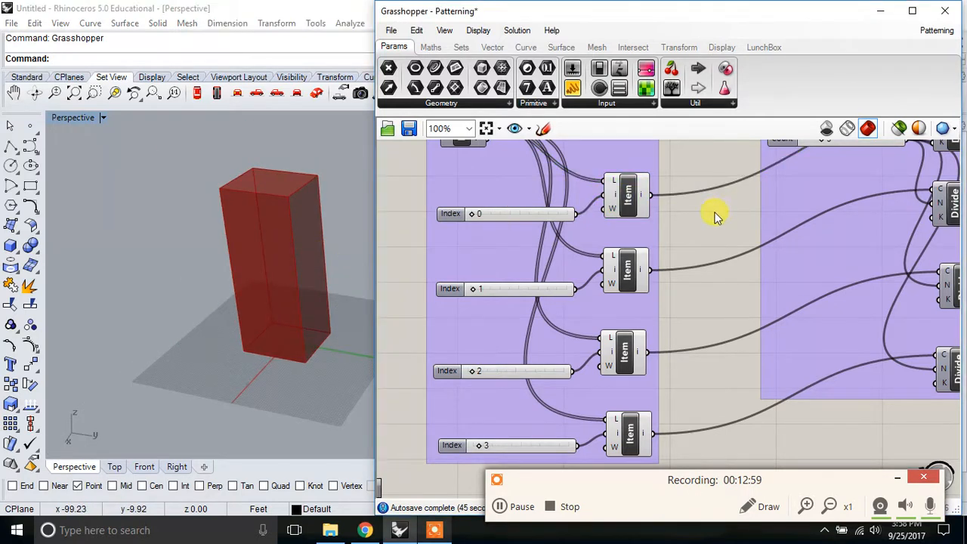
{"action": "scroll", "scroll_direction": "down", "scroll_amount": 3}
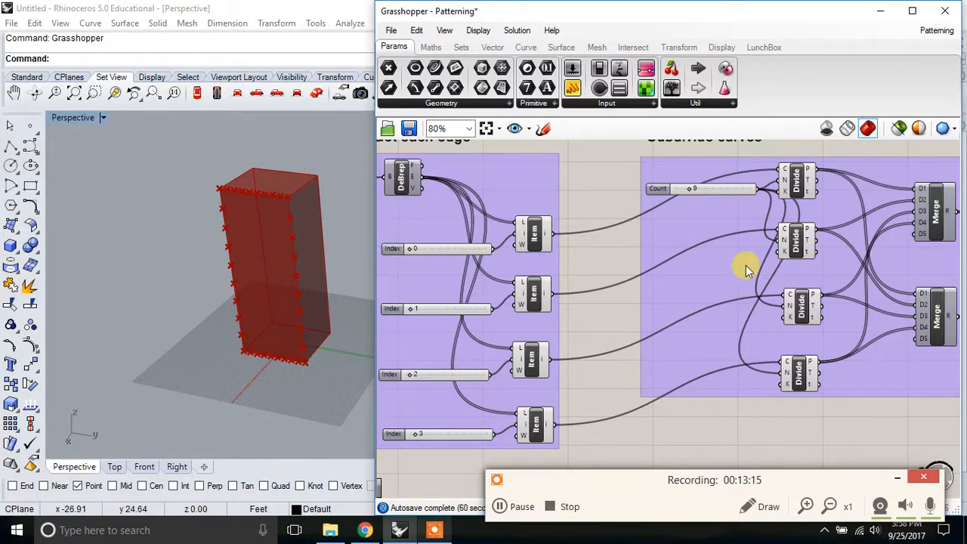
{"action": "left_click", "coordinate": [525, 234]}
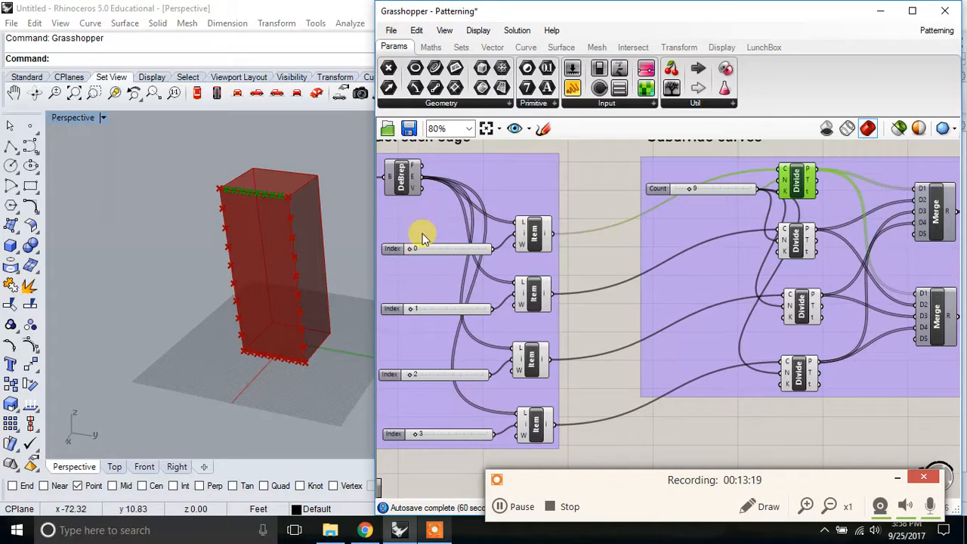
{"action": "mouse_move", "coordinate": [419, 272]}
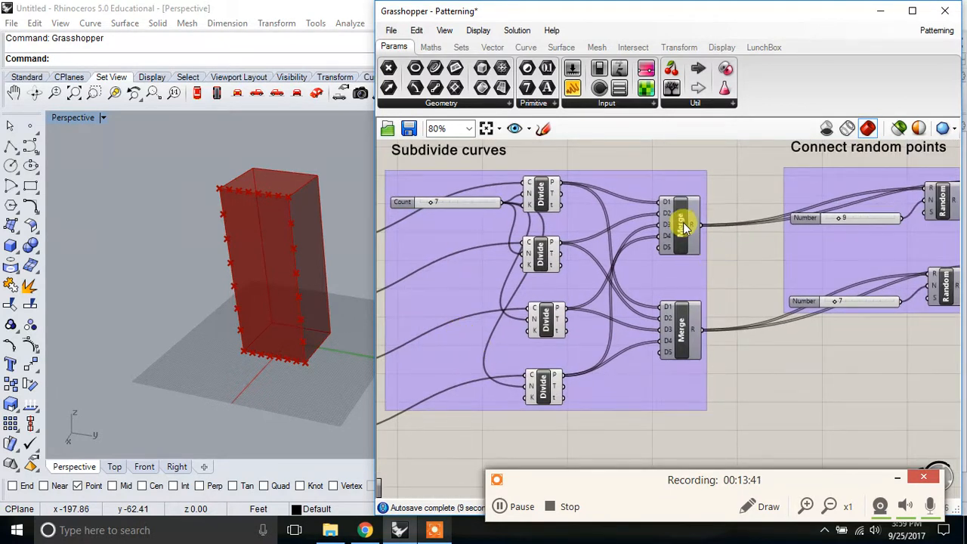
Step: Select the first Merge component to preview its merged edge points
{"action": "left_click", "coordinate": [680, 223]}
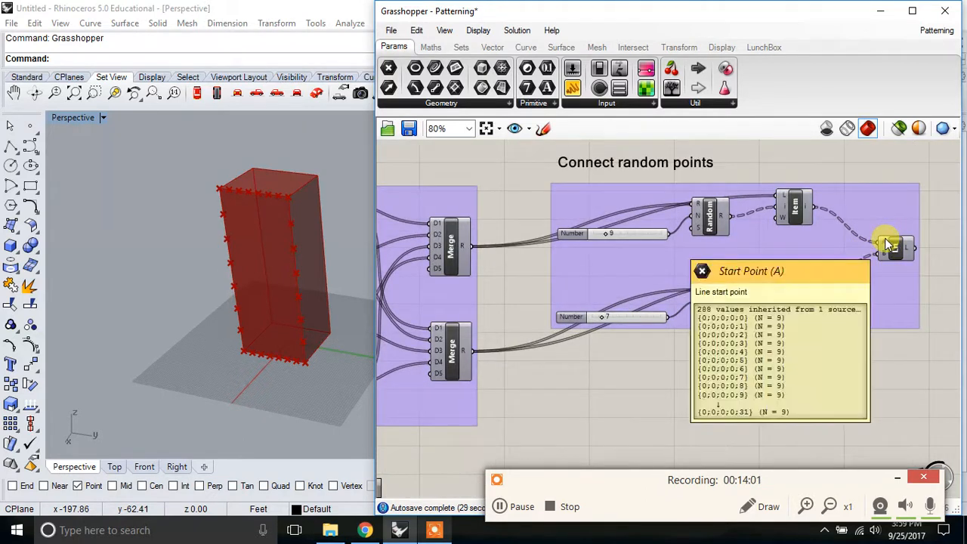
{"action": "mouse_move", "coordinate": [896, 248]}
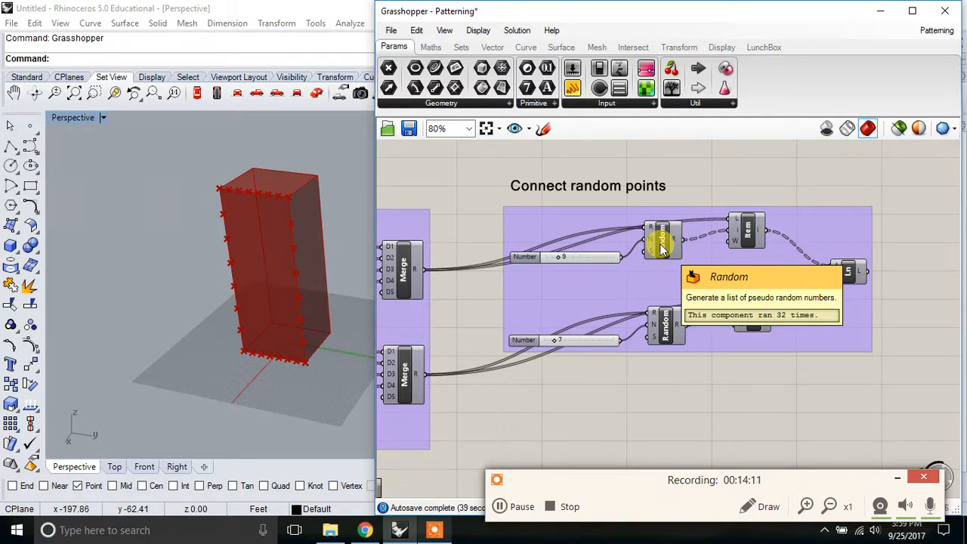
{"action": "mouse_move", "coordinate": [639, 291]}
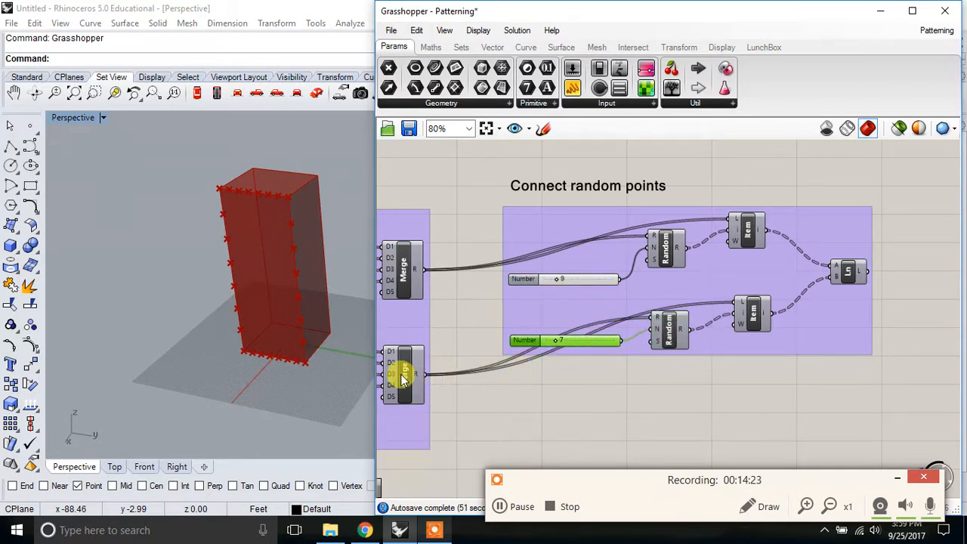
Step: Open the second Merge component's options and zoom out to the random lines
{"action": "right_click", "coordinate": [849, 270]}
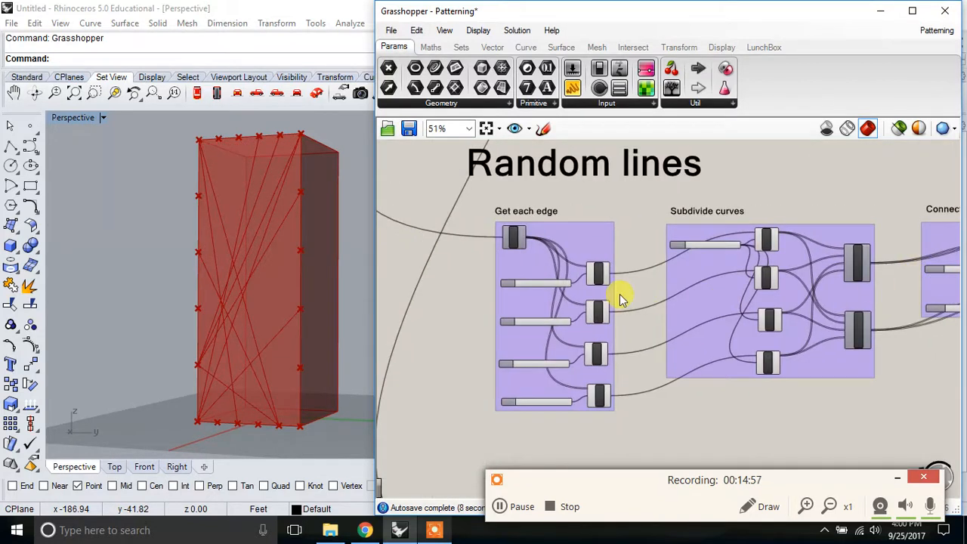
{"action": "scroll", "scroll_direction": "down", "scroll_amount": 3}
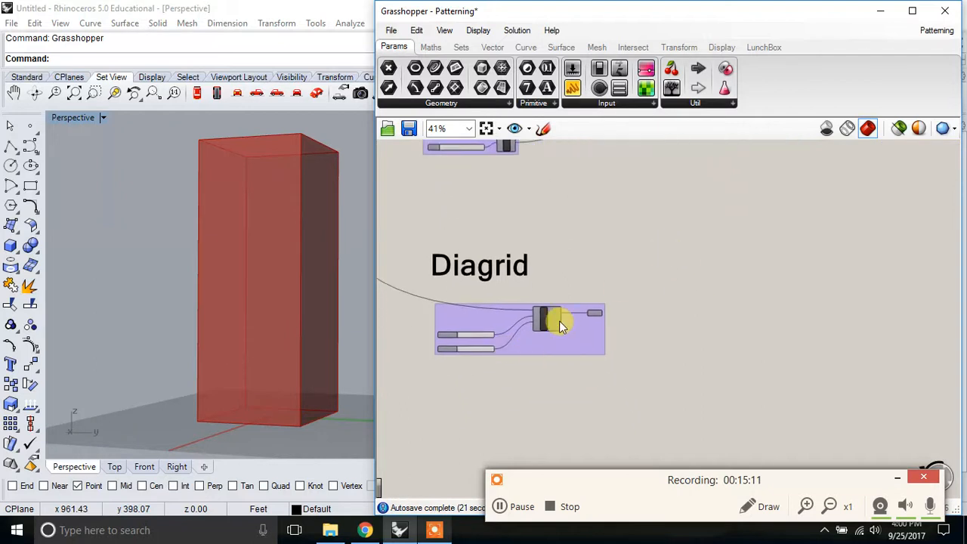
{"action": "scroll", "scroll_direction": "down", "scroll_amount": 3}
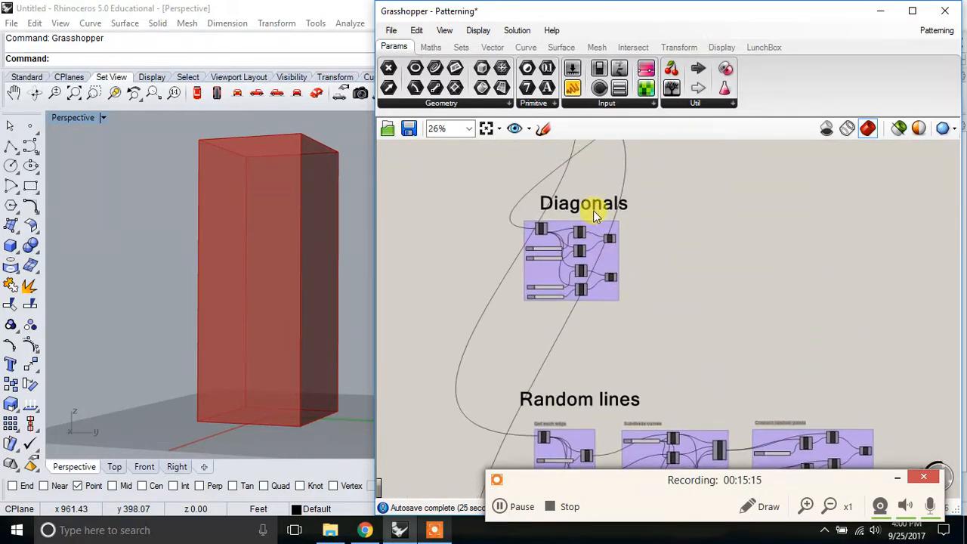
{"action": "mouse_move", "coordinate": [635, 291]}
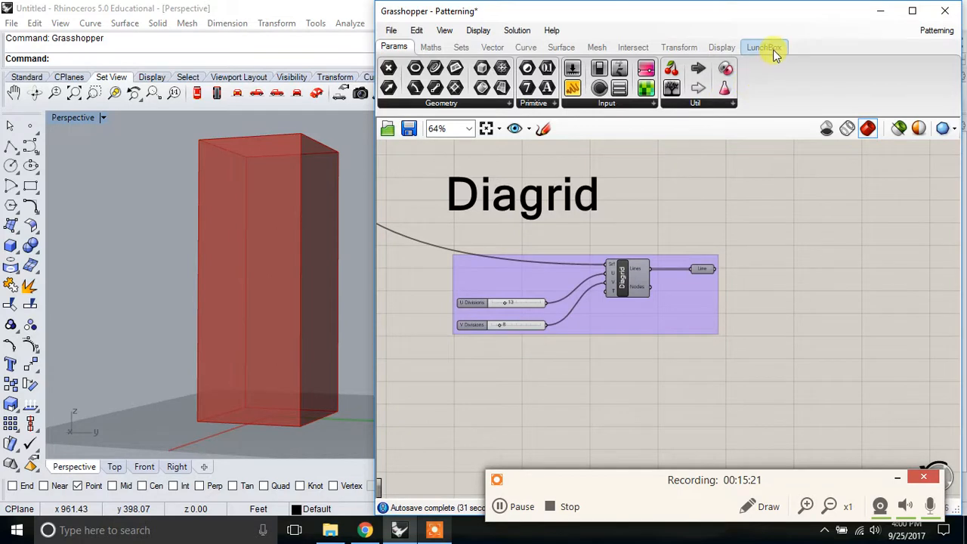
{"action": "left_click", "coordinate": [768, 48]}
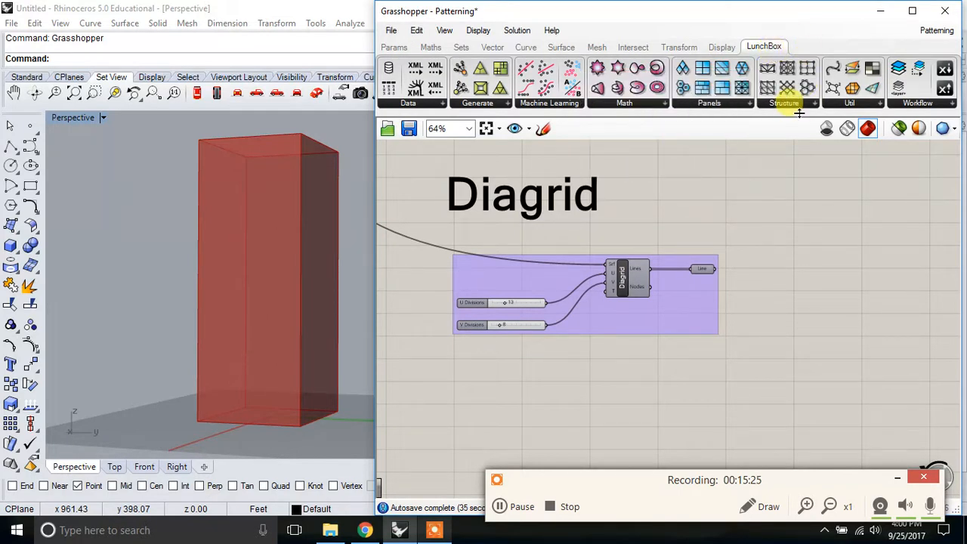
{"action": "left_click", "coordinate": [783, 103]}
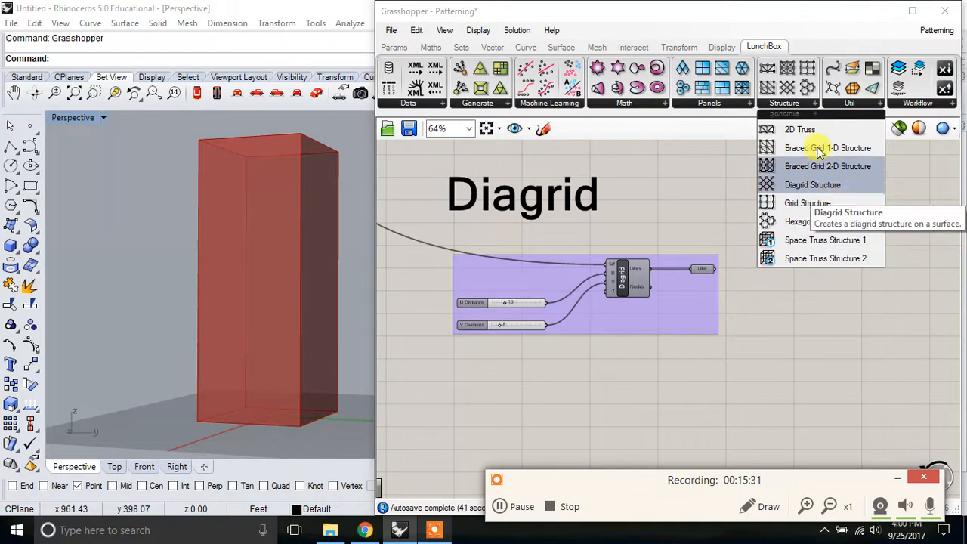
{"action": "left_click", "coordinate": [706, 102]}
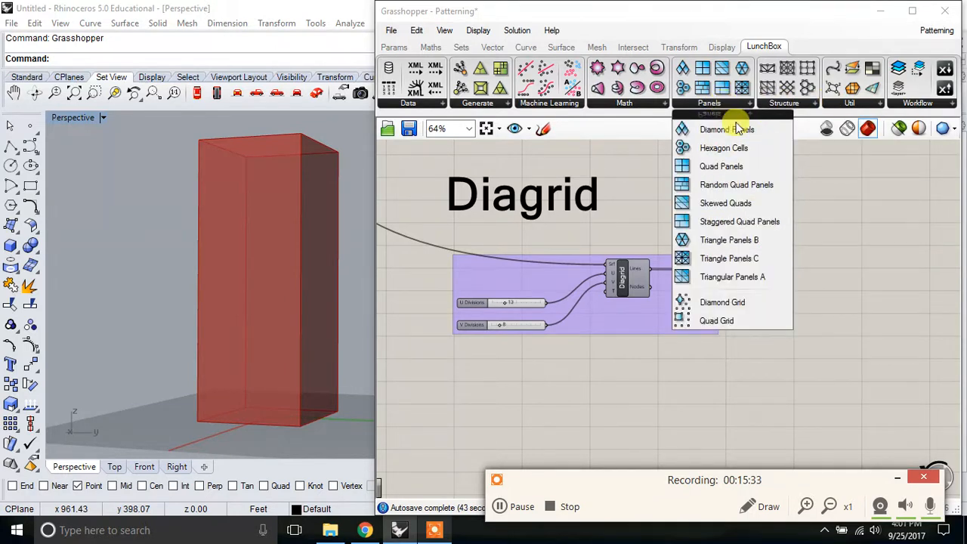
{"action": "mouse_move", "coordinate": [801, 106]}
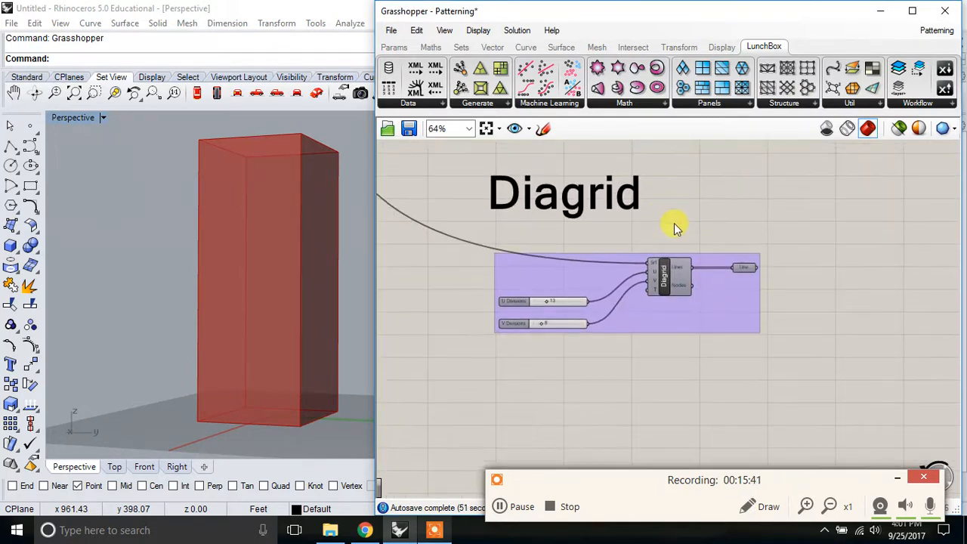
{"action": "right_click", "coordinate": [665, 276]}
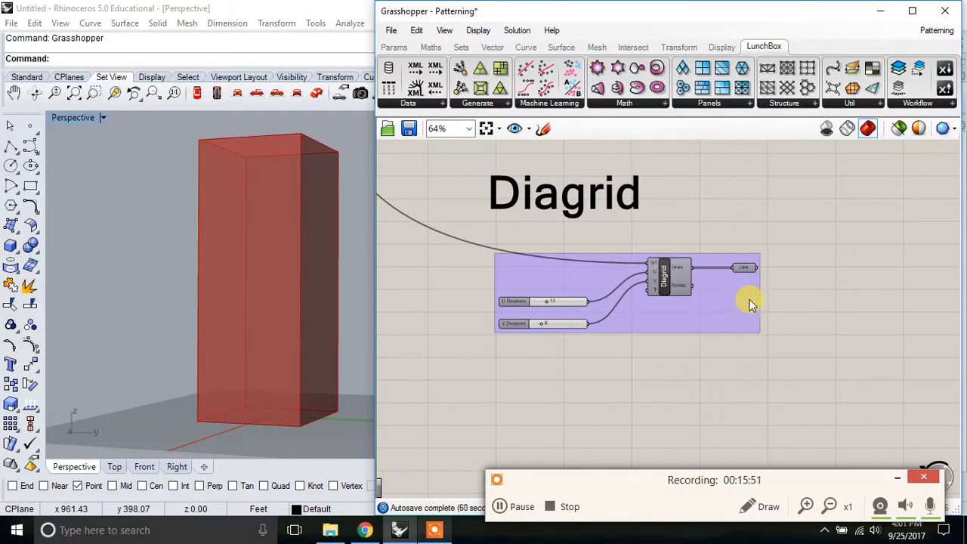
{"action": "mouse_move", "coordinate": [665, 279]}
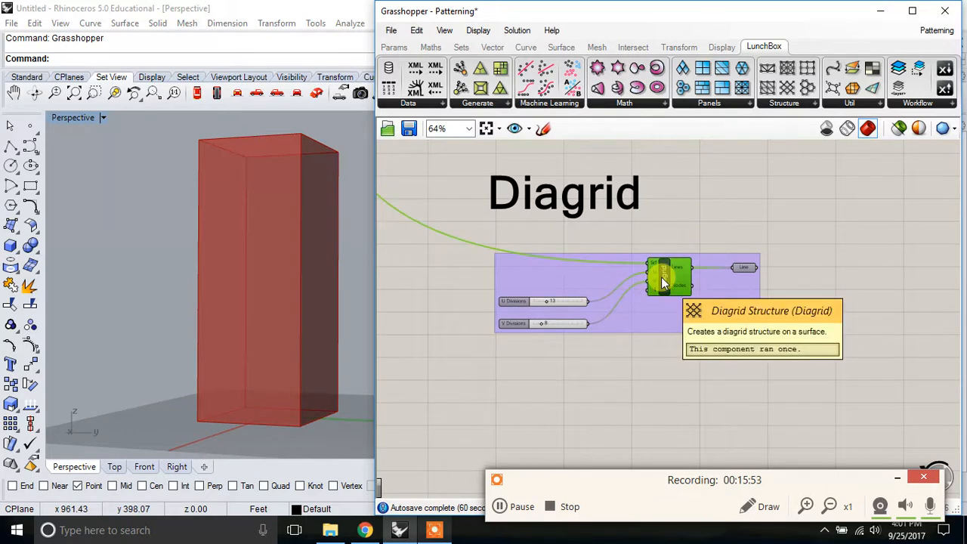
Step: Enable Diagrid and Line param previews, then lower U Divisions from 13 to 4
{"action": "right_click", "coordinate": [665, 278]}
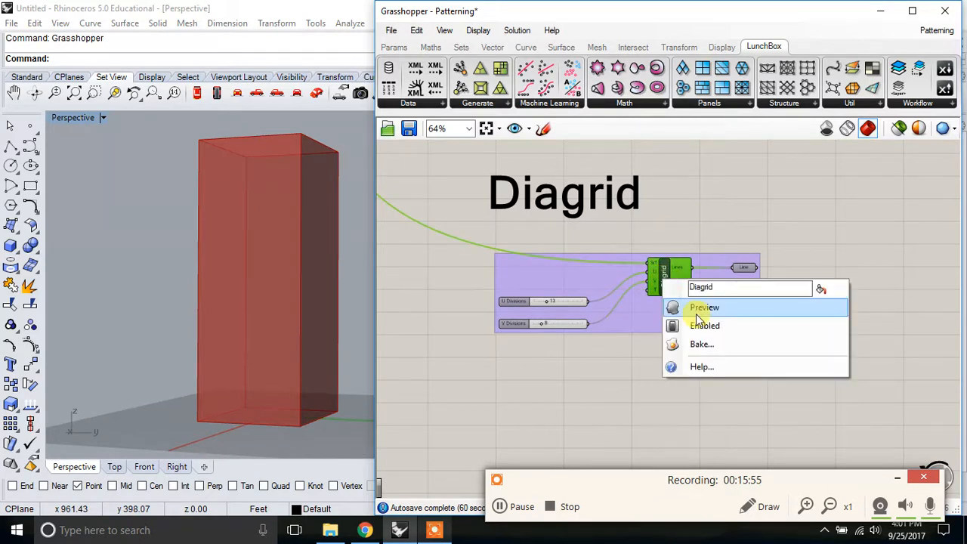
{"action": "left_click", "coordinate": [704, 307]}
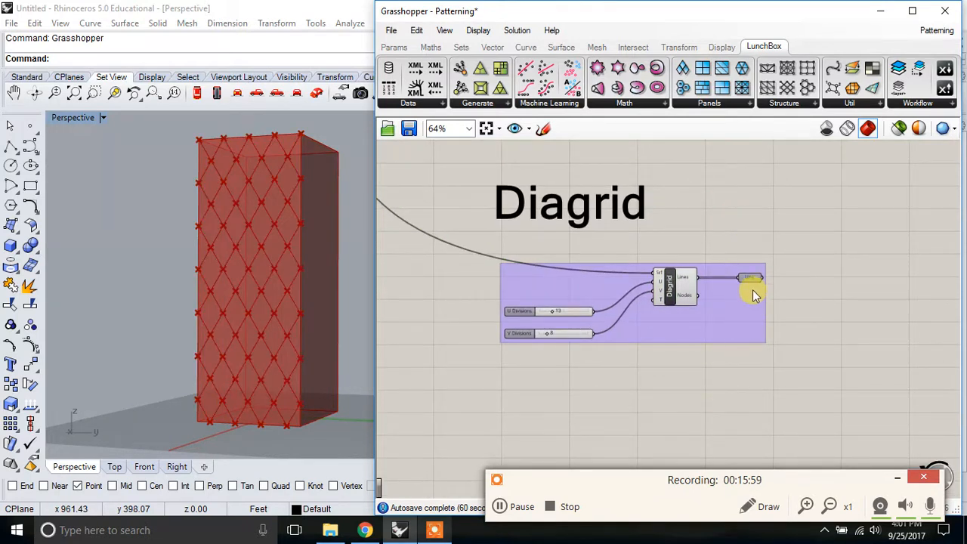
{"action": "right_click", "coordinate": [750, 278]}
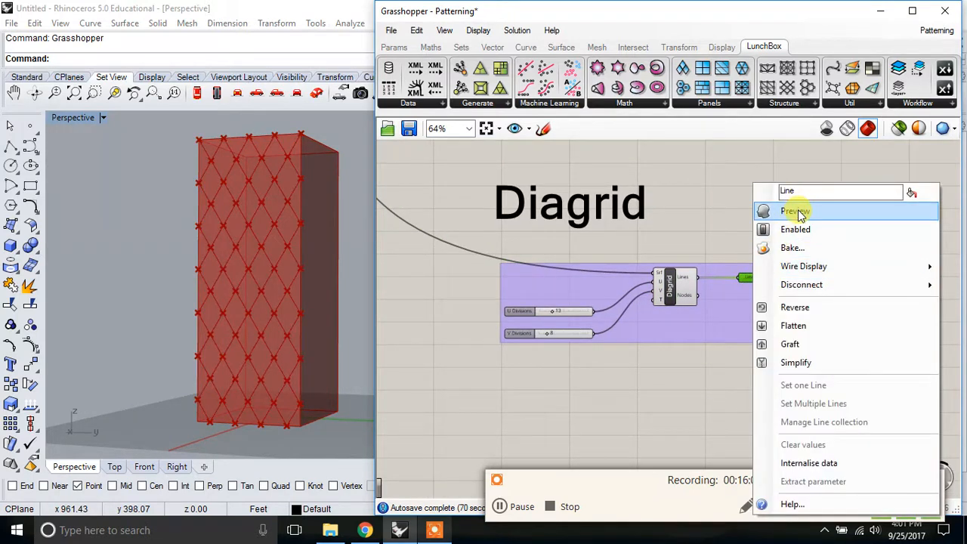
{"action": "left_click", "coordinate": [795, 211]}
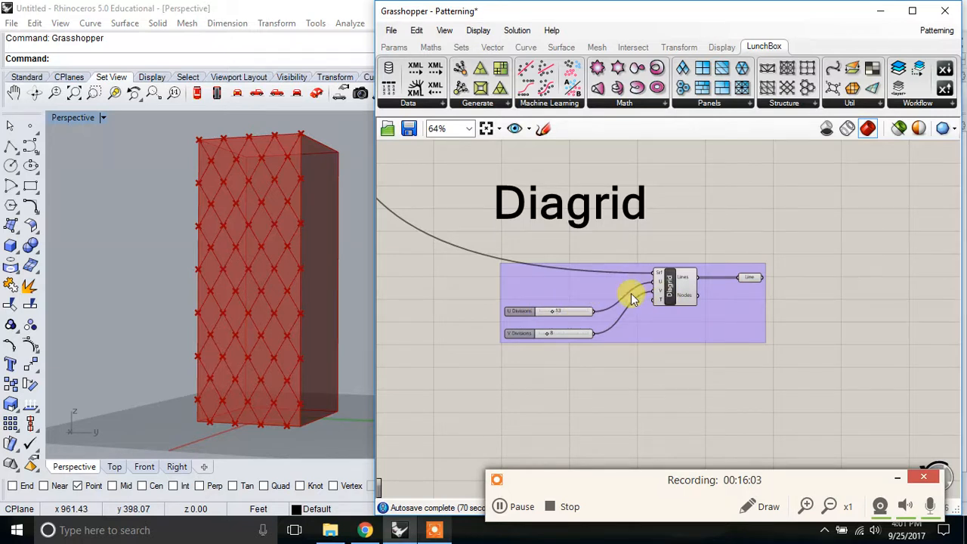
{"action": "scroll", "scroll_direction": "down", "scroll_amount": 3}
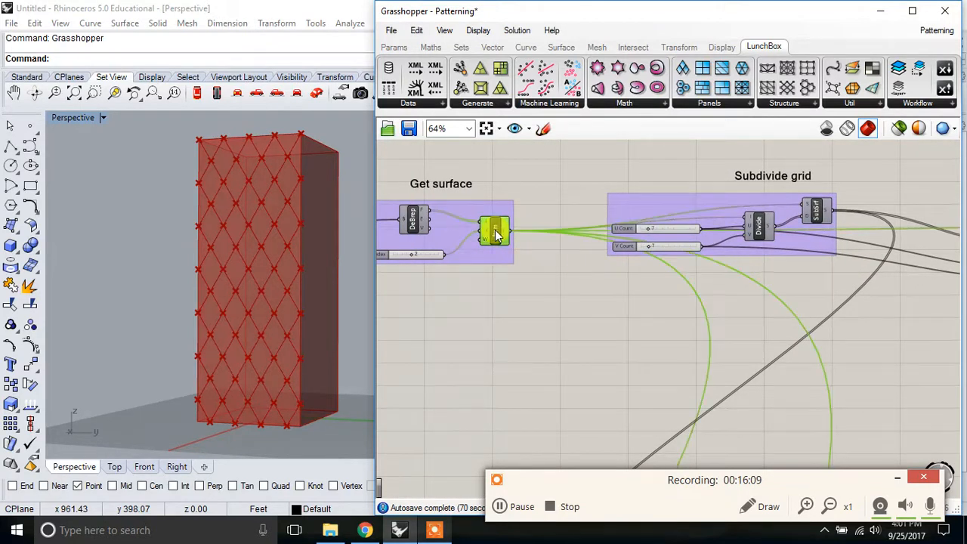
{"action": "scroll", "scroll_direction": "down", "scroll_amount": 3}
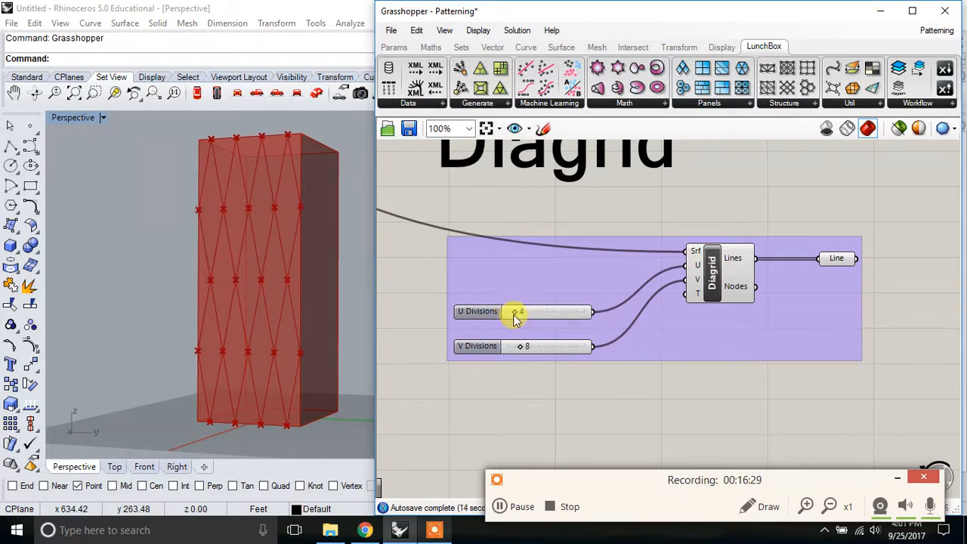
{"action": "mouse_move", "coordinate": [438, 287]}
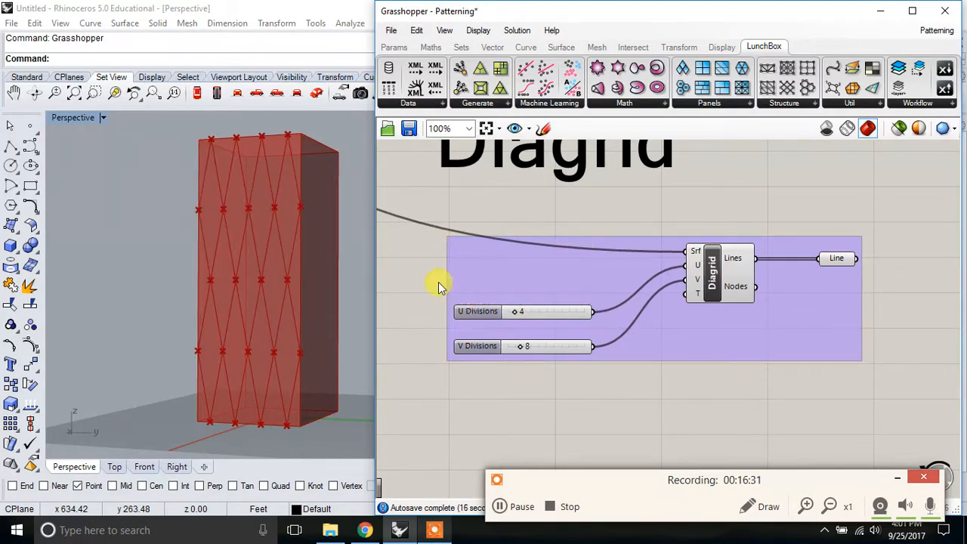
{"action": "mouse_move", "coordinate": [458, 256]}
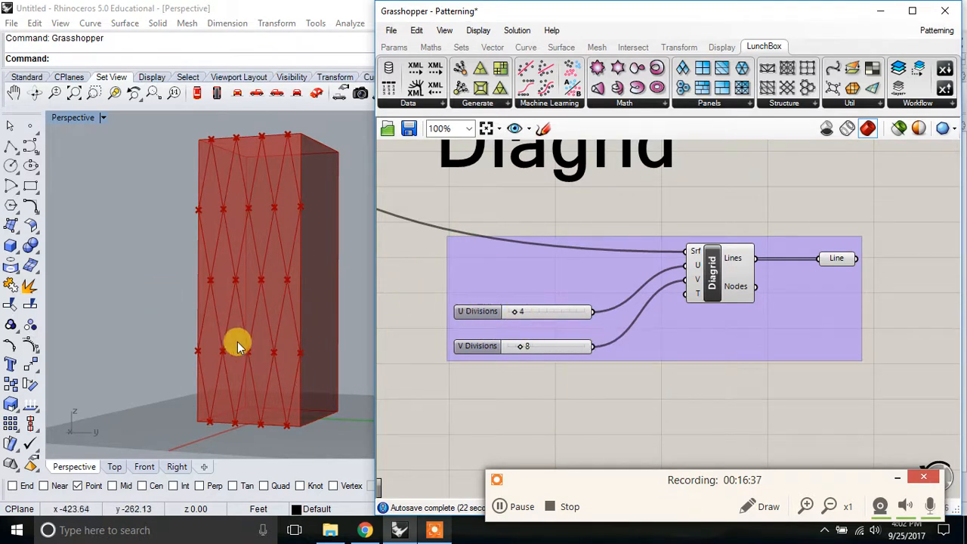
{"action": "mouse_move", "coordinate": [195, 426]}
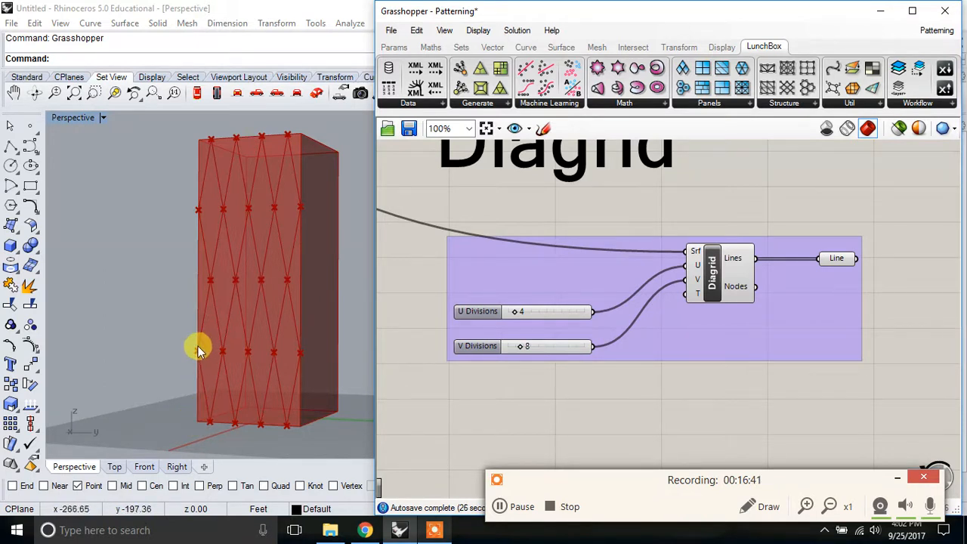
{"action": "mouse_move", "coordinate": [198, 283]}
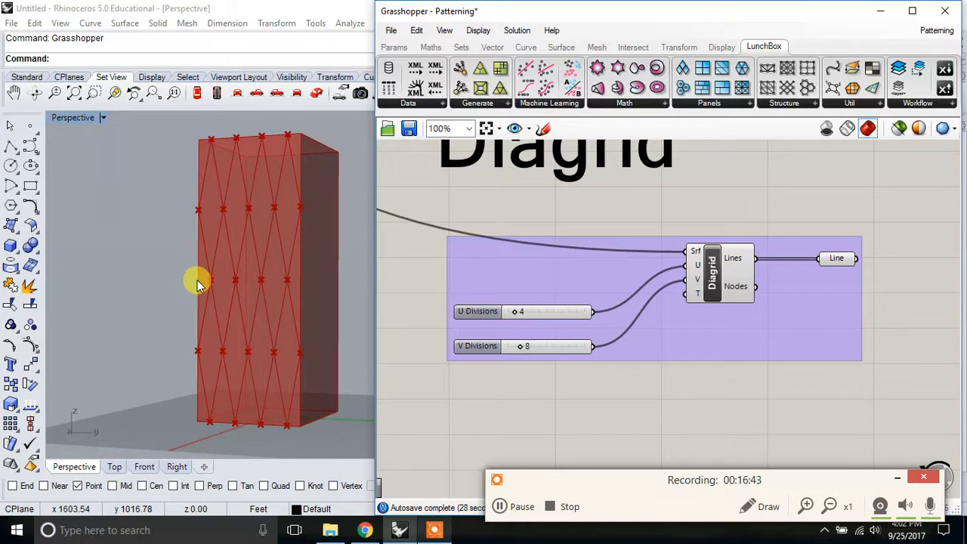
{"action": "mouse_move", "coordinate": [441, 320]}
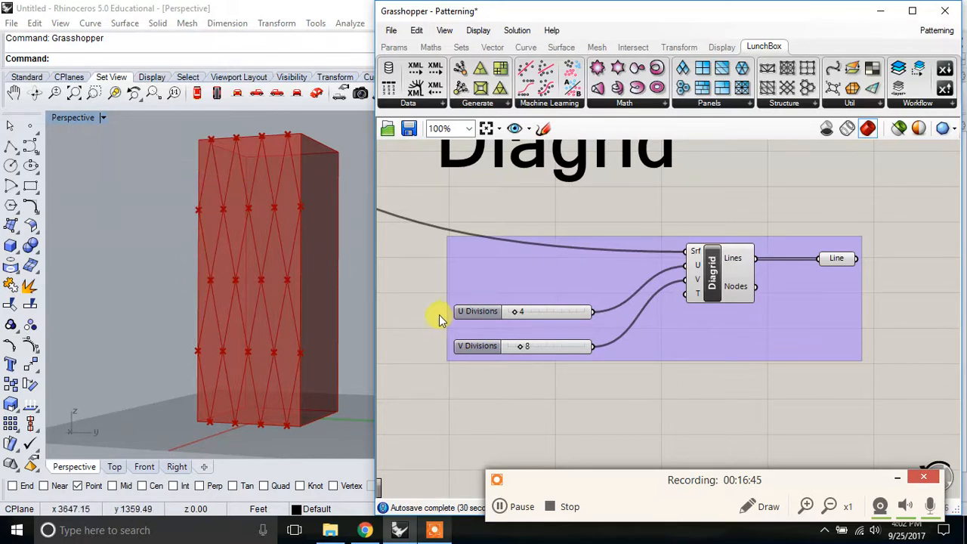
{"action": "mouse_move", "coordinate": [196, 143]}
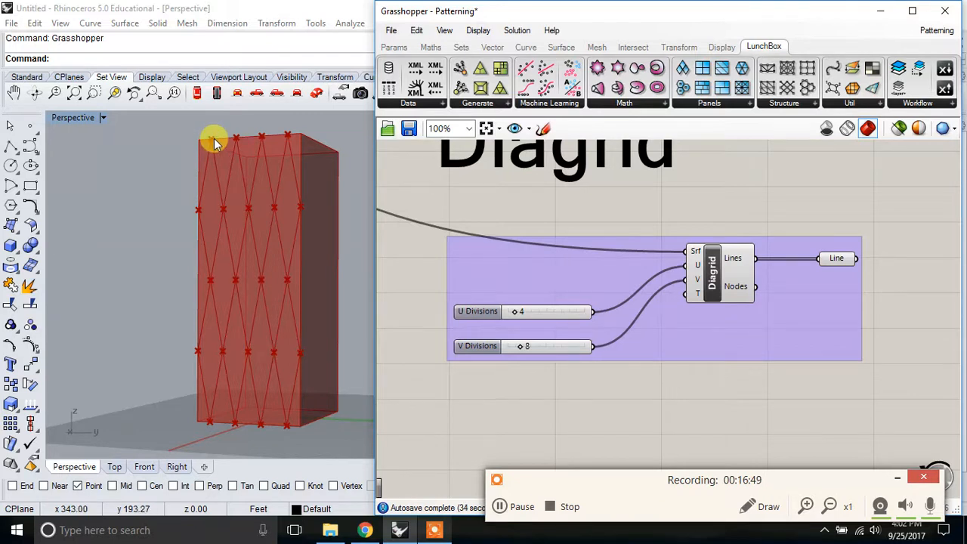
{"action": "mouse_move", "coordinate": [248, 142]}
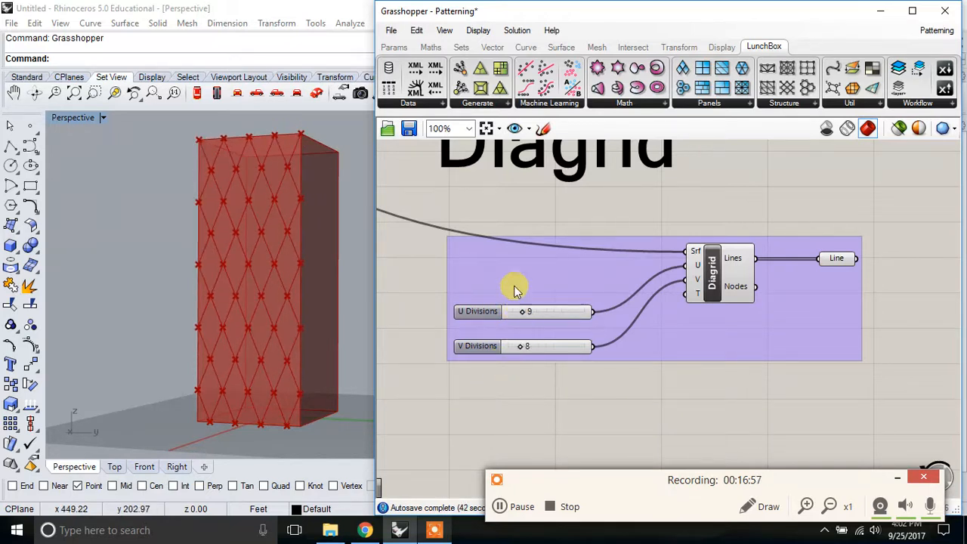
{"action": "mouse_move", "coordinate": [797, 204]}
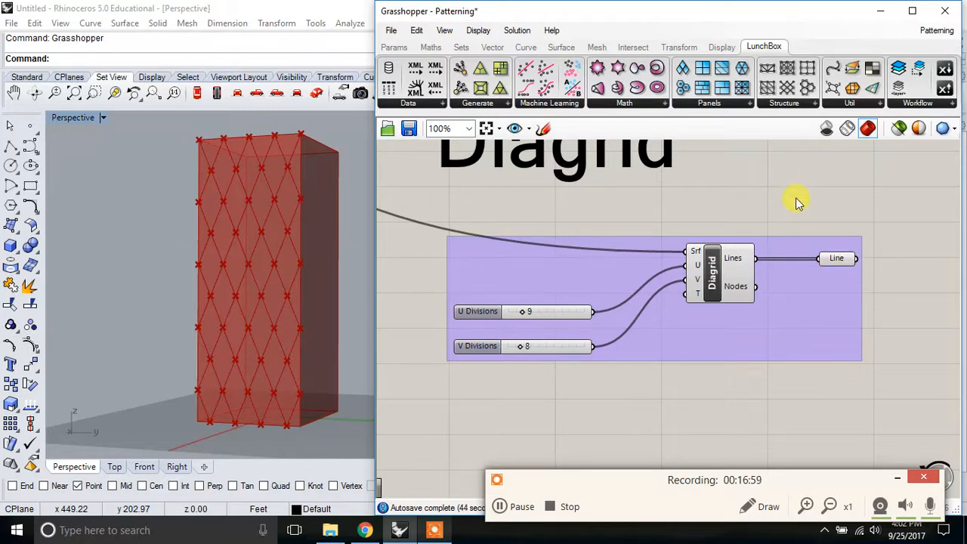
Step: Select the Diagrid component with U Divisions at 9
{"action": "left_click", "coordinate": [712, 272]}
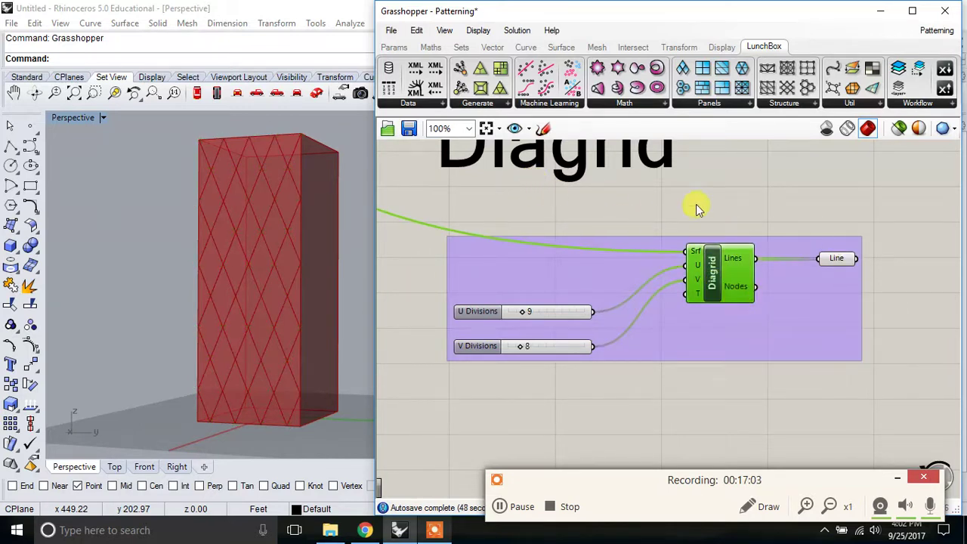
{"action": "scroll", "scroll_direction": "down", "scroll_amount": 3}
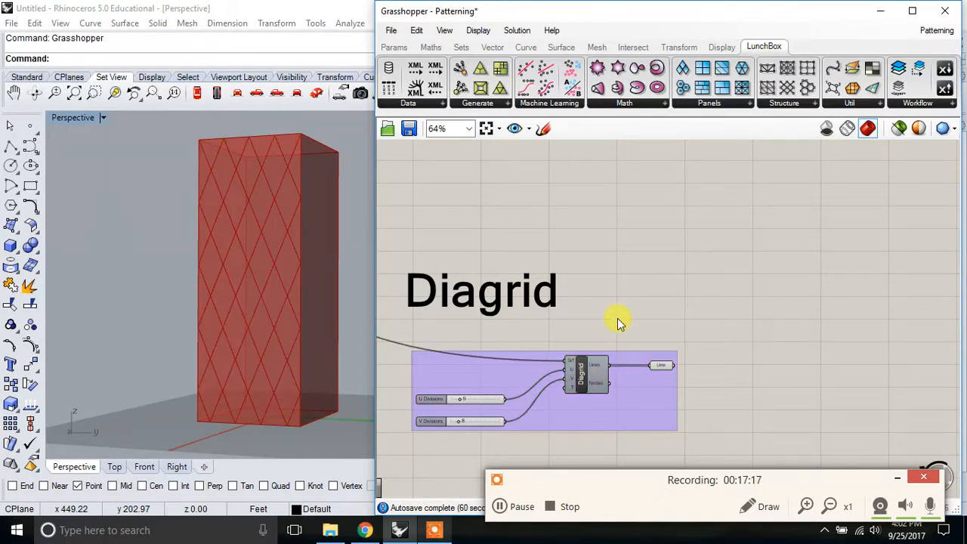
{"action": "scroll", "scroll_direction": "down", "scroll_amount": 3}
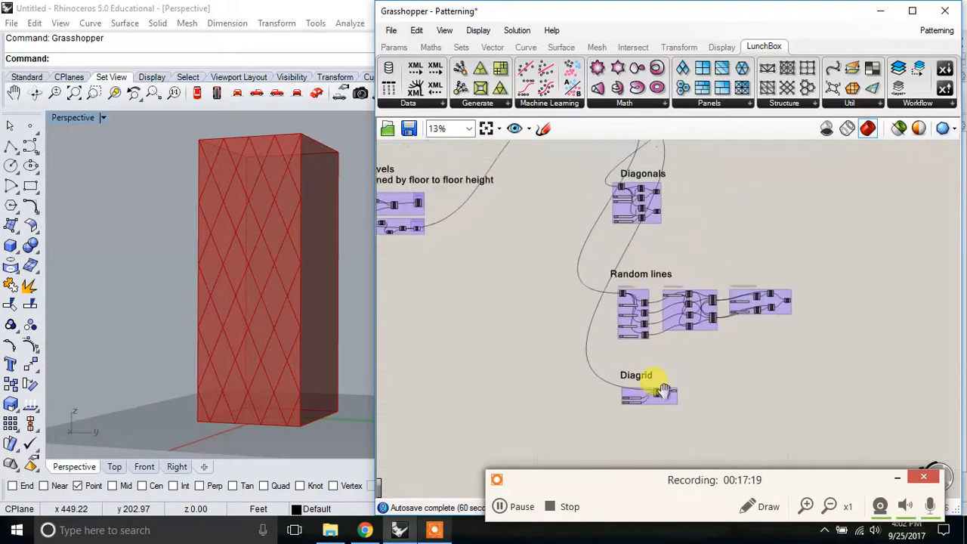
{"action": "scroll", "scroll_direction": "down", "scroll_amount": 3}
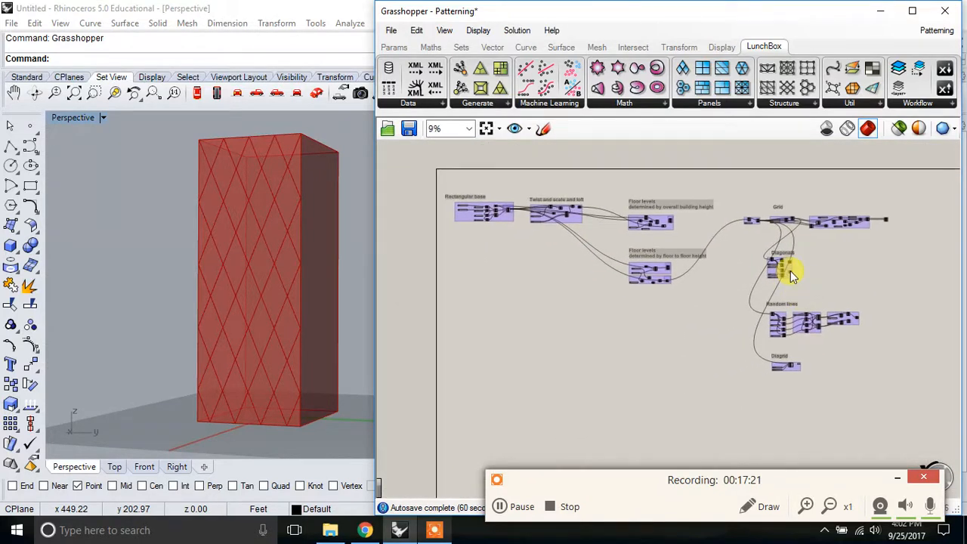